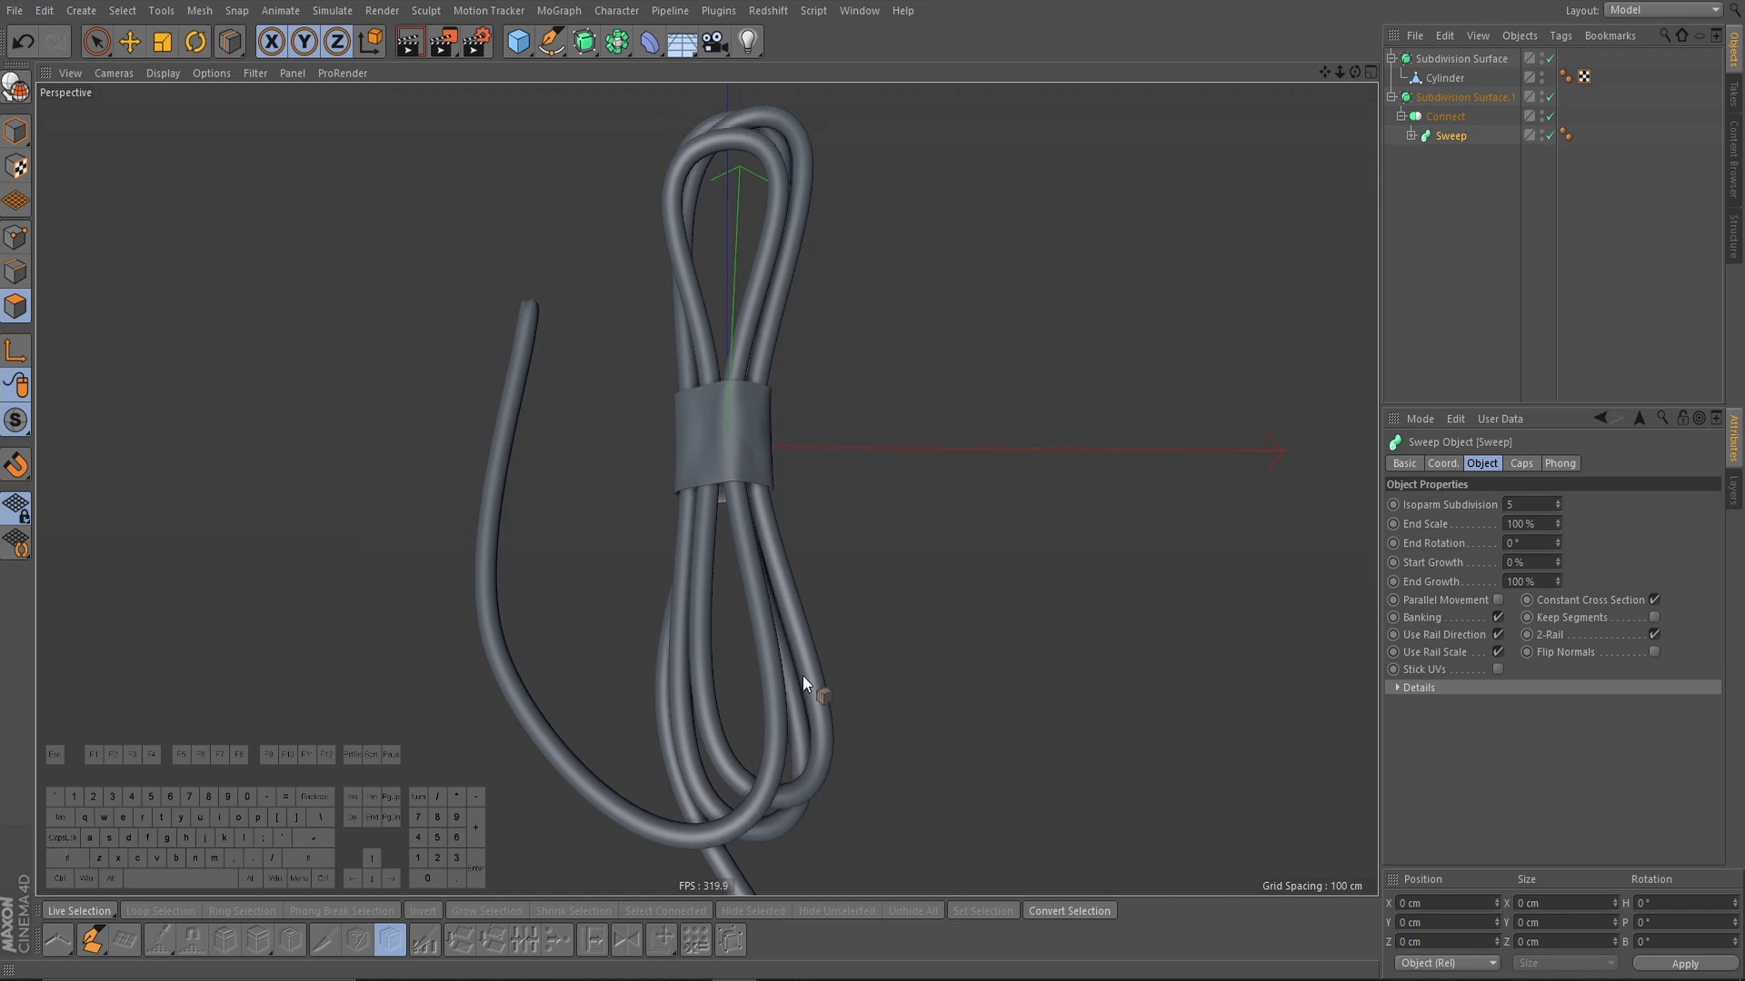
mouse_move(800, 473)
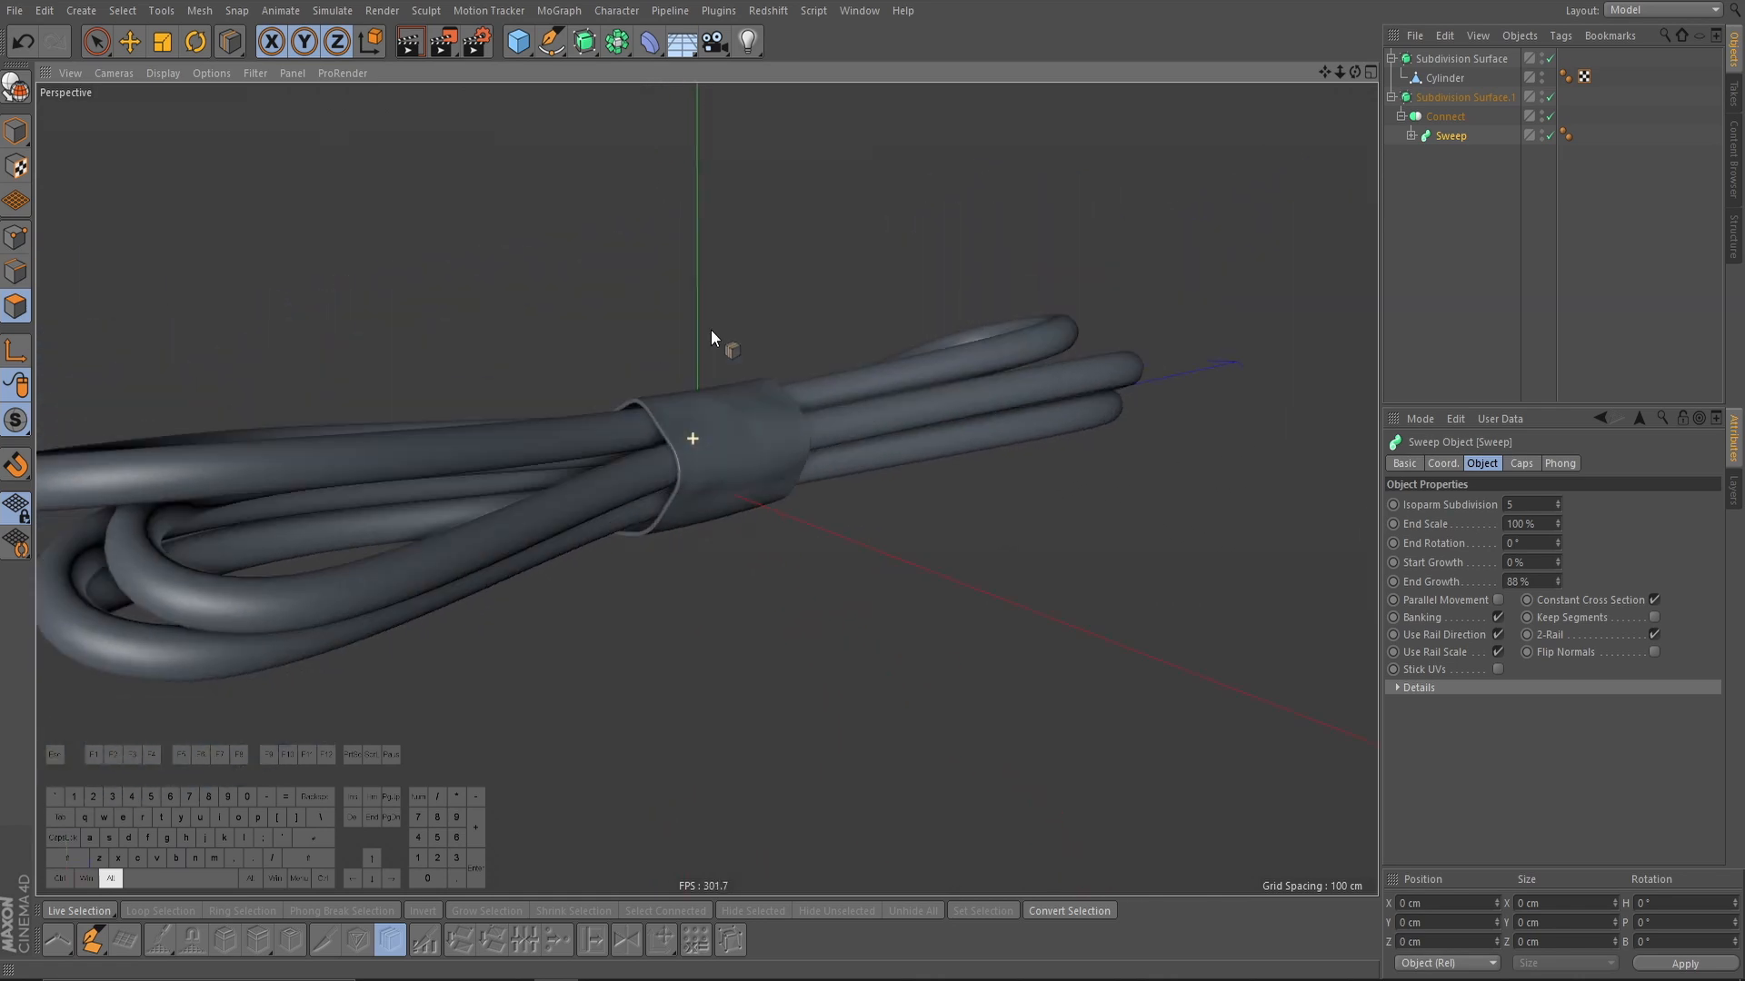
Step: Add a Circle spline and give its two pinched middle points Soft Interpolation
left_click_drag(712, 337, 623, 589)
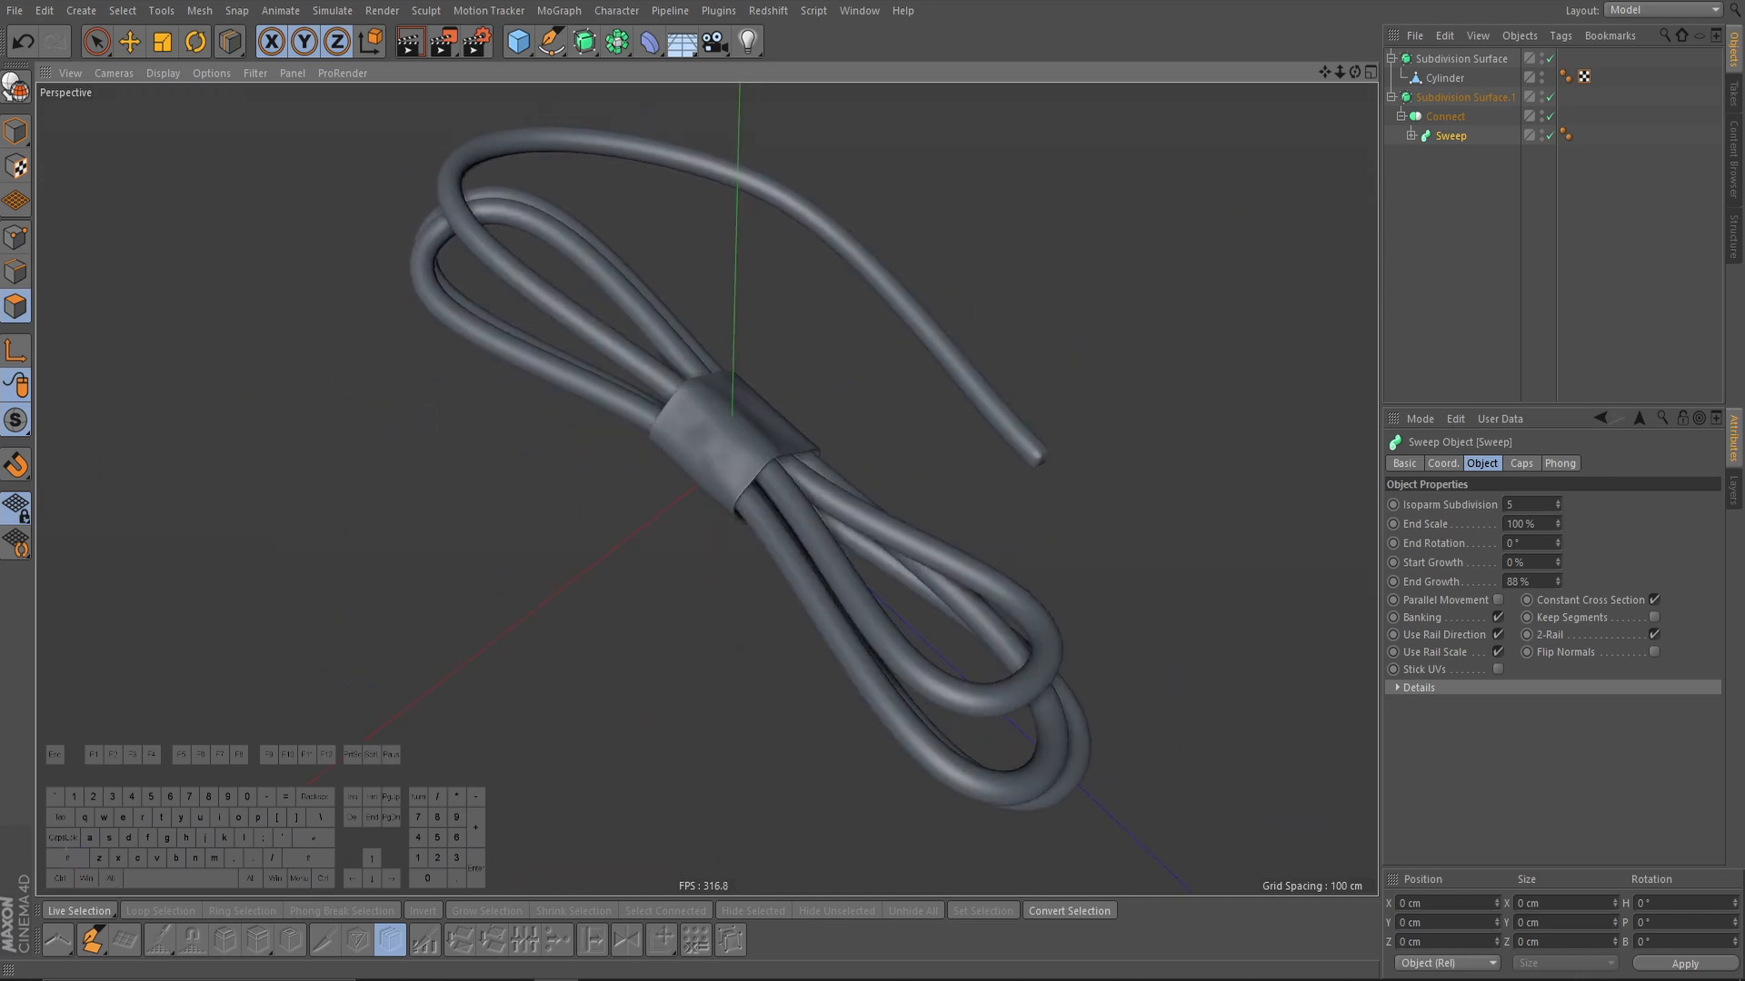
left_click(550, 44)
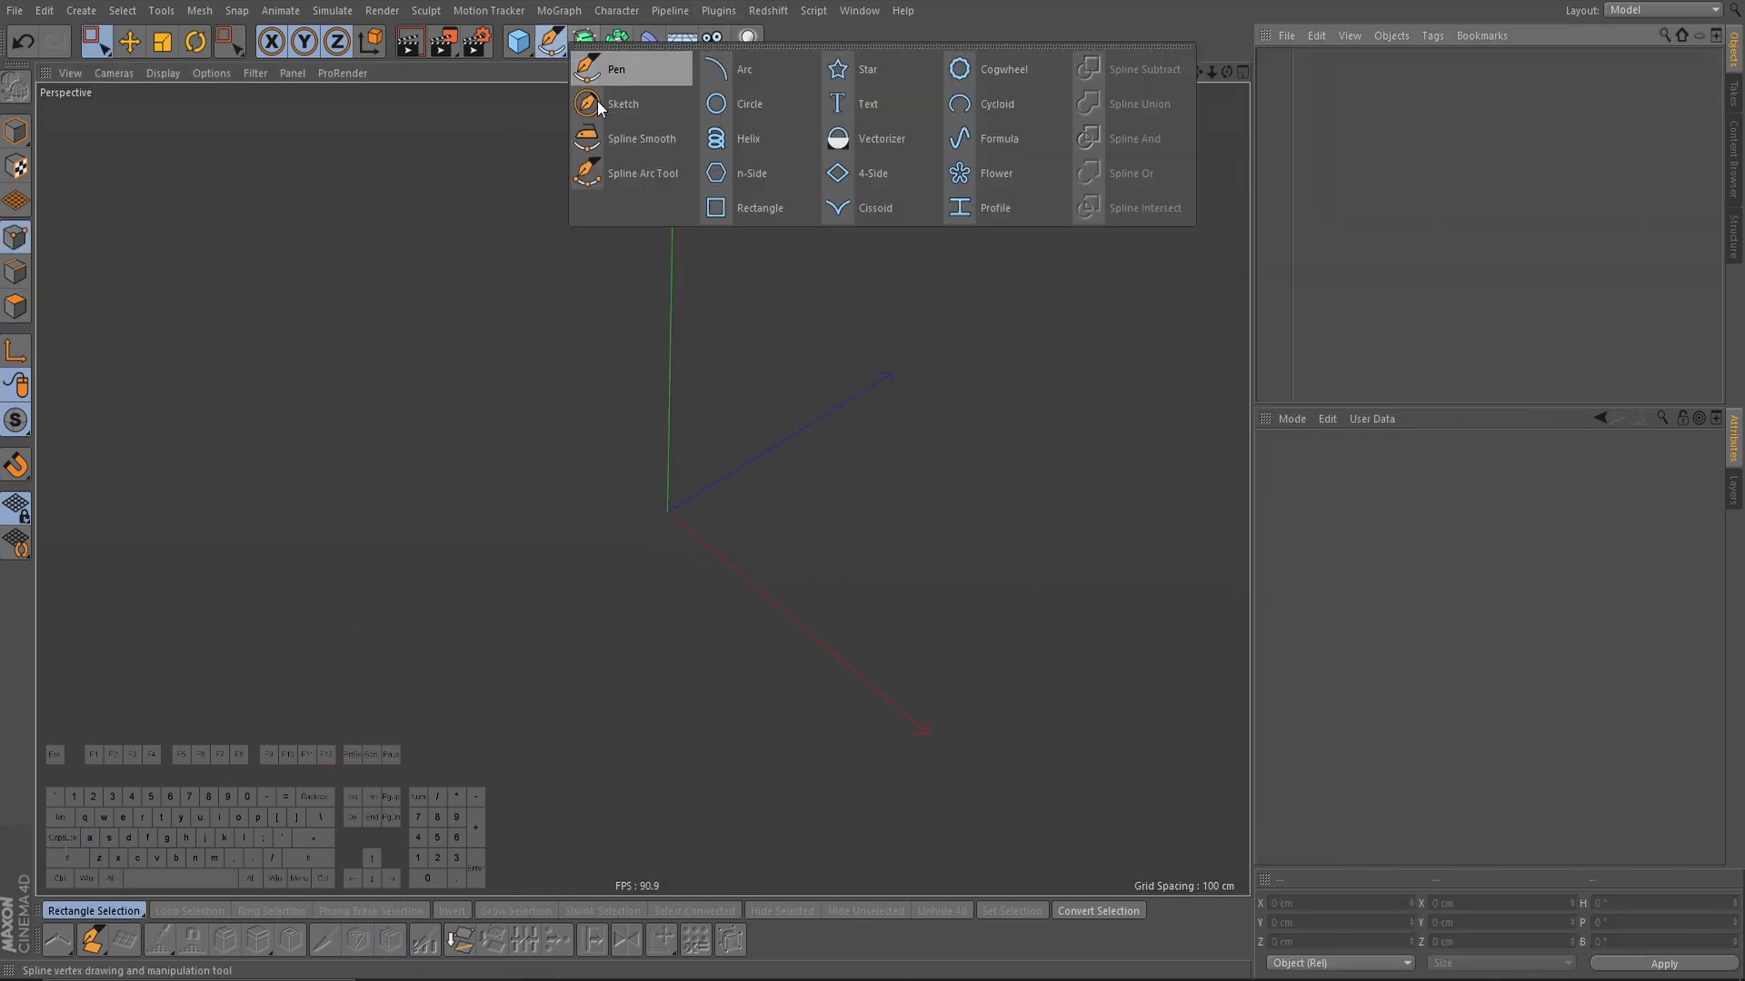
left_click(715, 103)
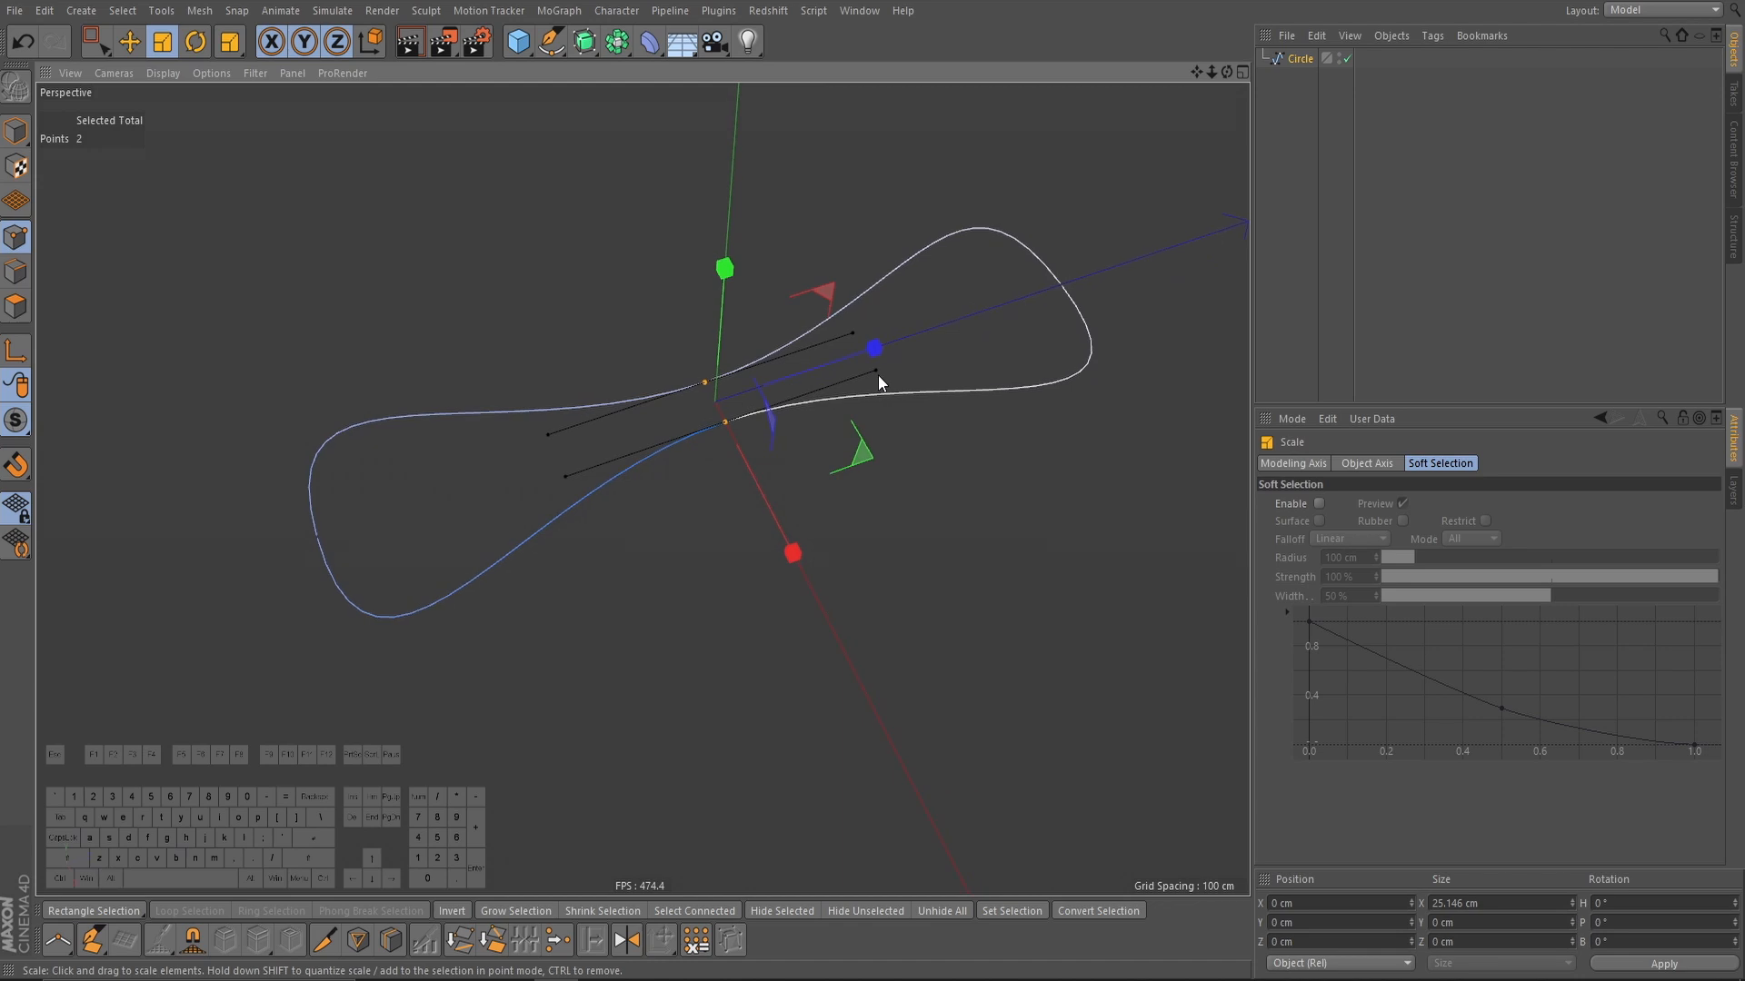
right_click(882, 383)
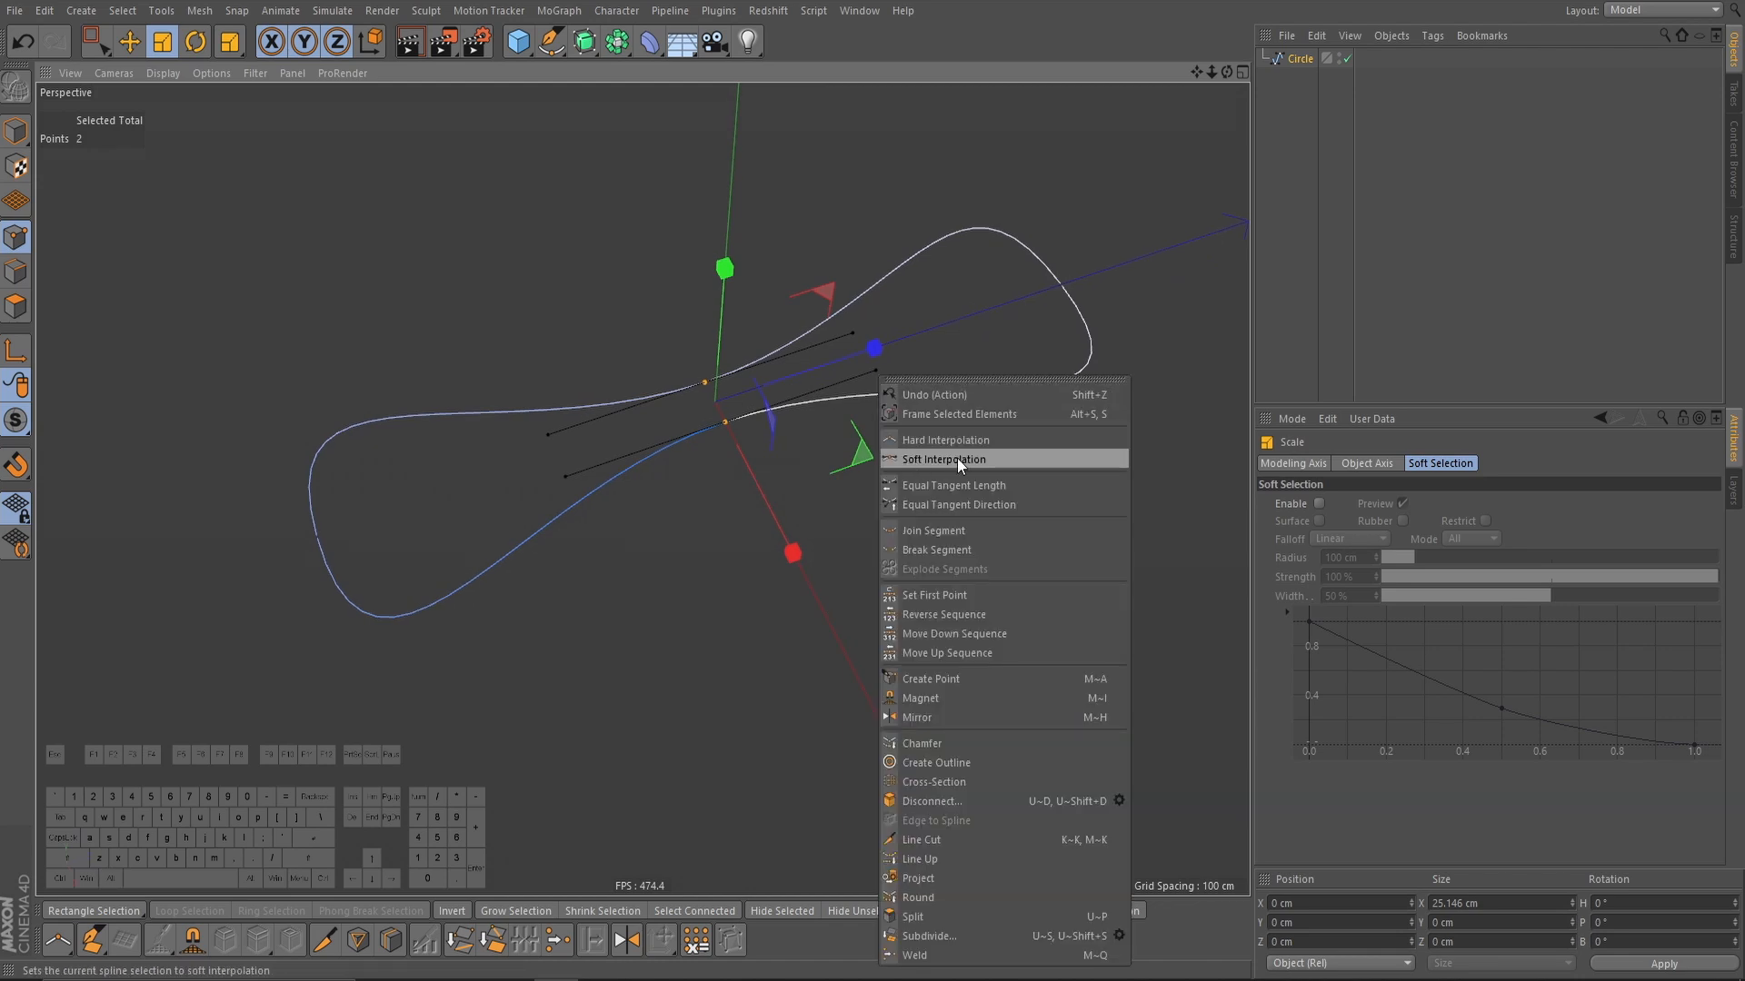
left_click(958, 459)
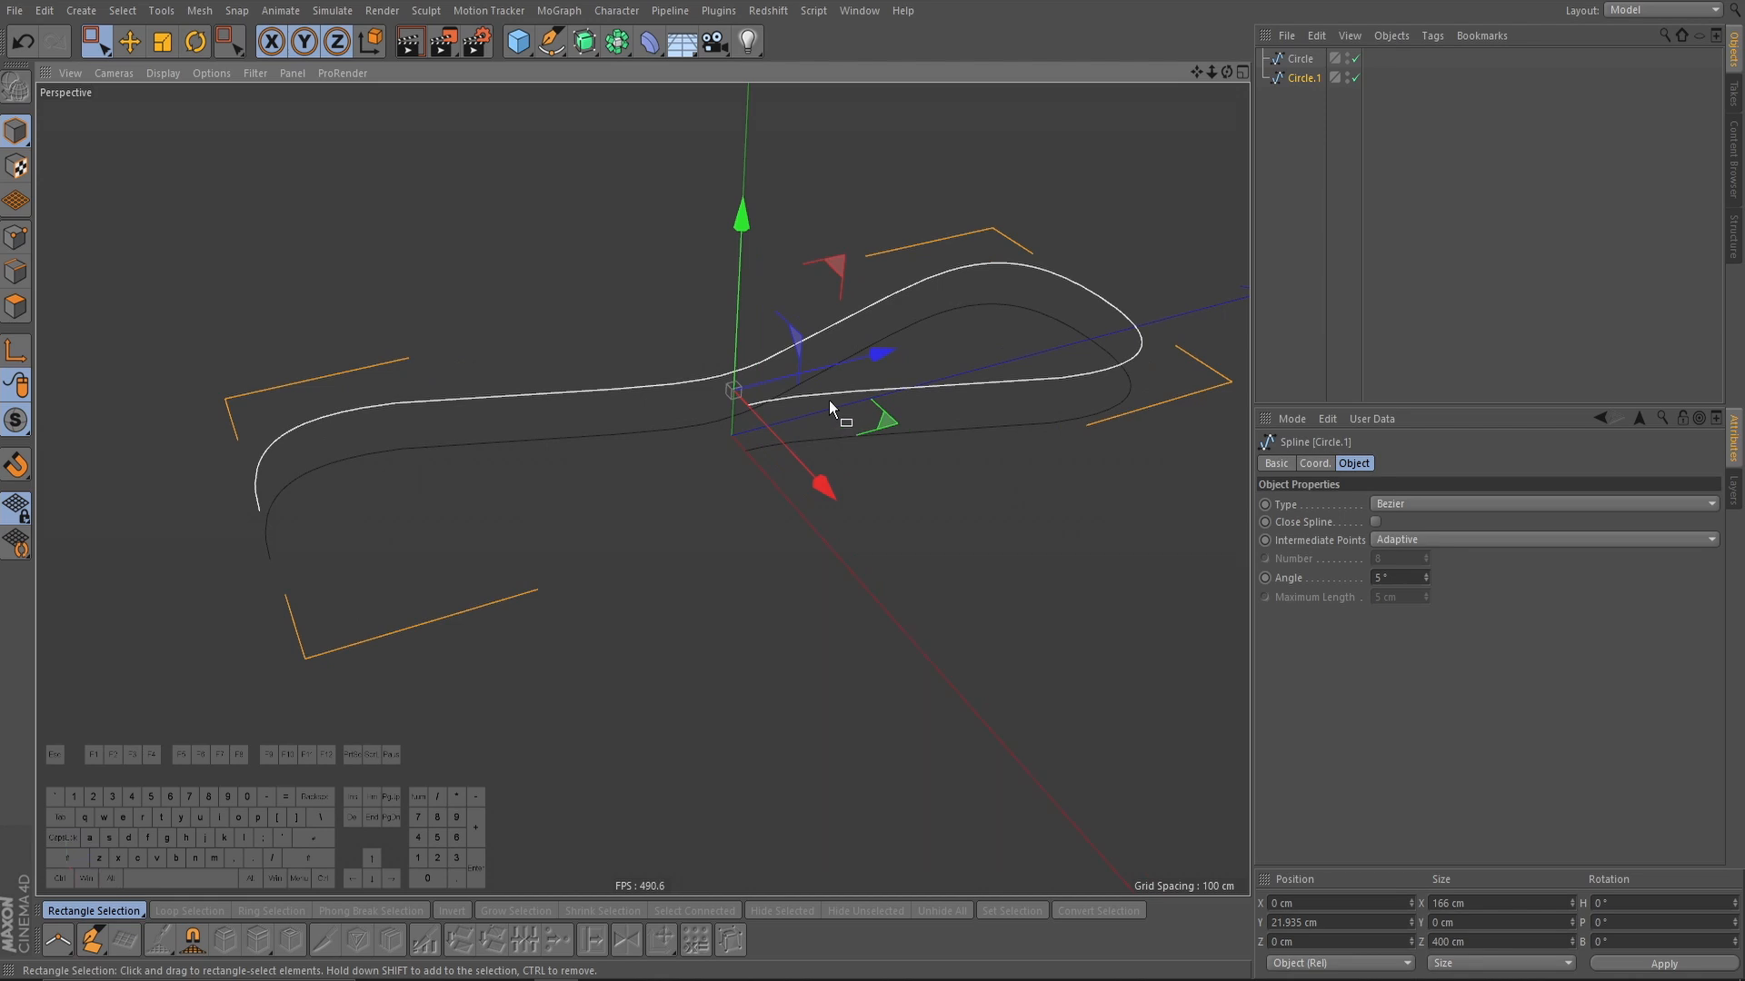
Step: Rotate the duplicated loop 140° and bake both loops into Circle.2 via Current State to Object
left_click(190, 44)
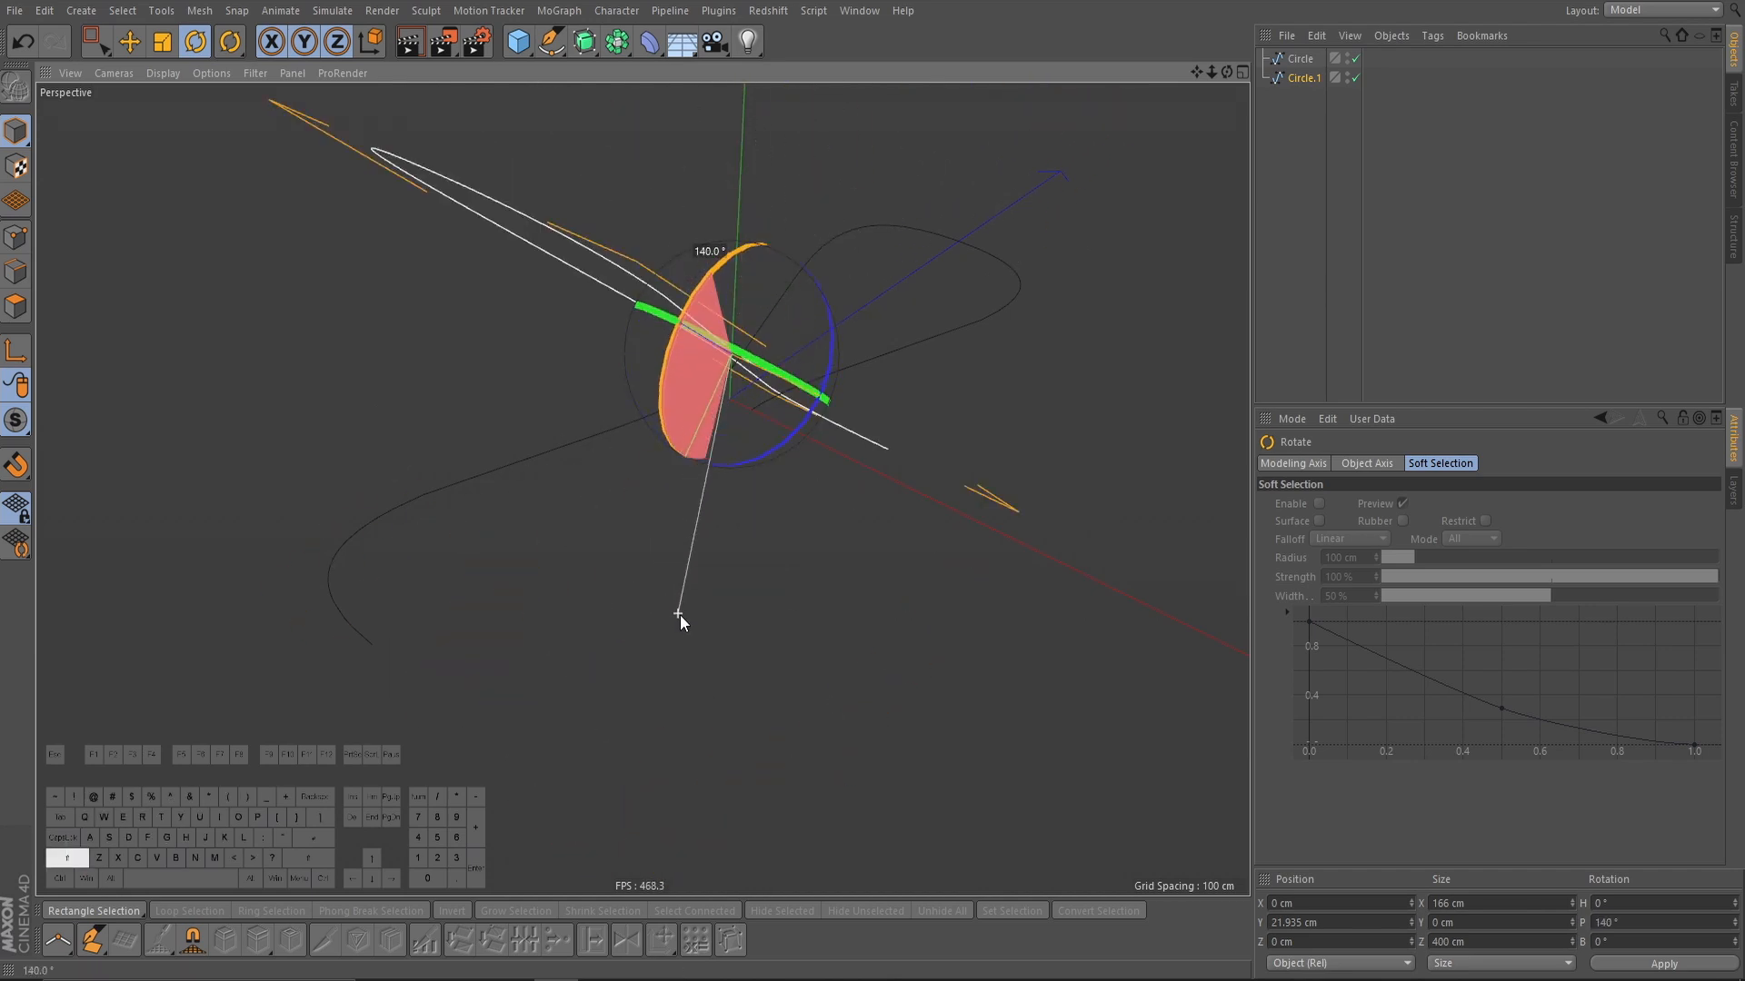
left_click_drag(681, 621, 799, 662)
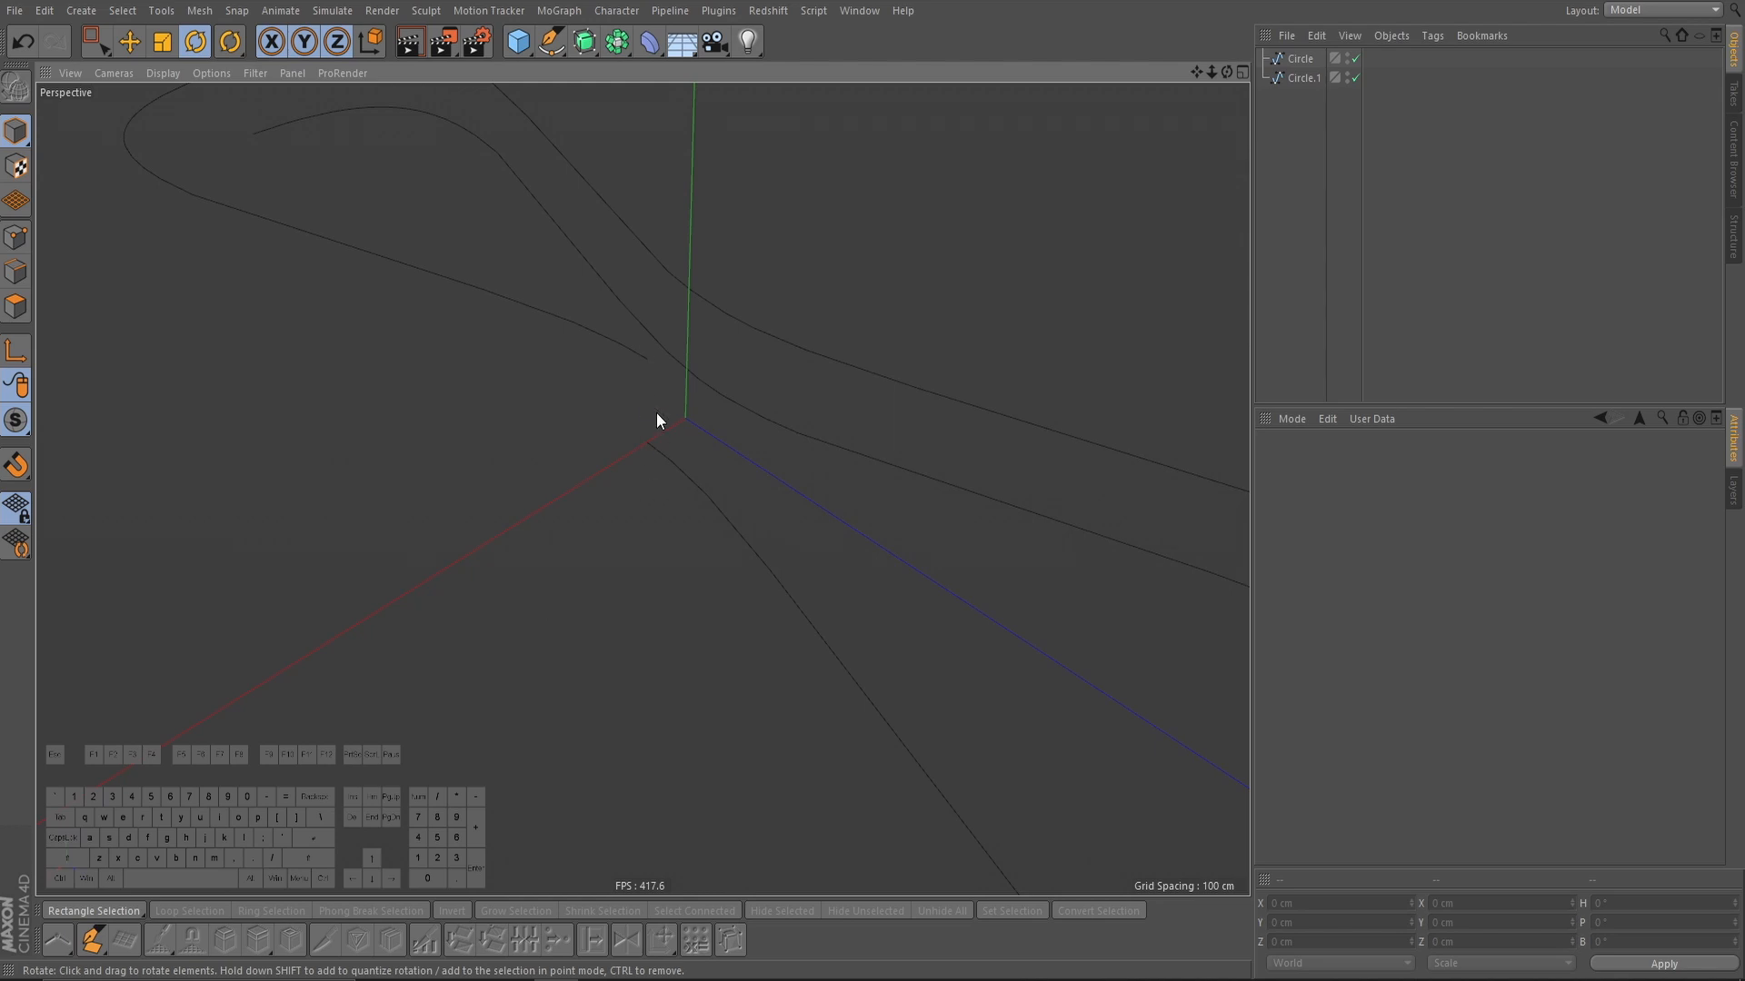
left_click_drag(656, 421, 779, 390)
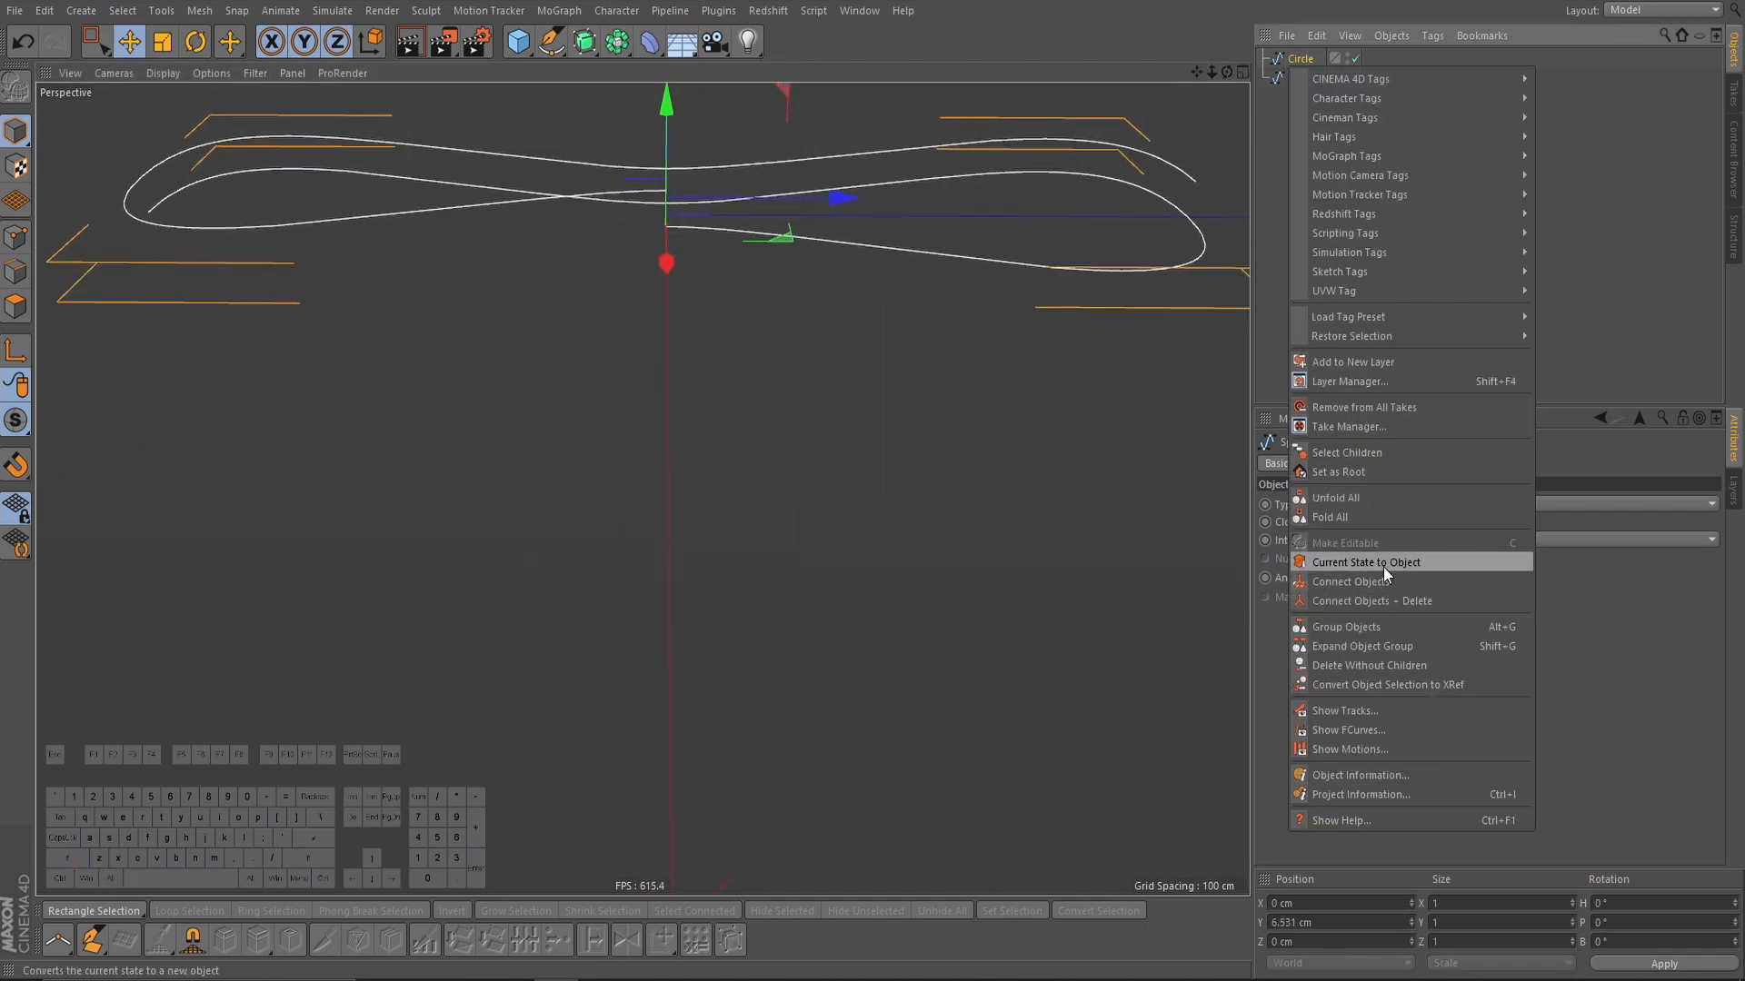
left_click(1366, 562)
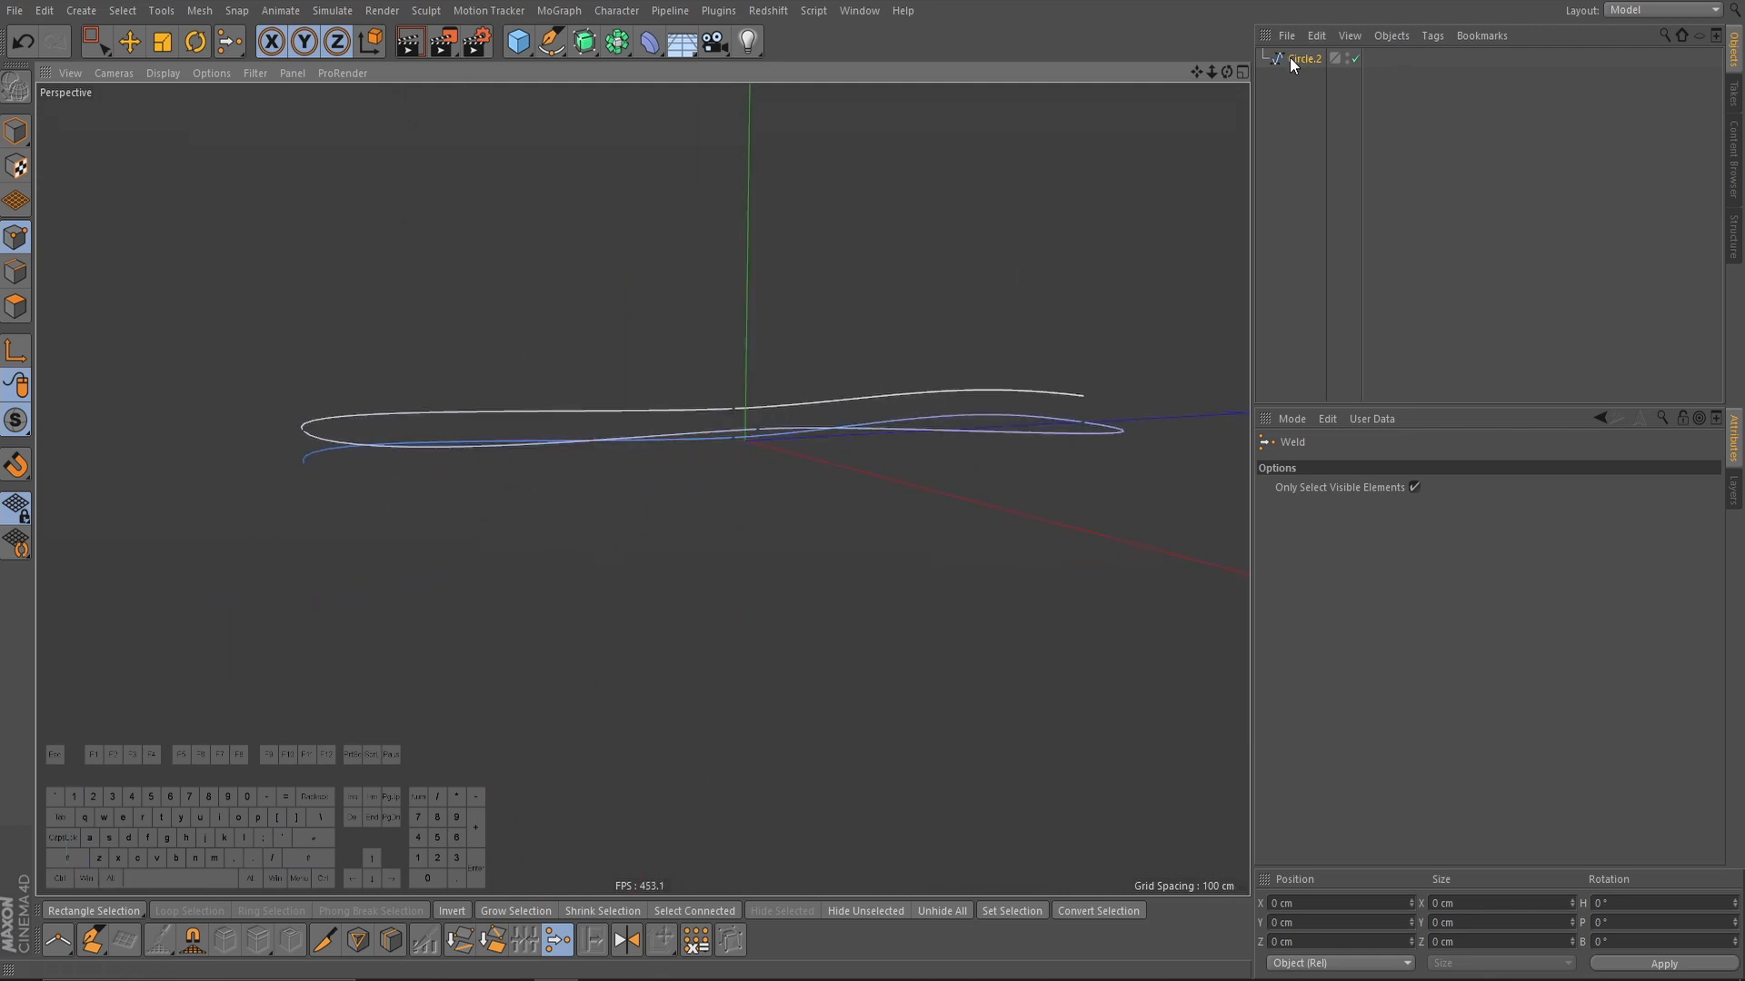
left_click(1302, 58)
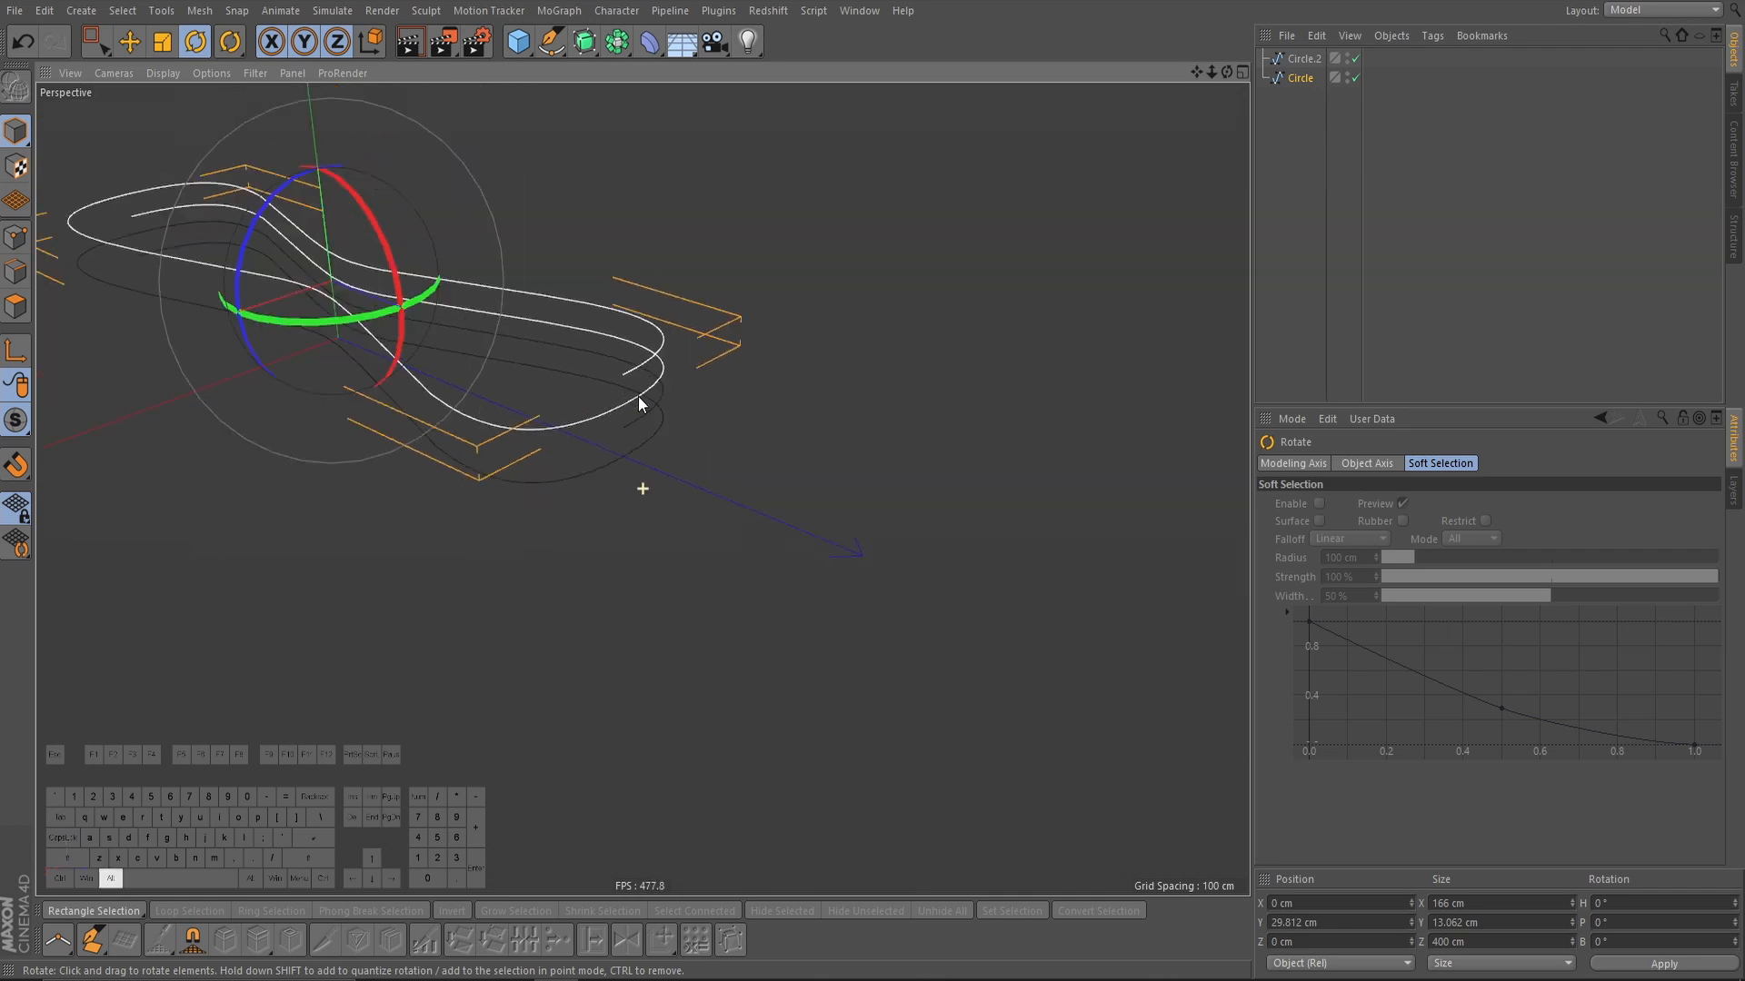
Step: Rotate a loop copy into the stack, Connect Objects + Delete into Circle.1, and weld the end points
left_click_drag(639, 404, 832, 319)
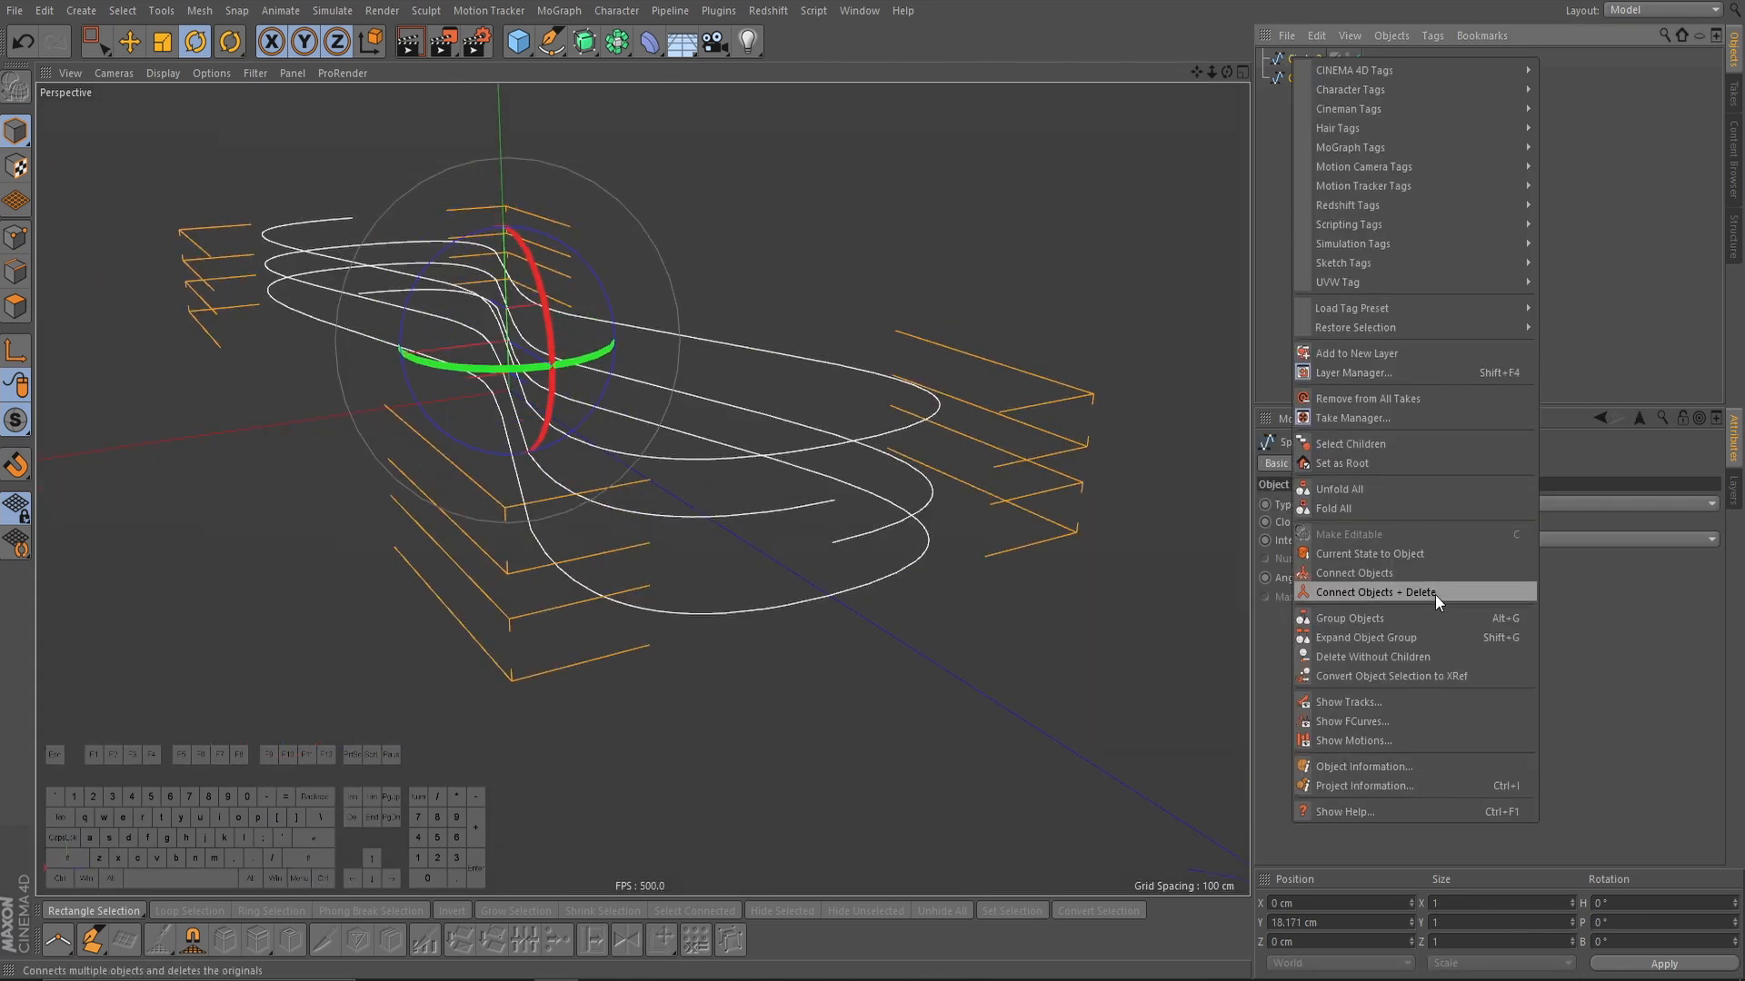
left_click(1376, 592)
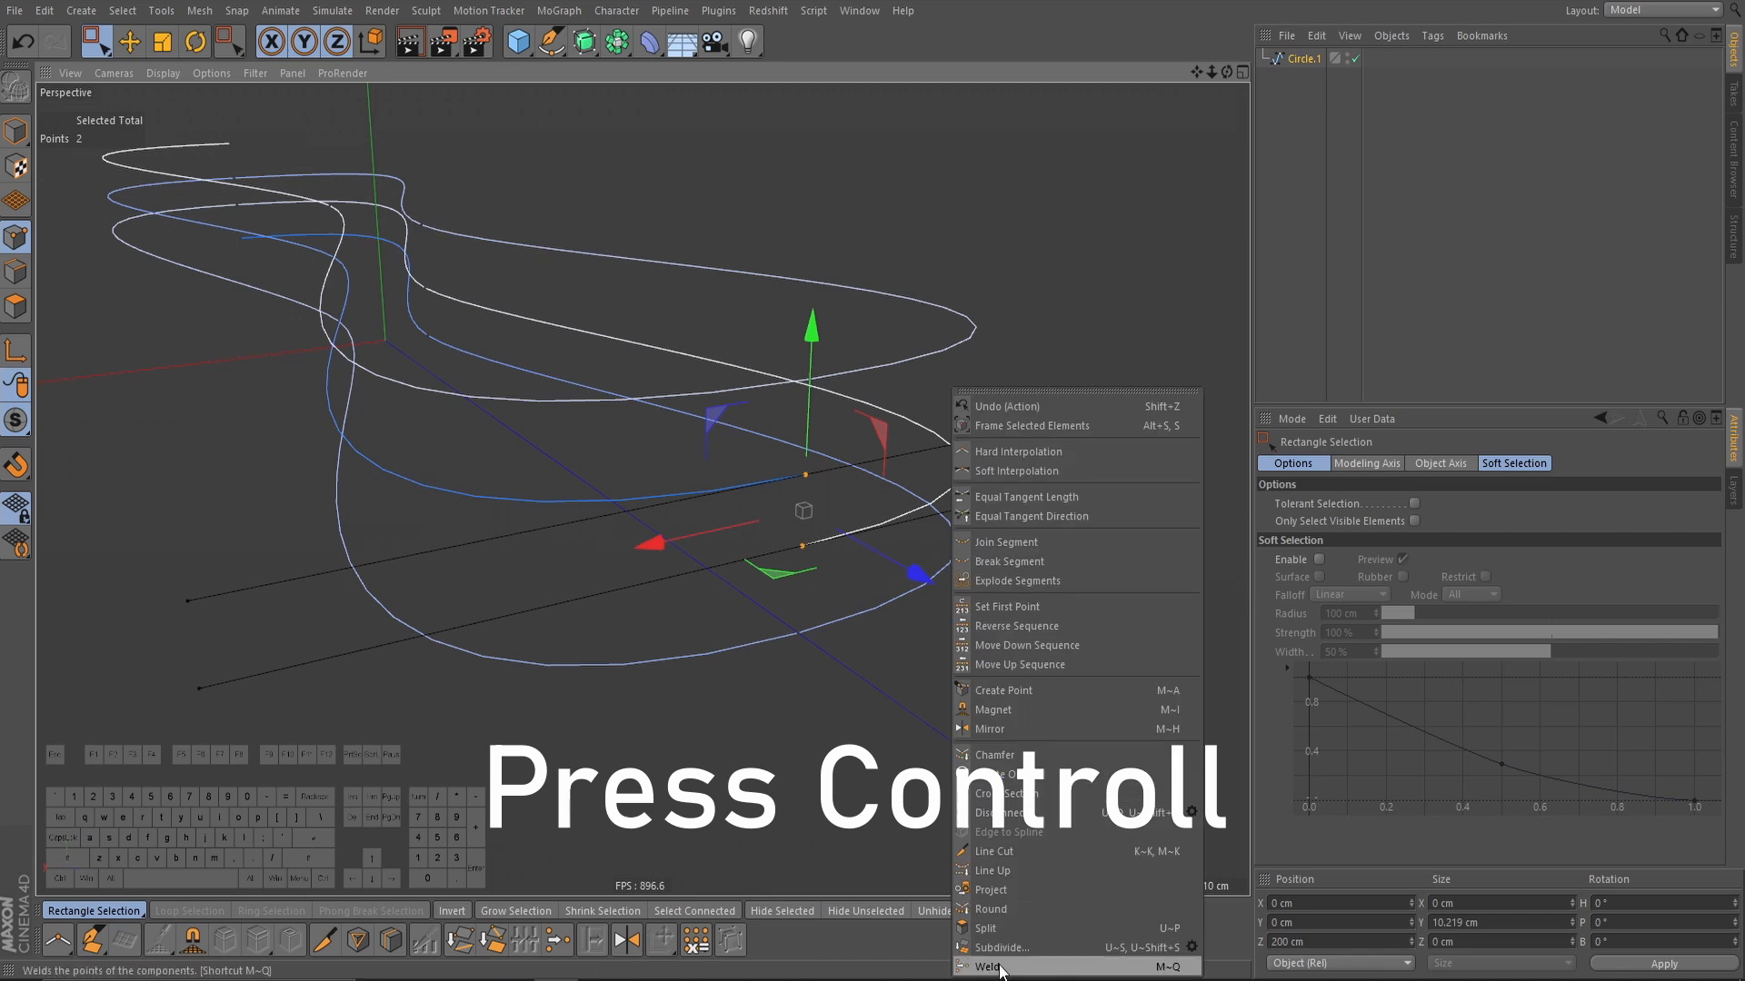
left_click(990, 966)
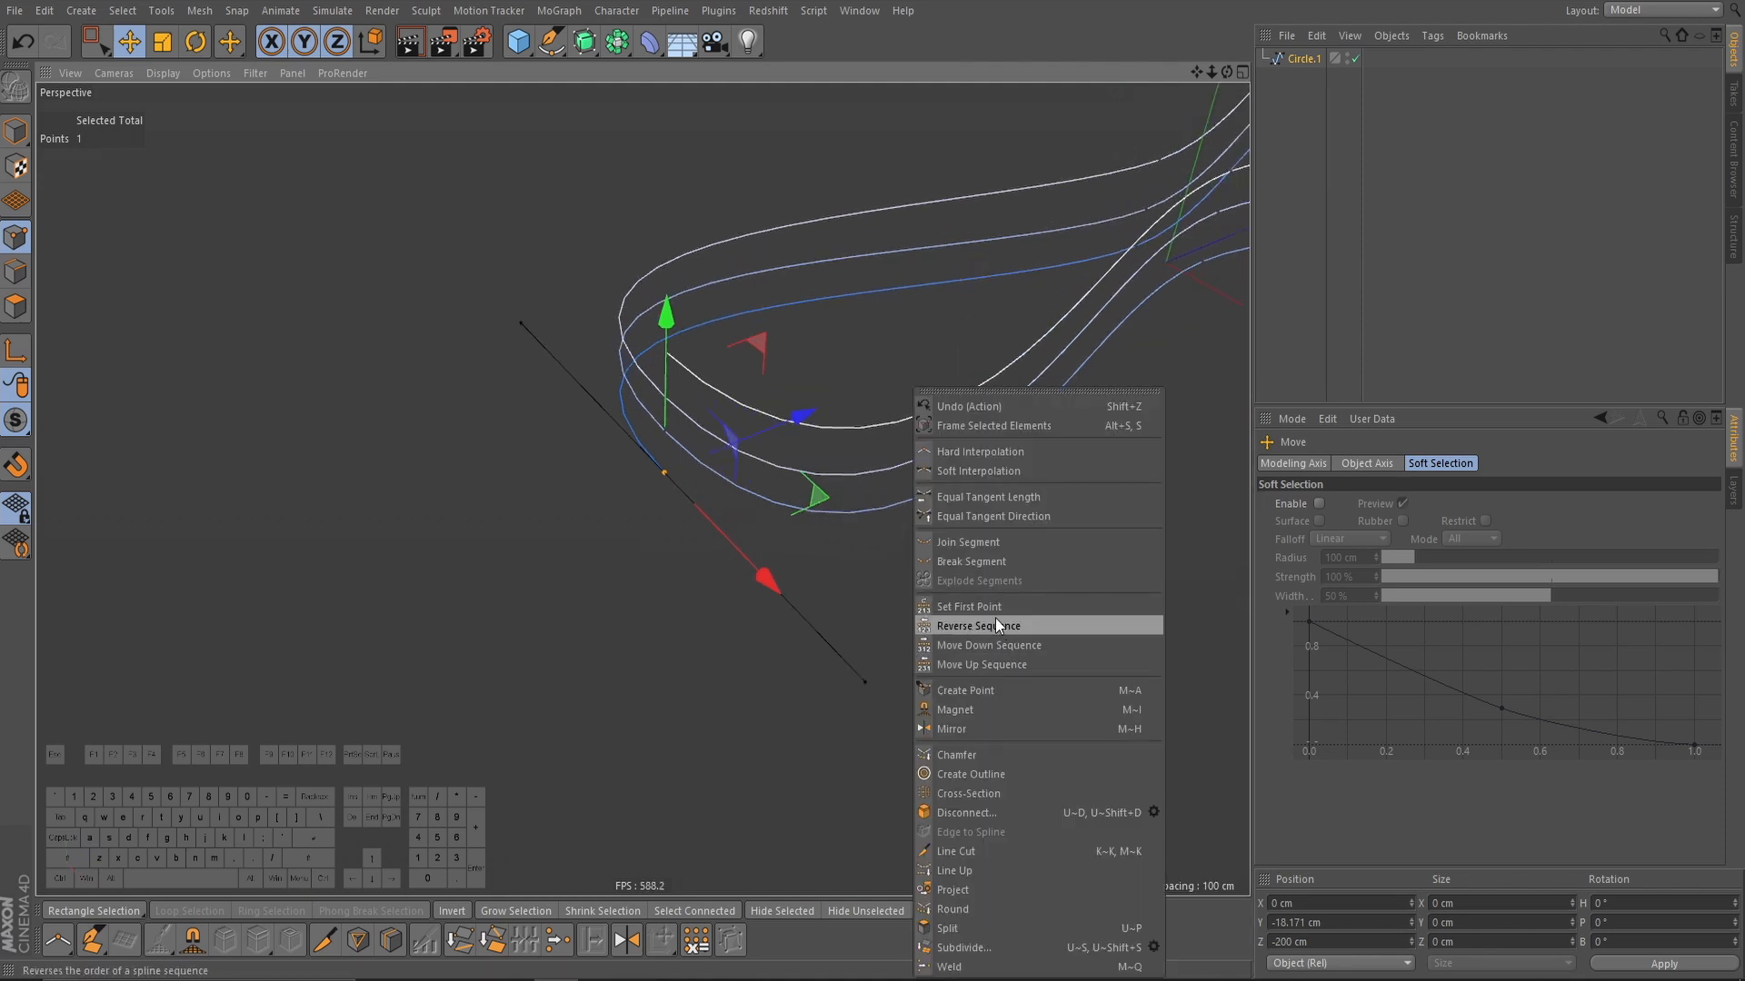
Step: Reverse the point sequence of Circle.1
left_click(978, 626)
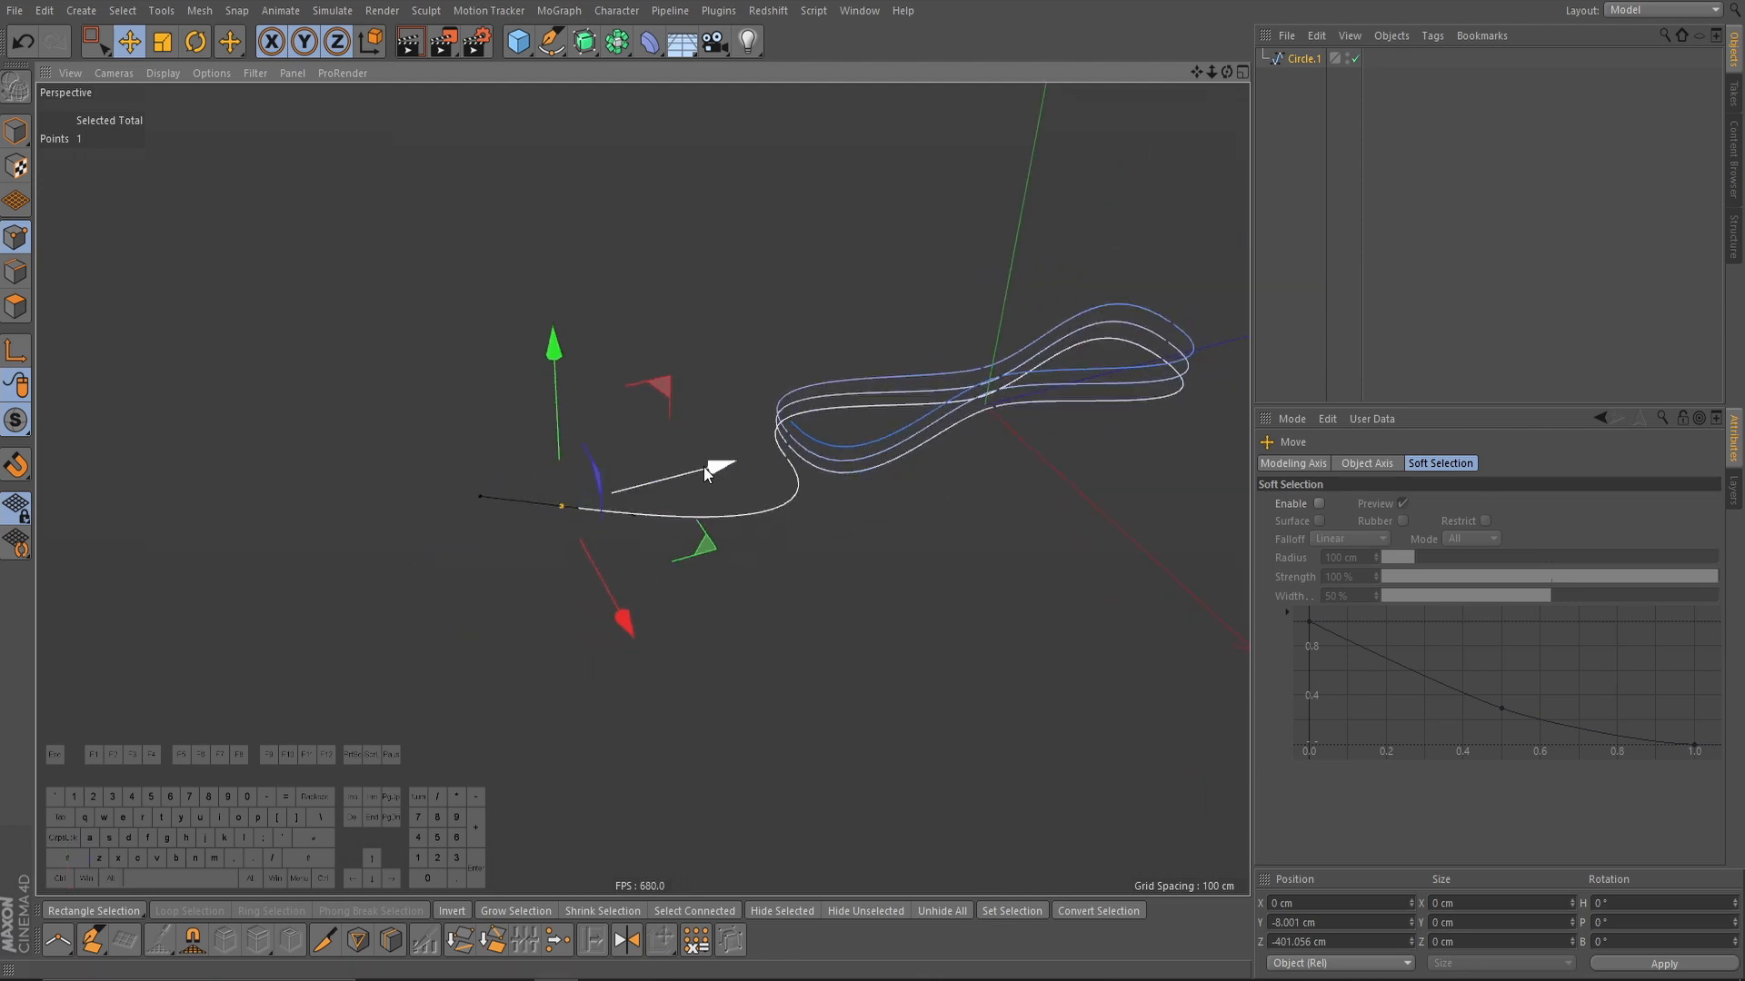
Step: Move and extend the tail points to shape the curve leading from the loops
left_click_drag(700, 467, 545, 534)
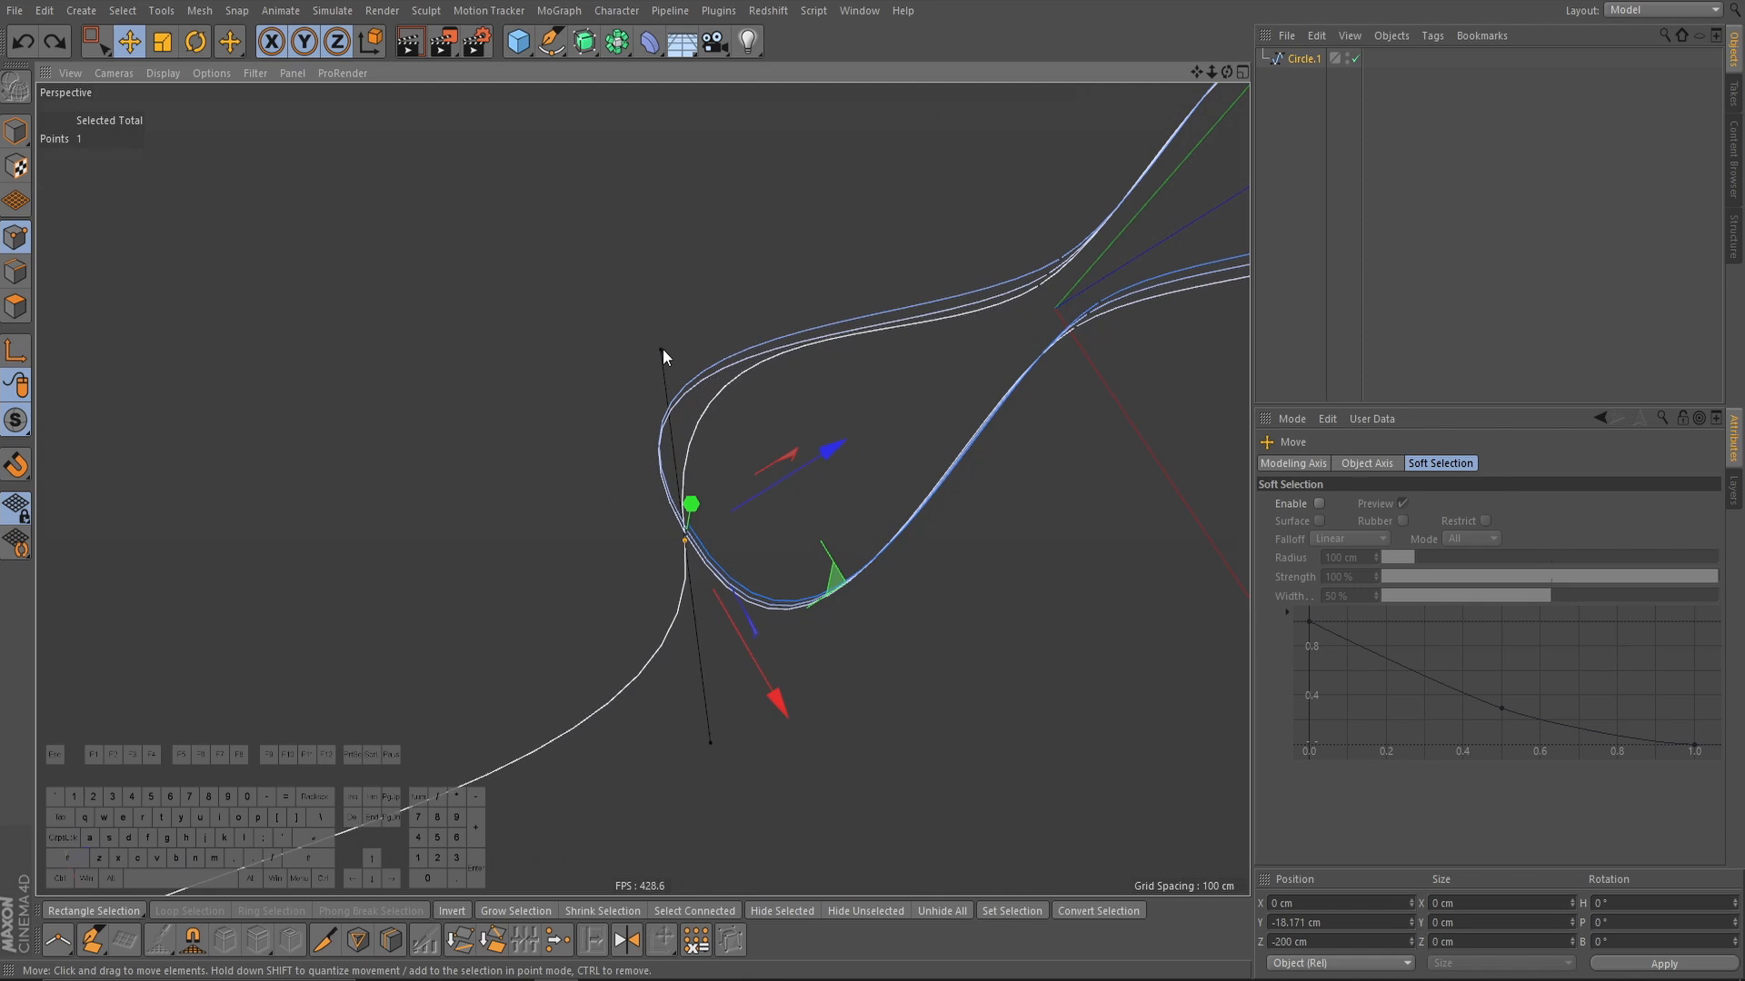
left_click_drag(690, 505, 615, 554)
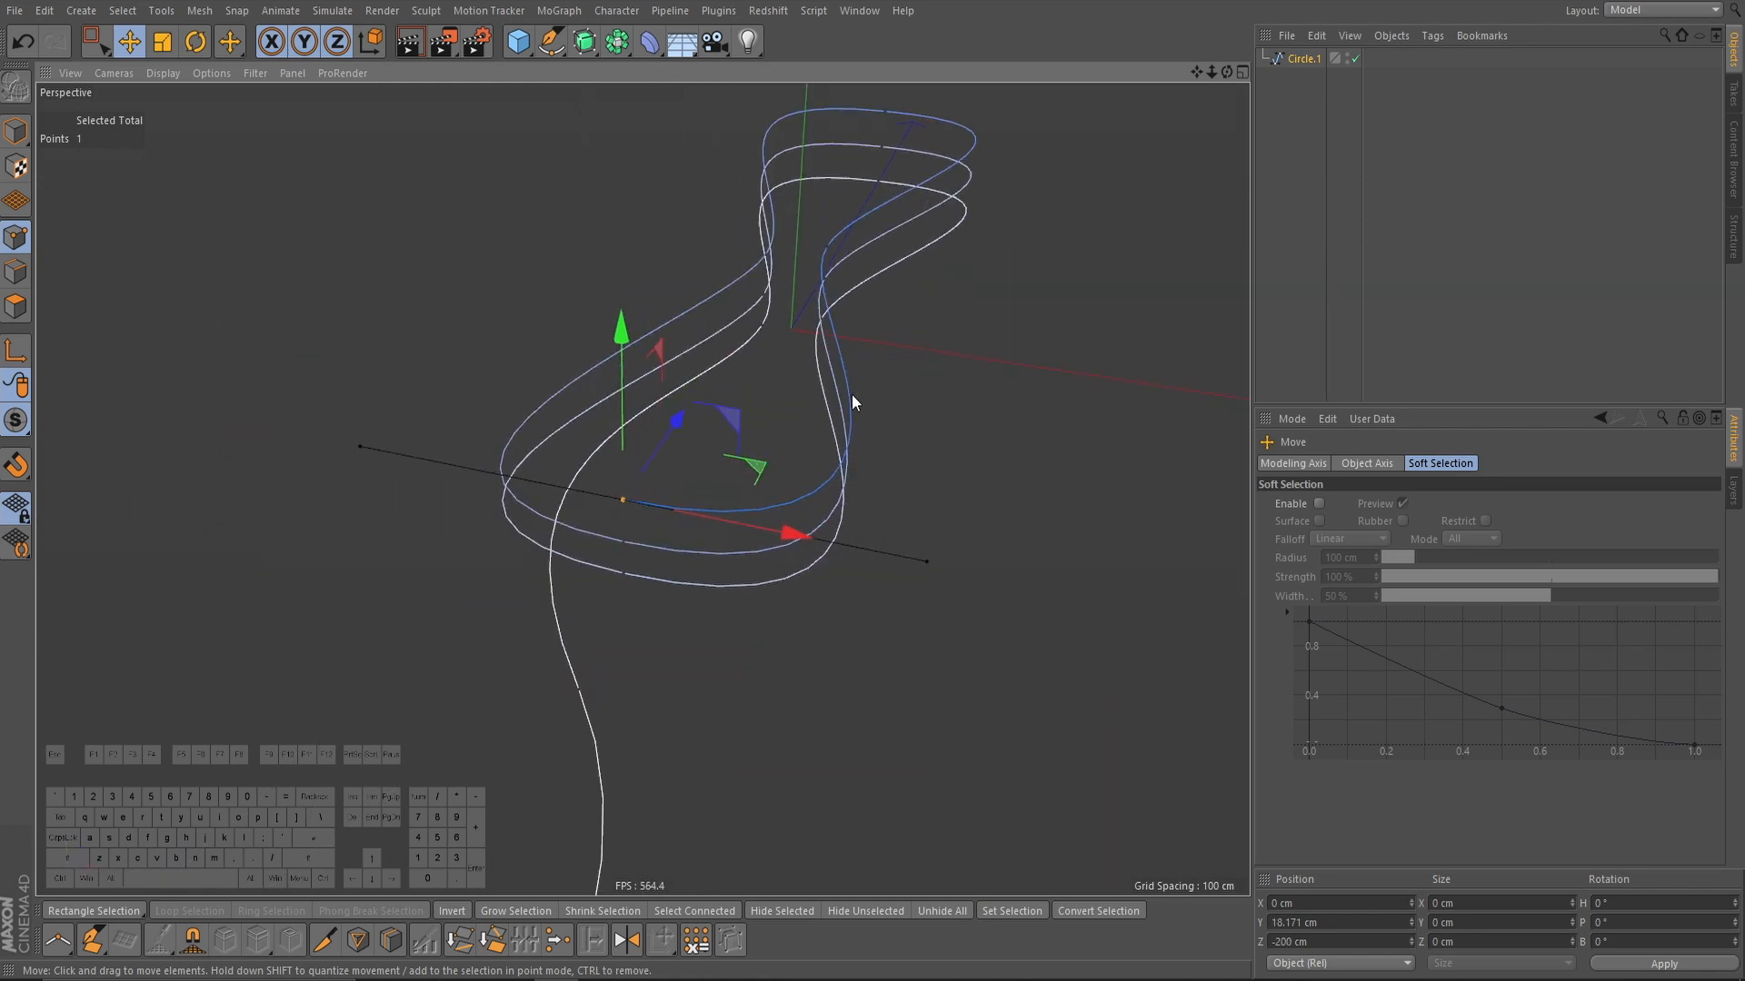
left_click_drag(852, 400, 664, 395)
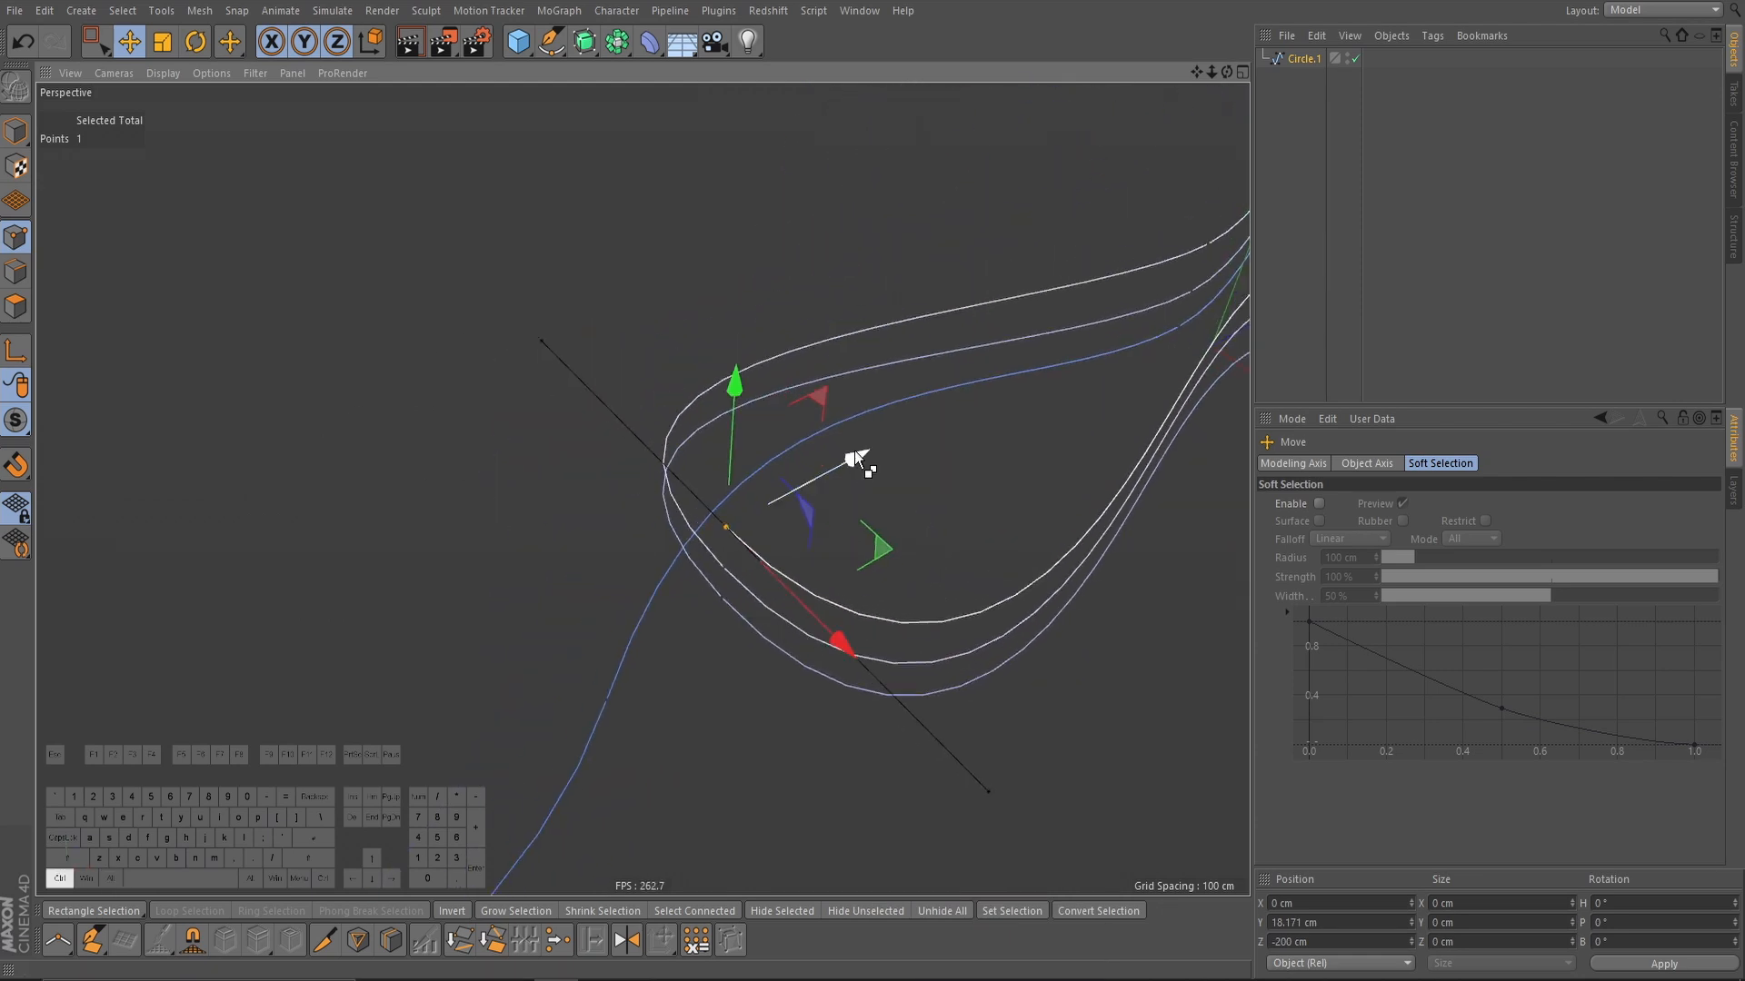
left_click_drag(851, 462, 528, 501)
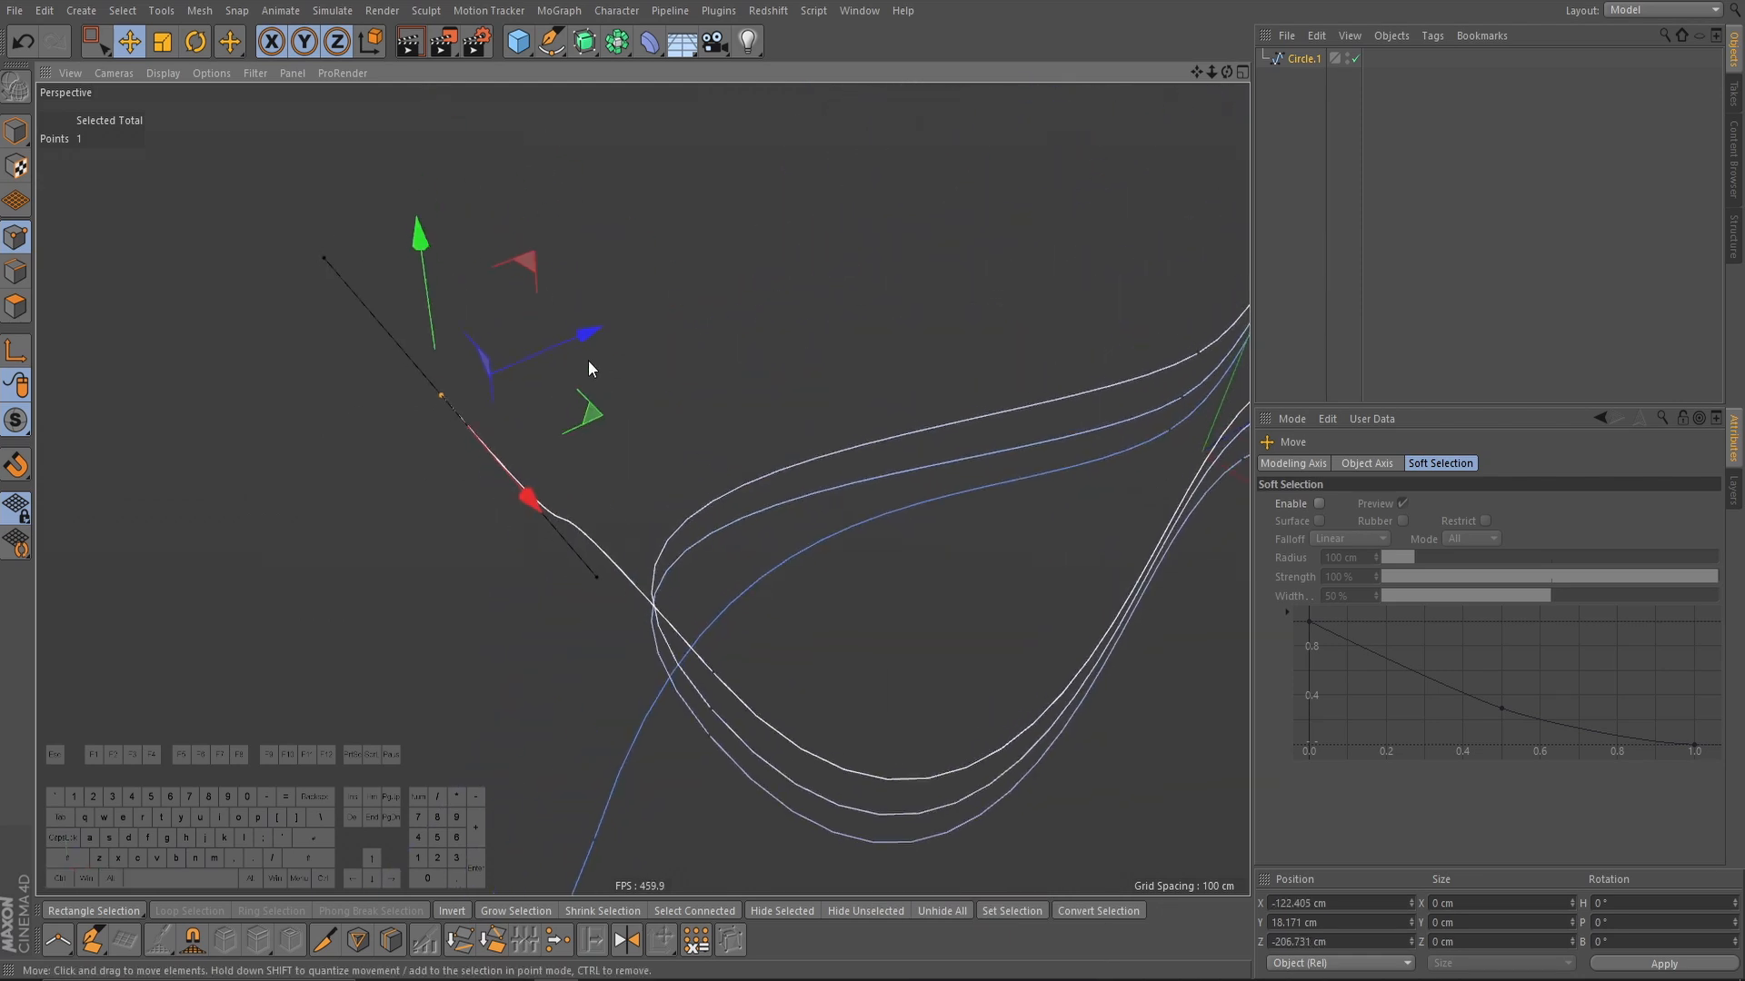
Step: Give the tail point Soft Interpolation and push the tail end further out
right_click(594, 370)
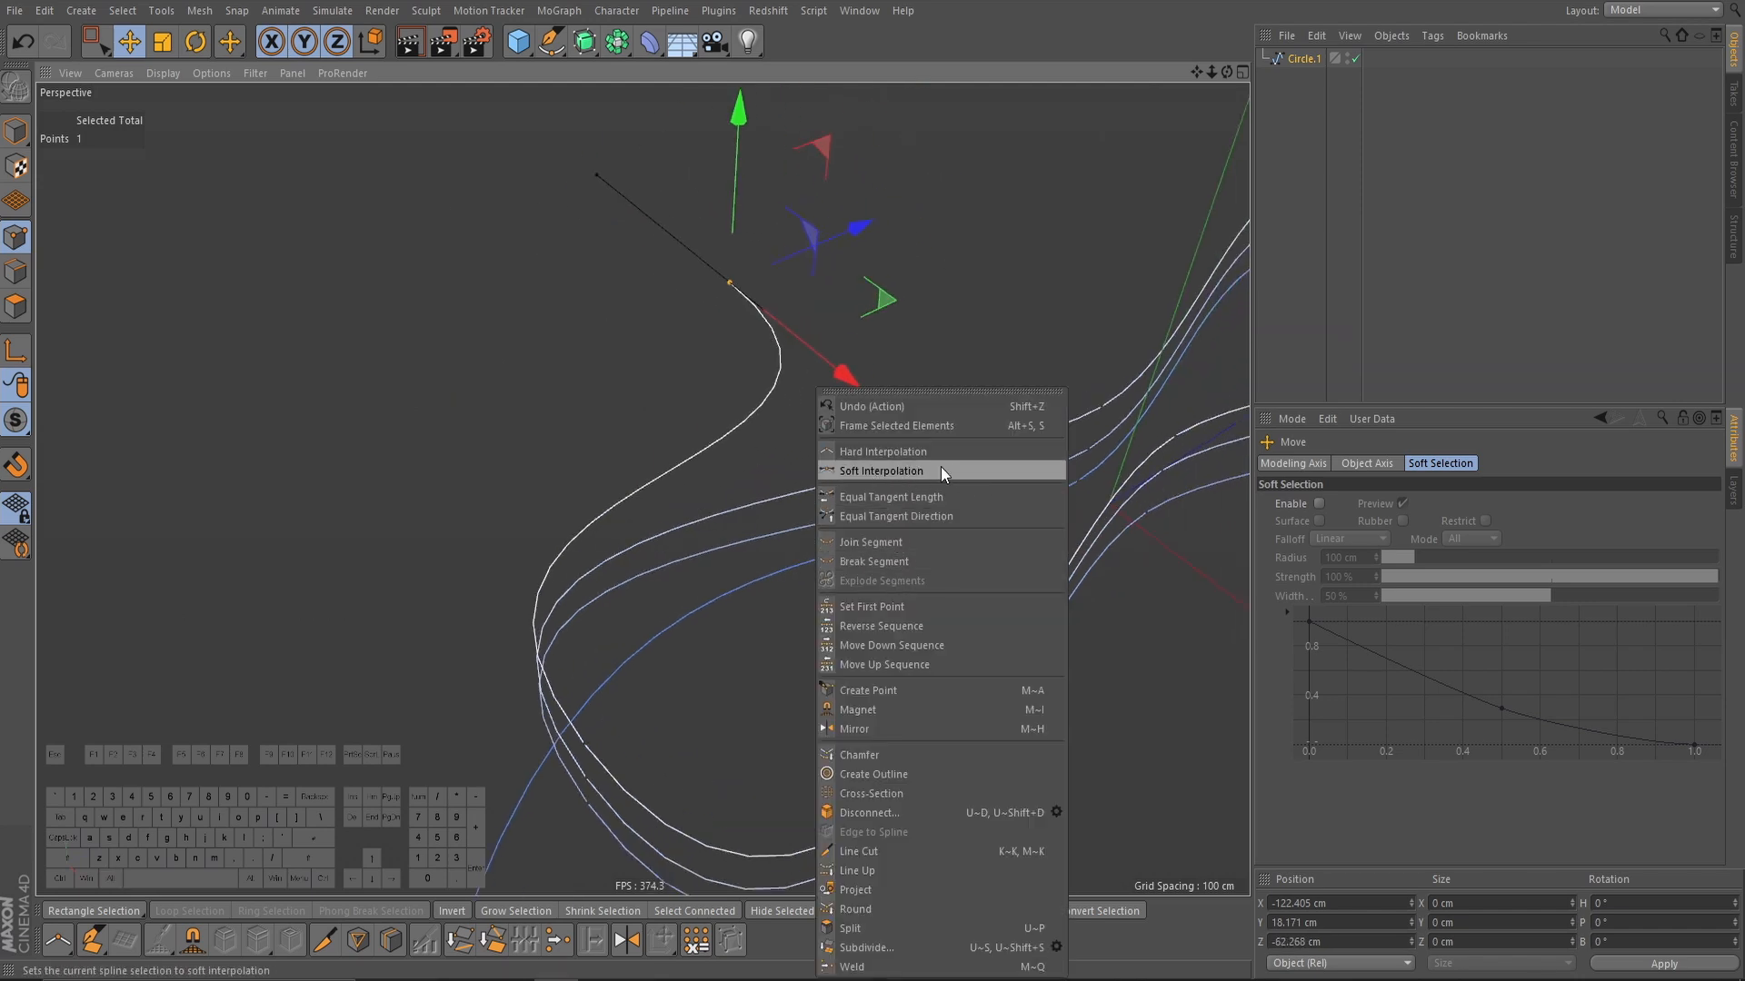
left_click(881, 471)
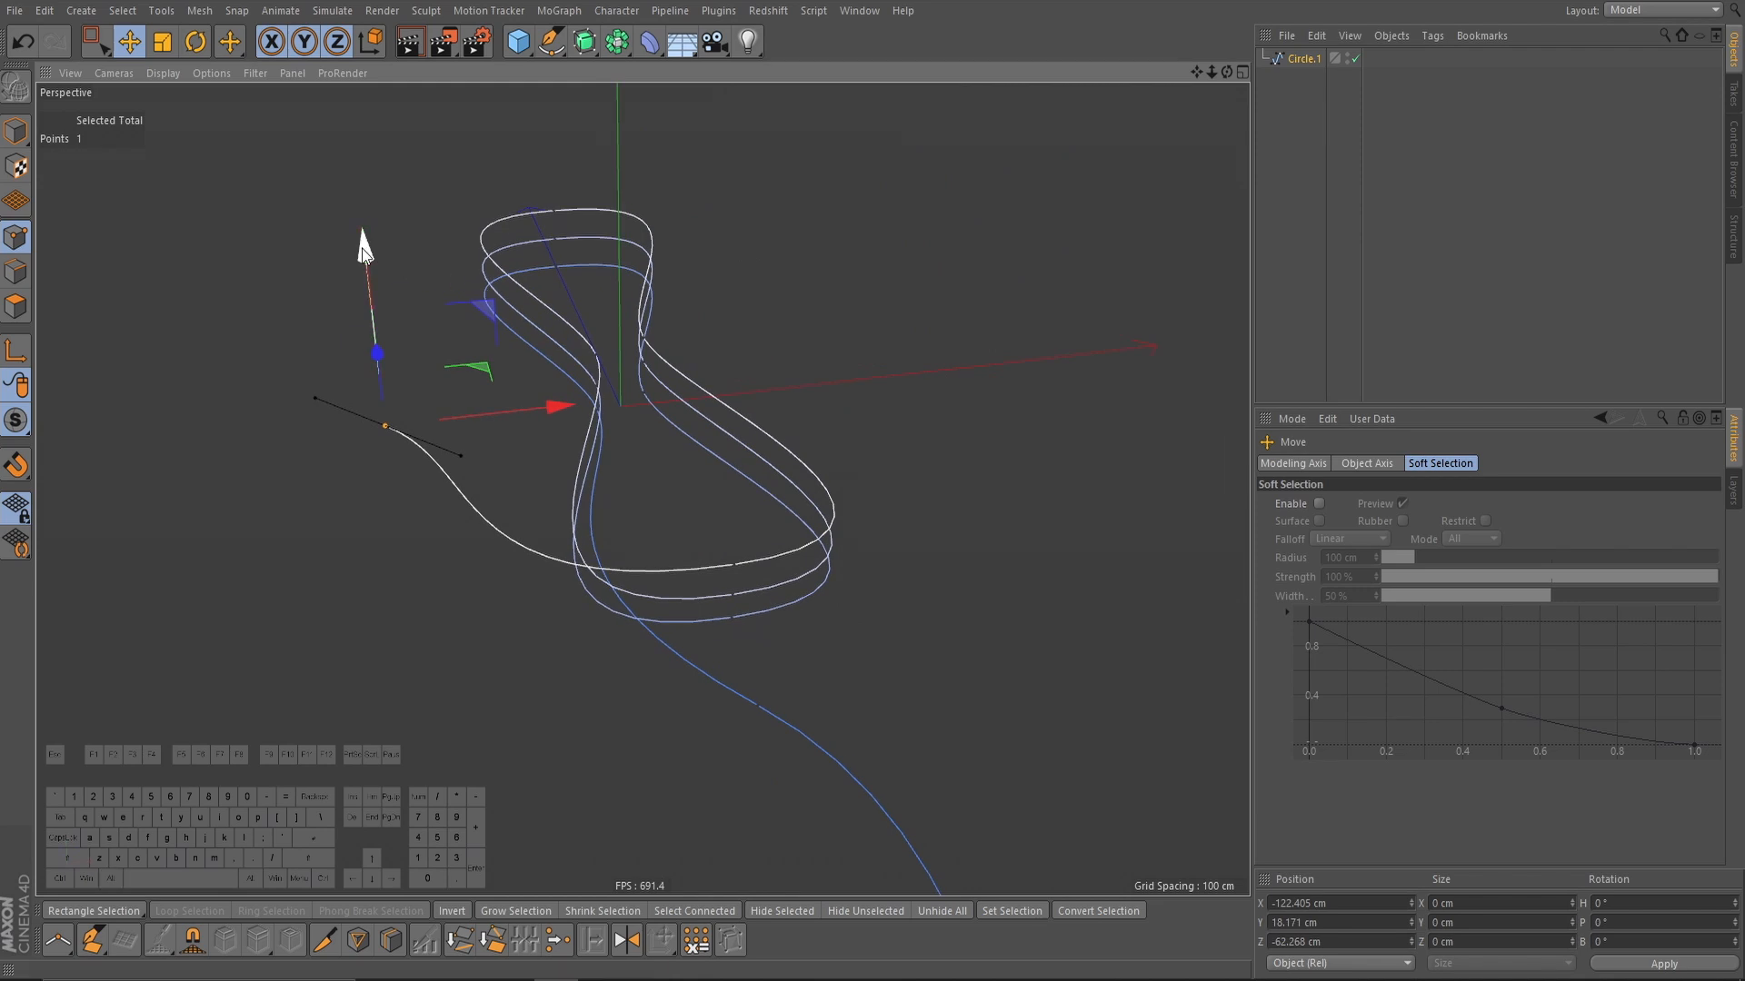
left_click_drag(364, 251, 457, 584)
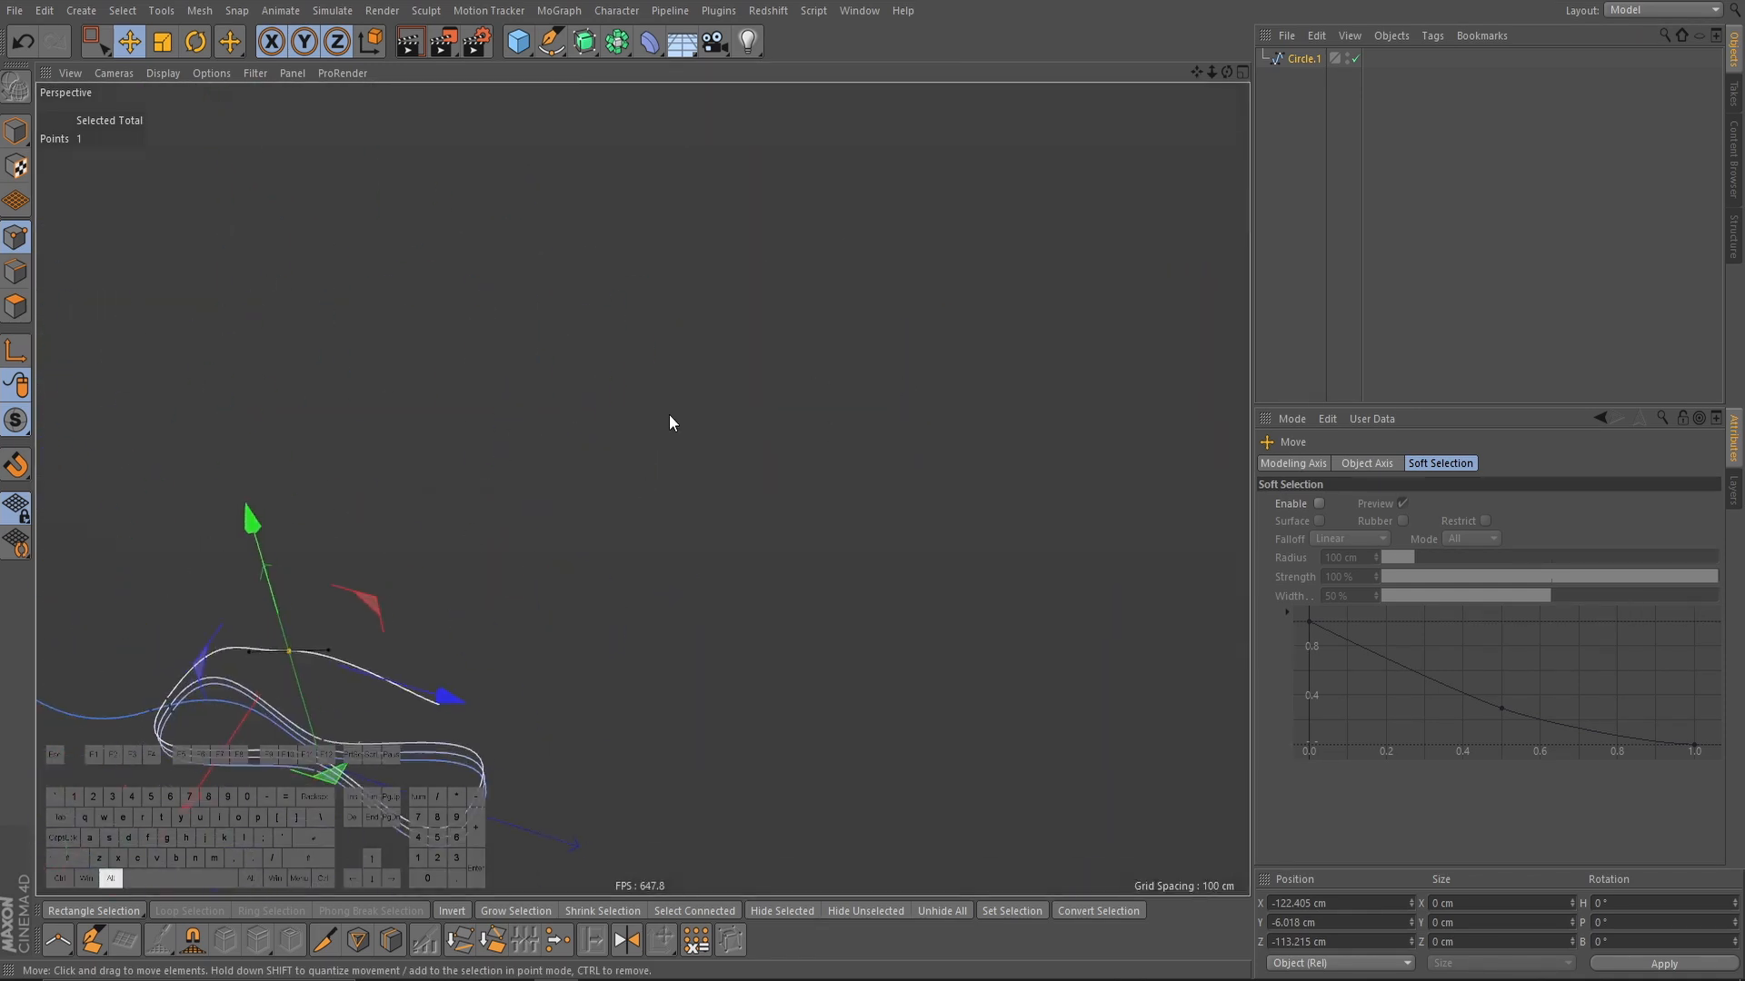
left_click_drag(670, 423, 879, 560)
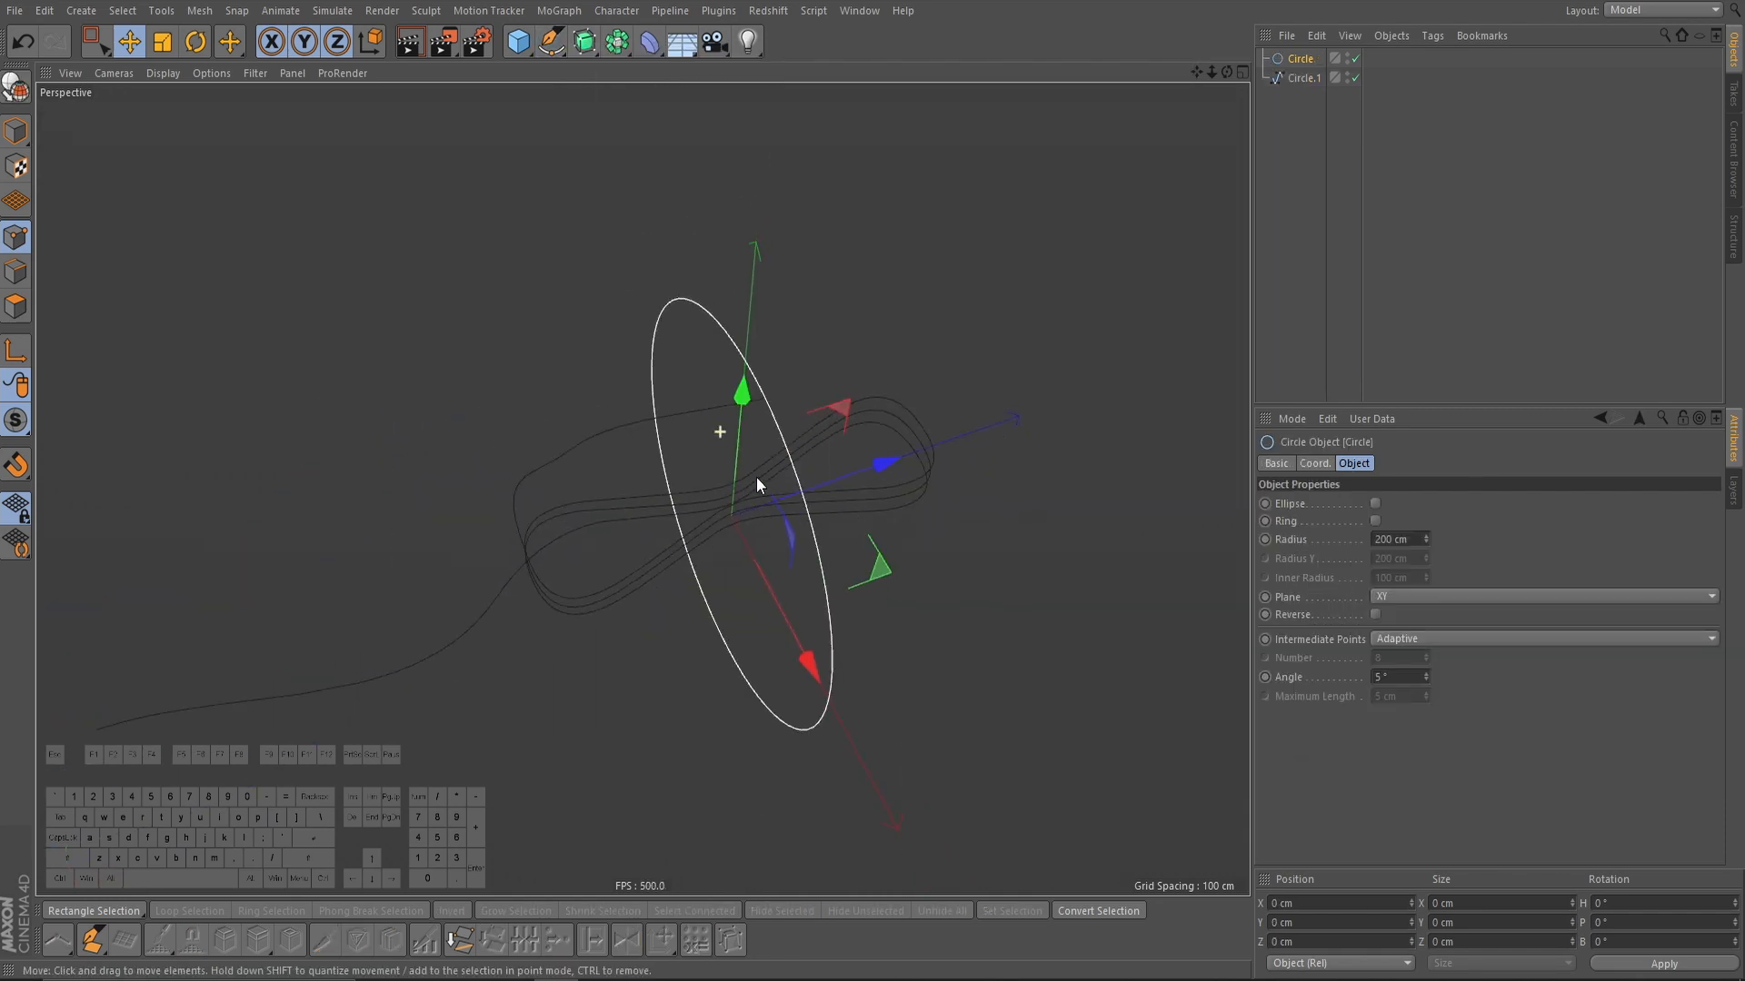
Step: Add a Sweep with Circle as profile and Circle.1 as path
left_click(161, 45)
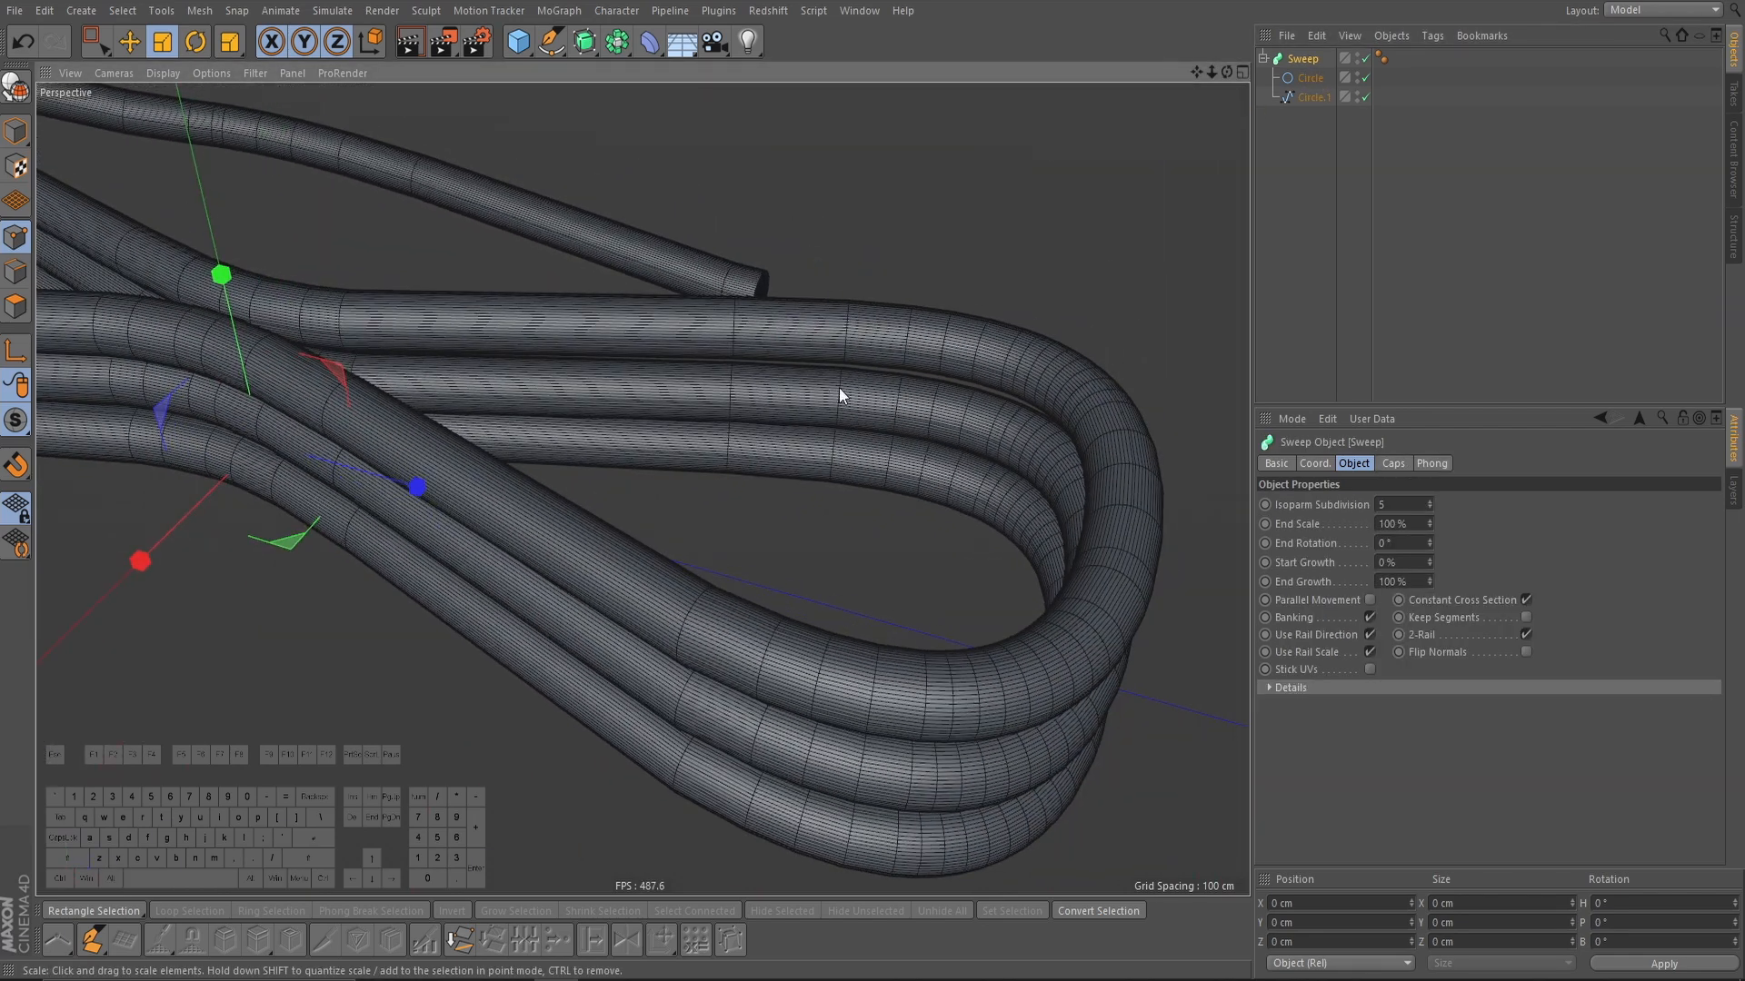
Step: Select Circle.1 and set its interpolation Angle to 12° with Natural intermediate points
left_click(1311, 78)
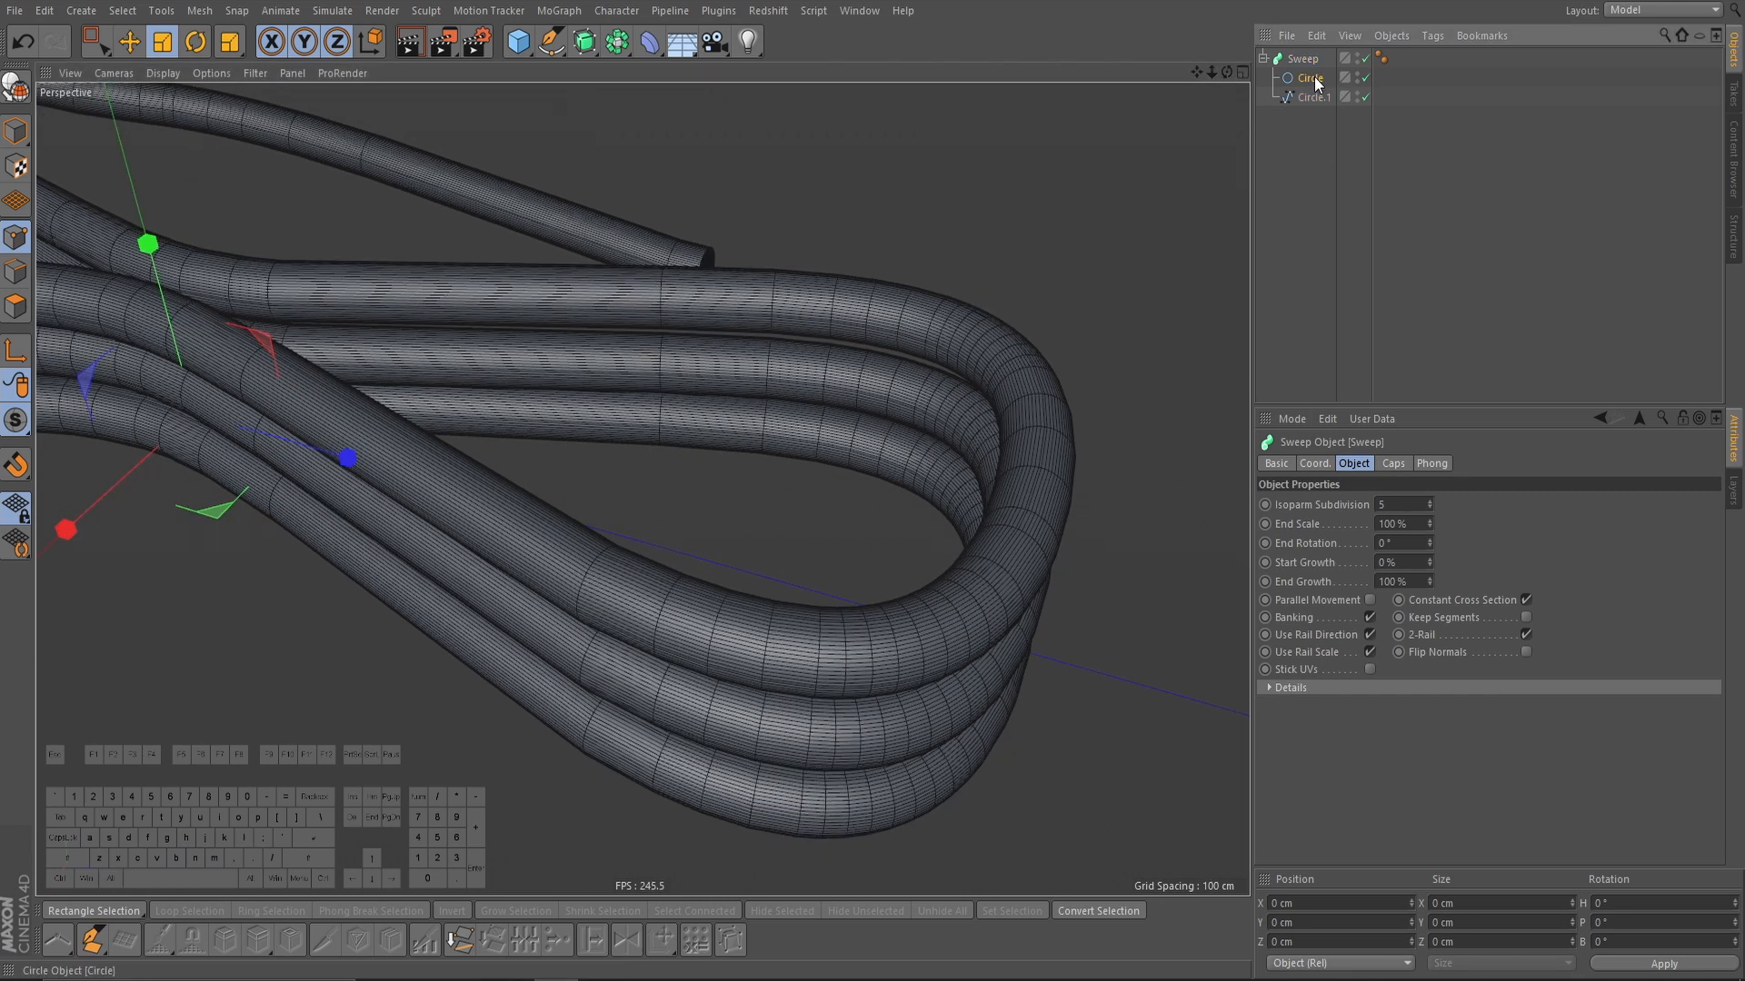
left_click(1317, 77)
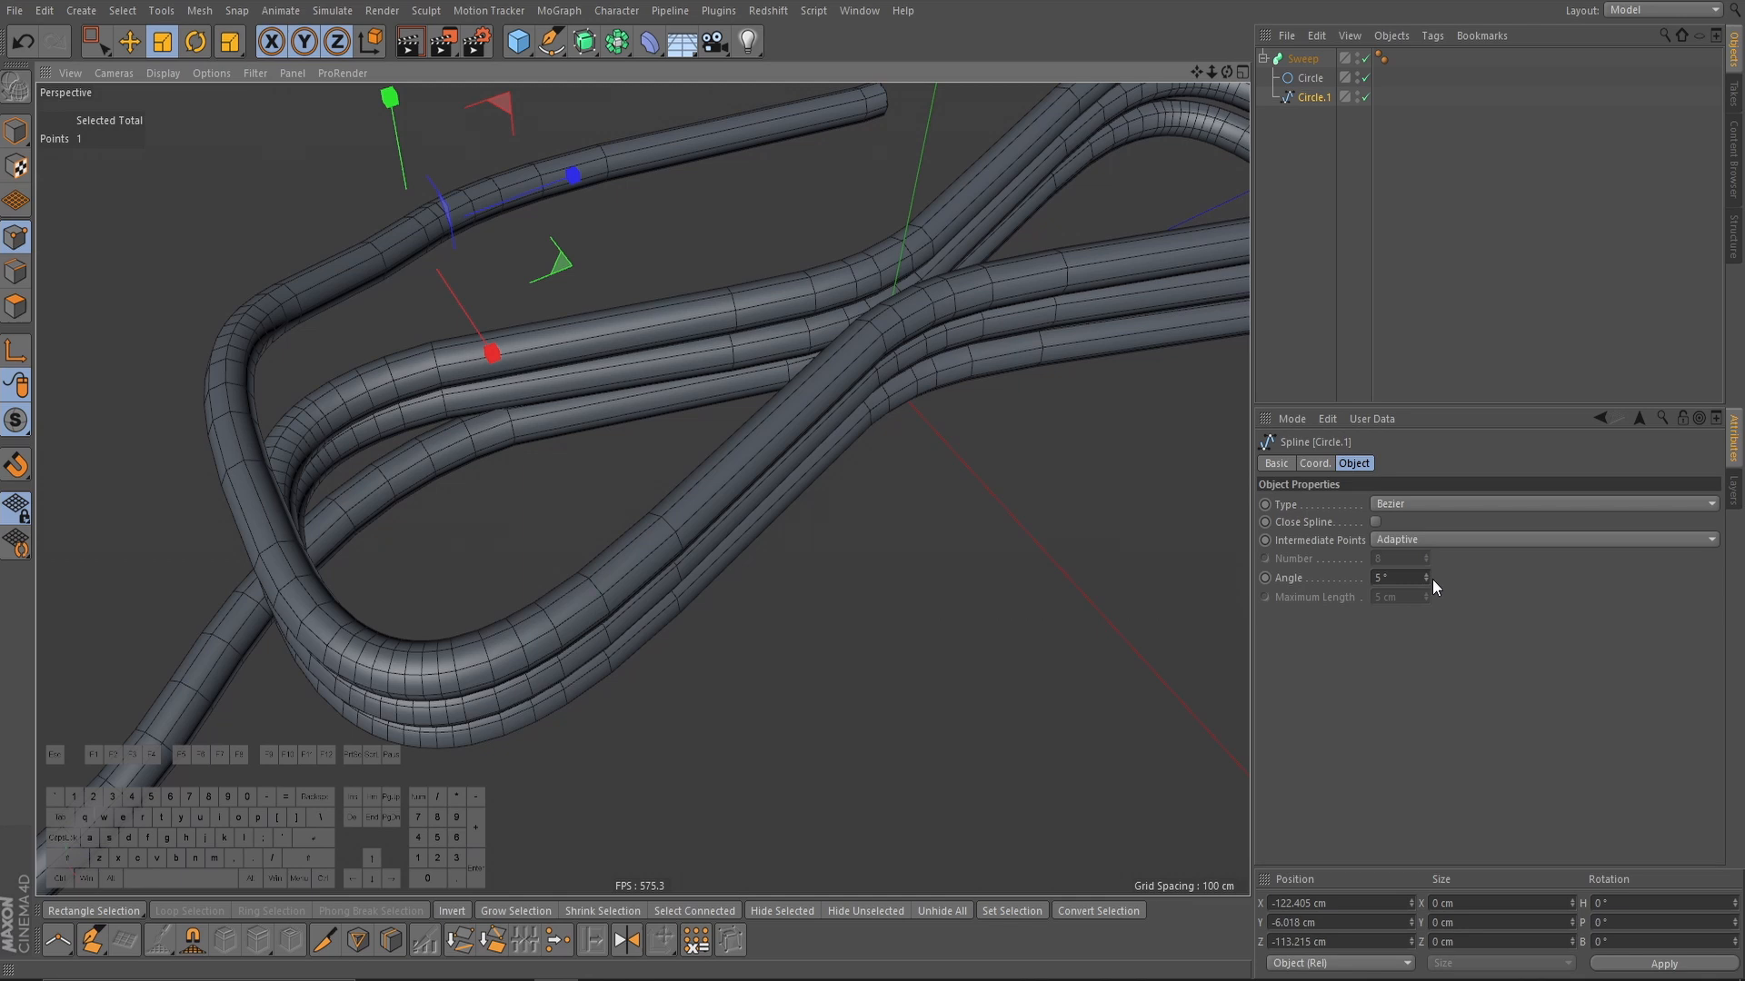
mouse_move(1321, 345)
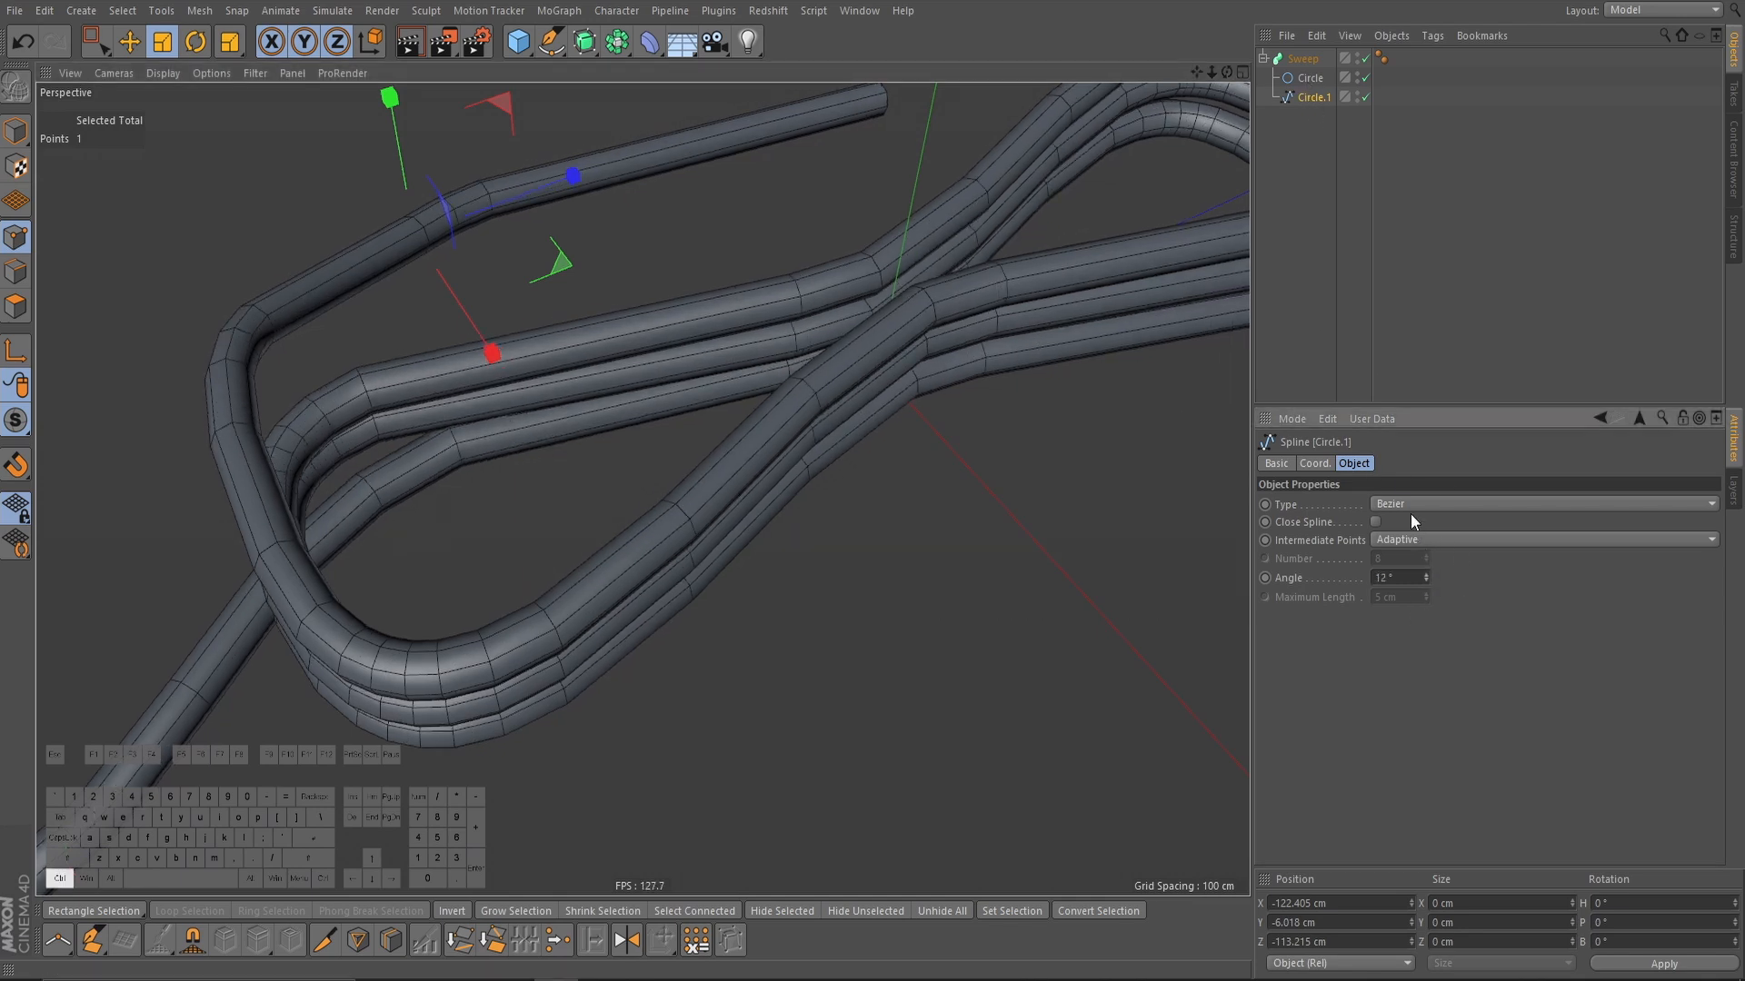
left_click(1544, 540)
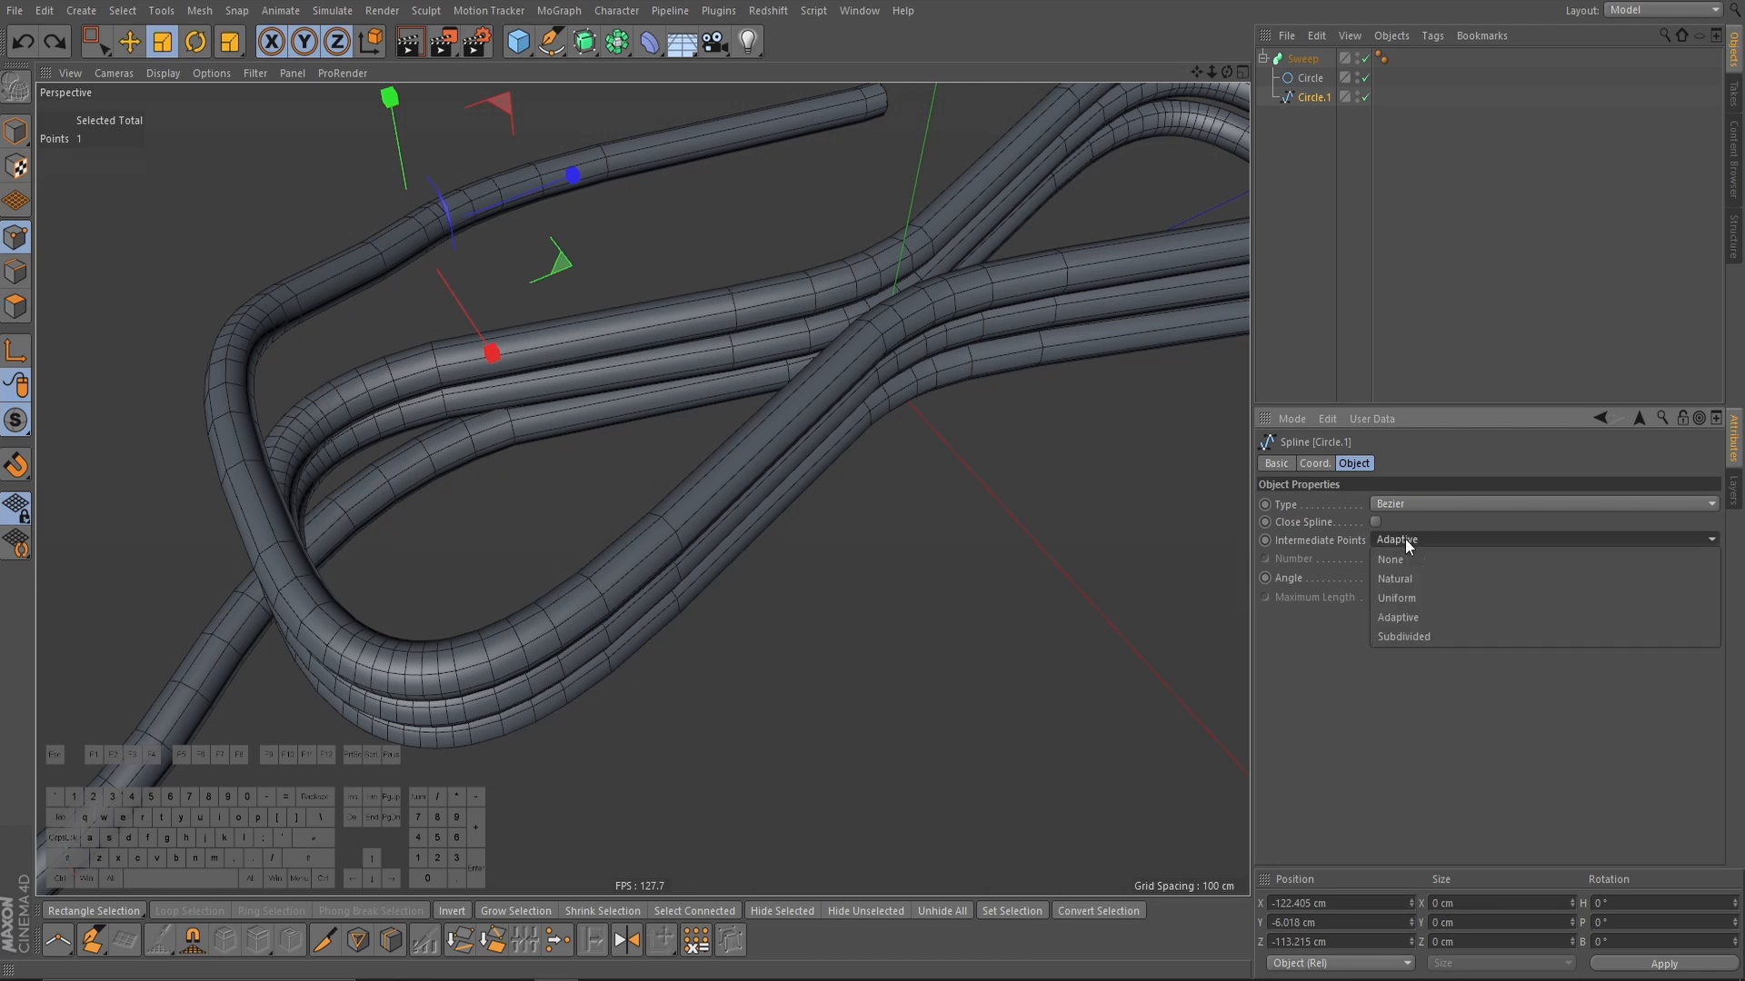
mouse_move(1393, 579)
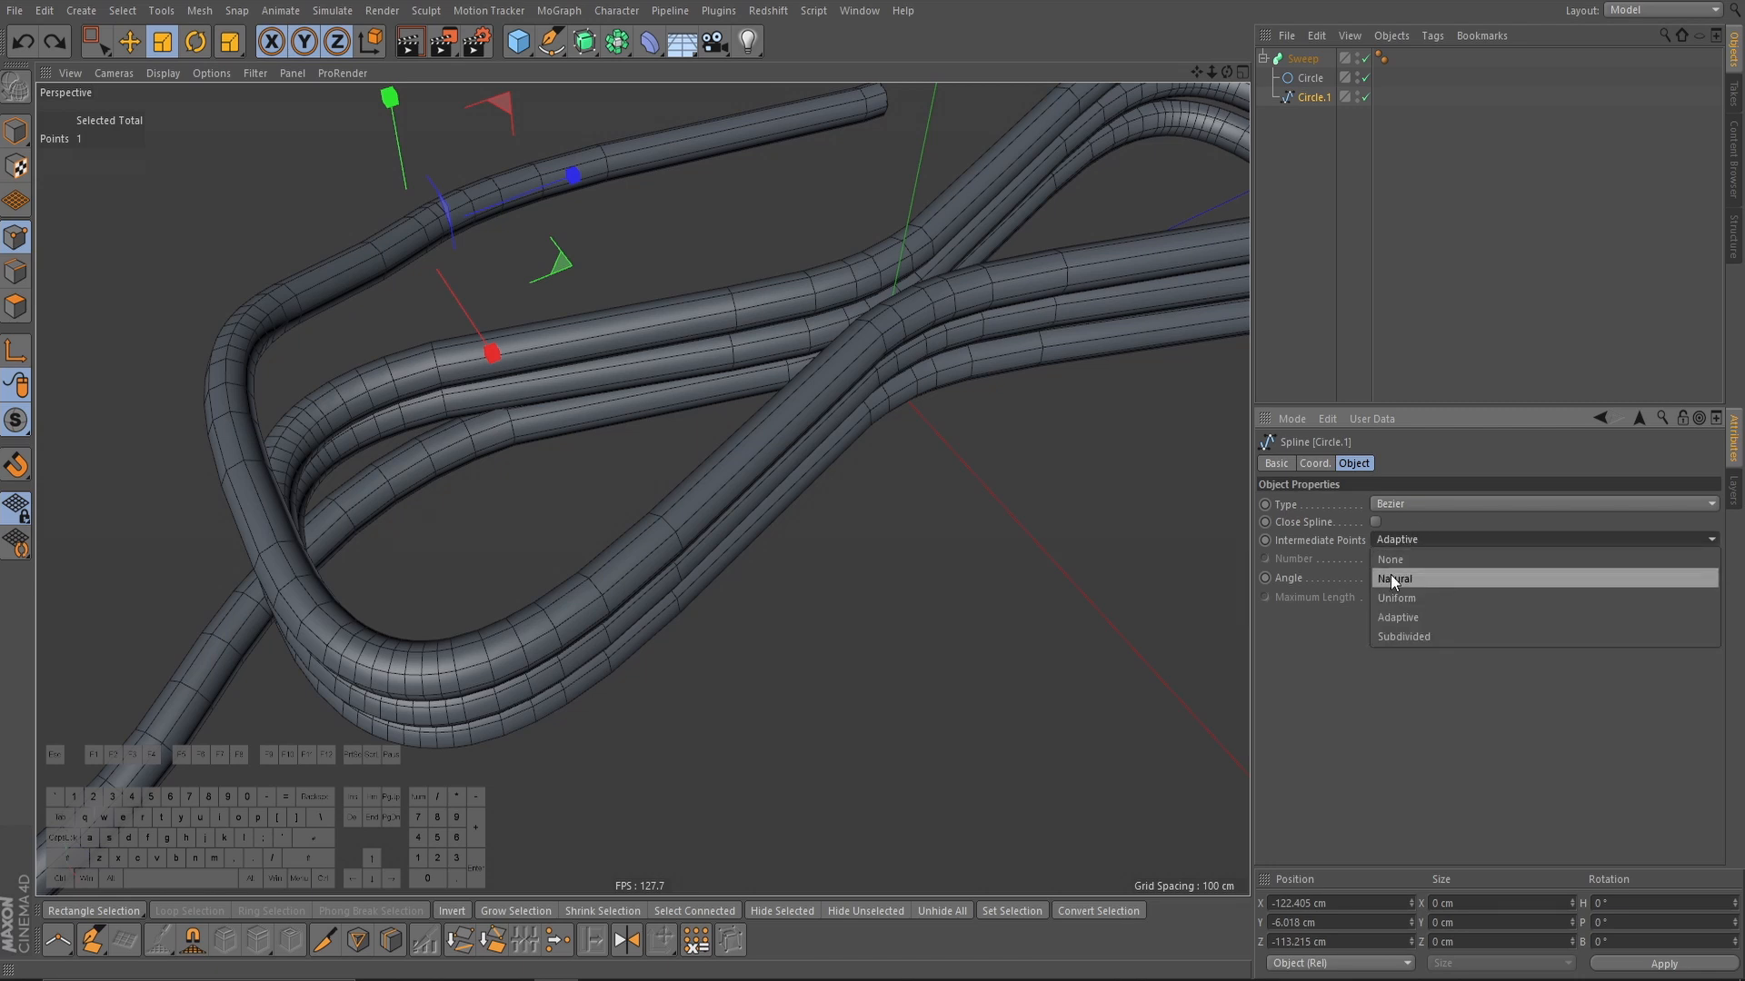
left_click(1397, 598)
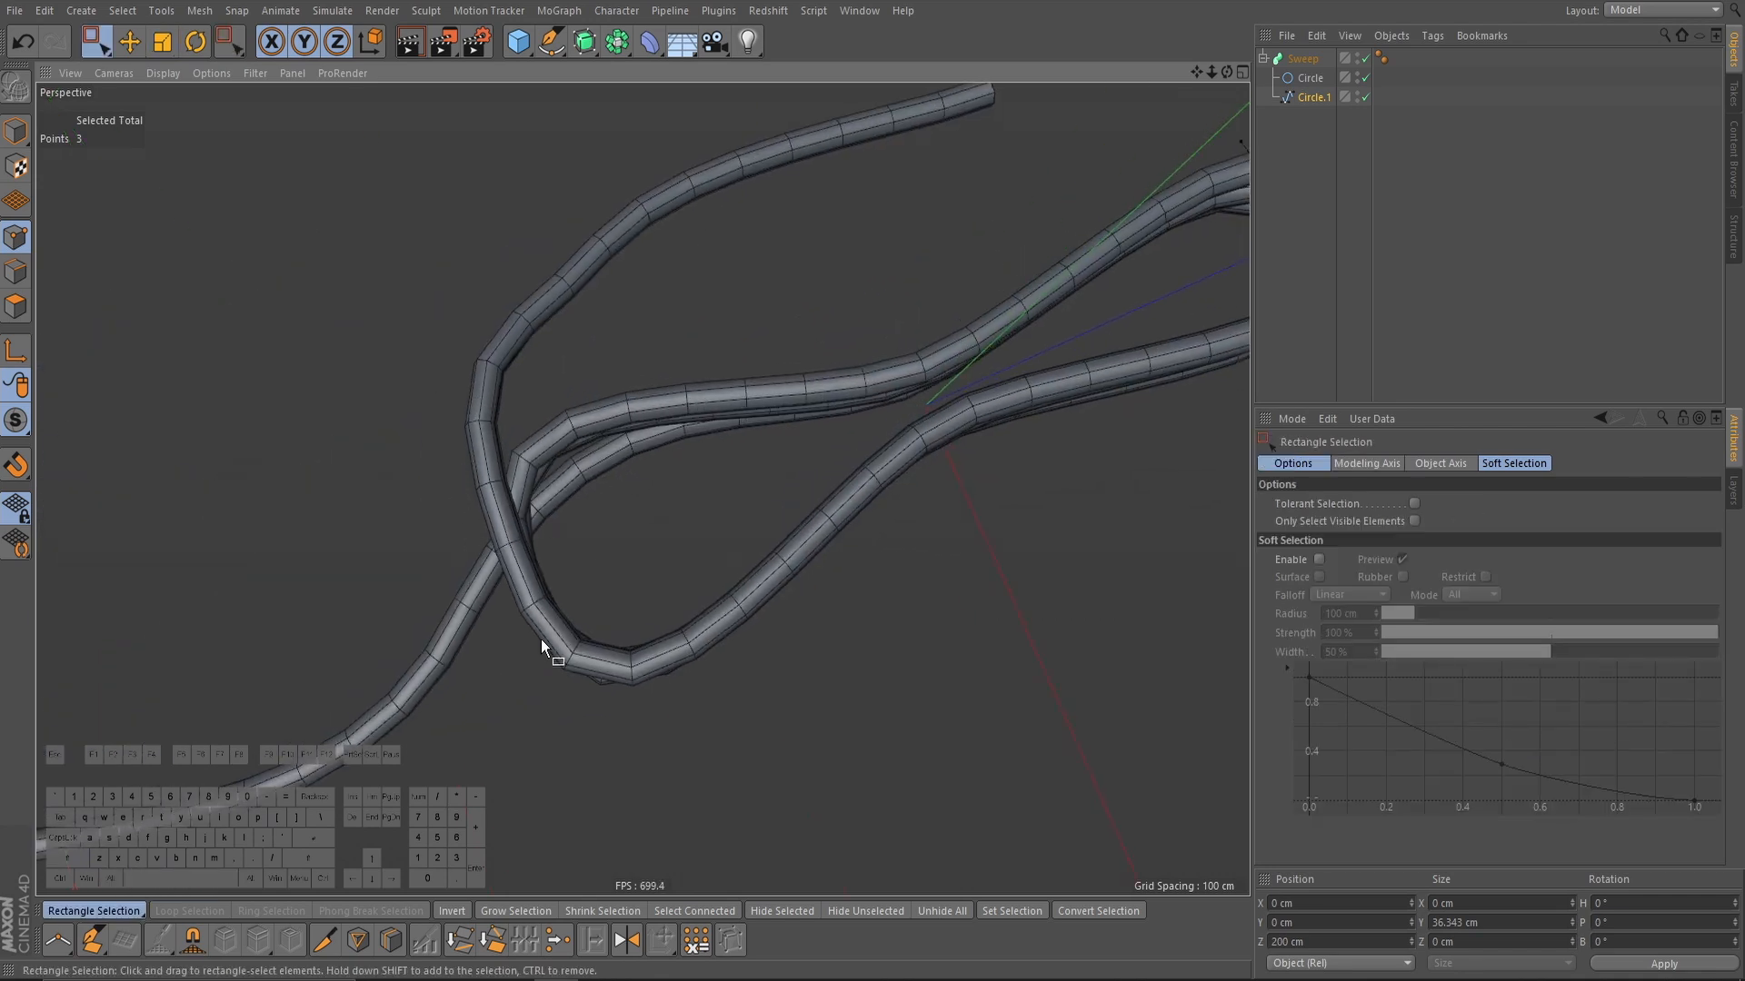
right_click(556, 662)
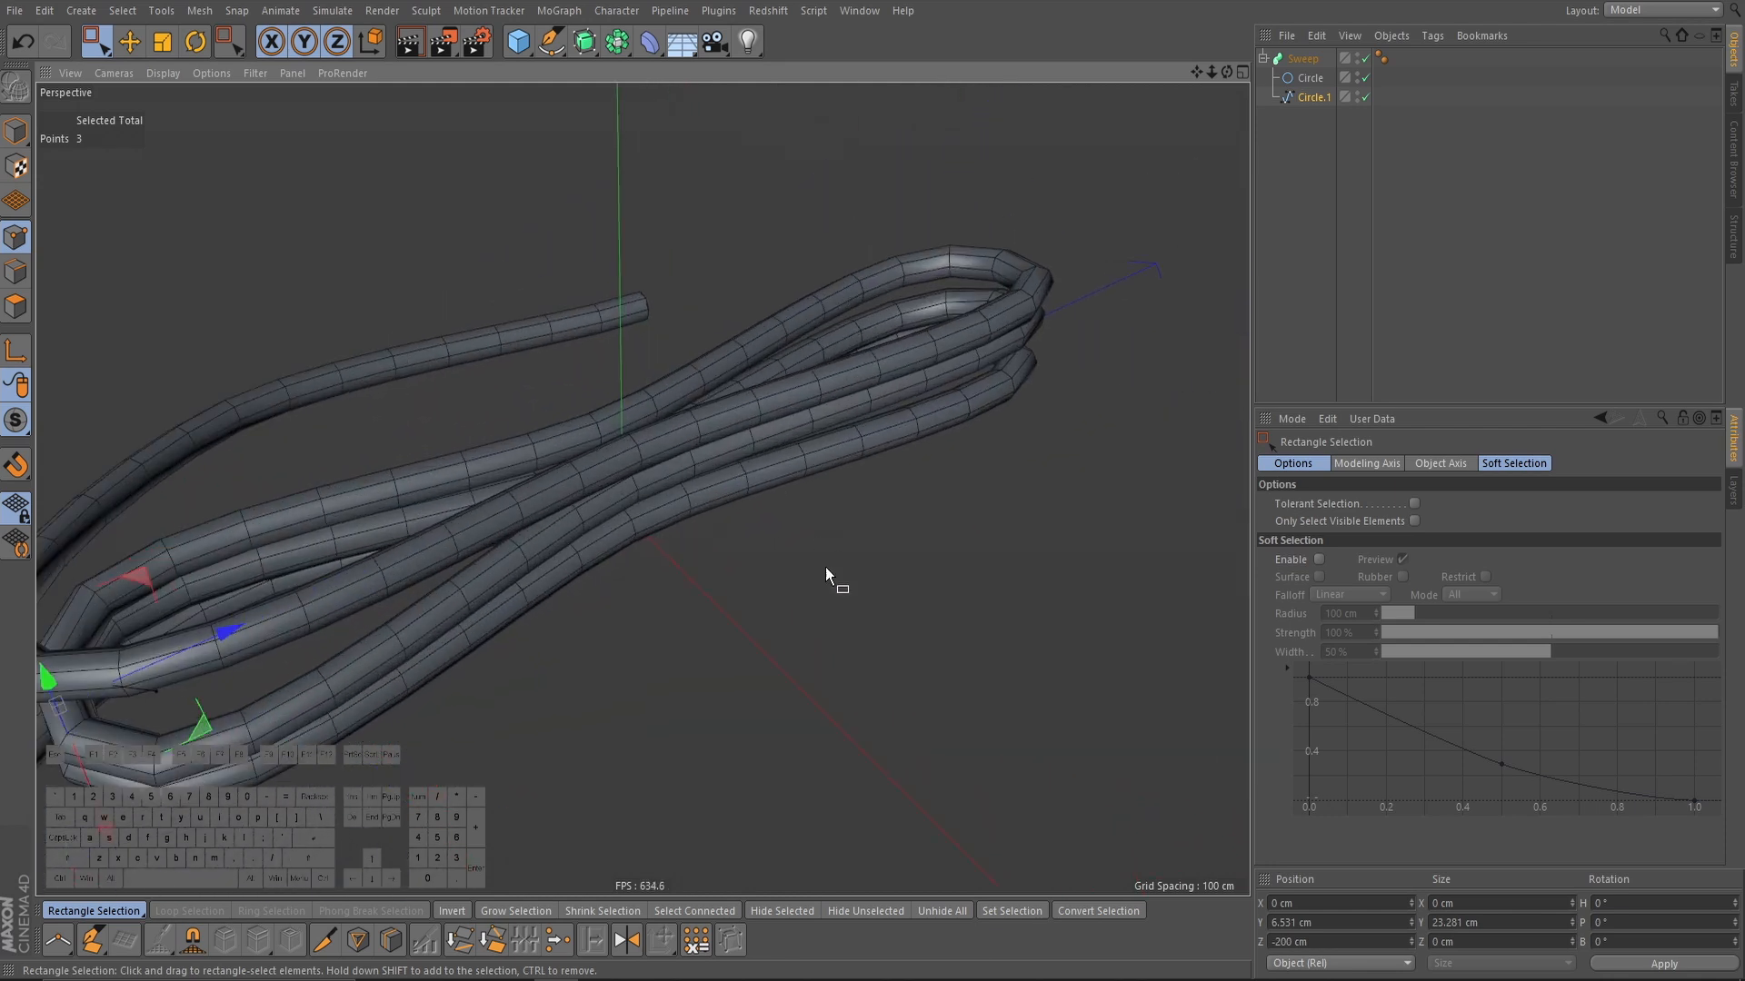
left_click(128, 44)
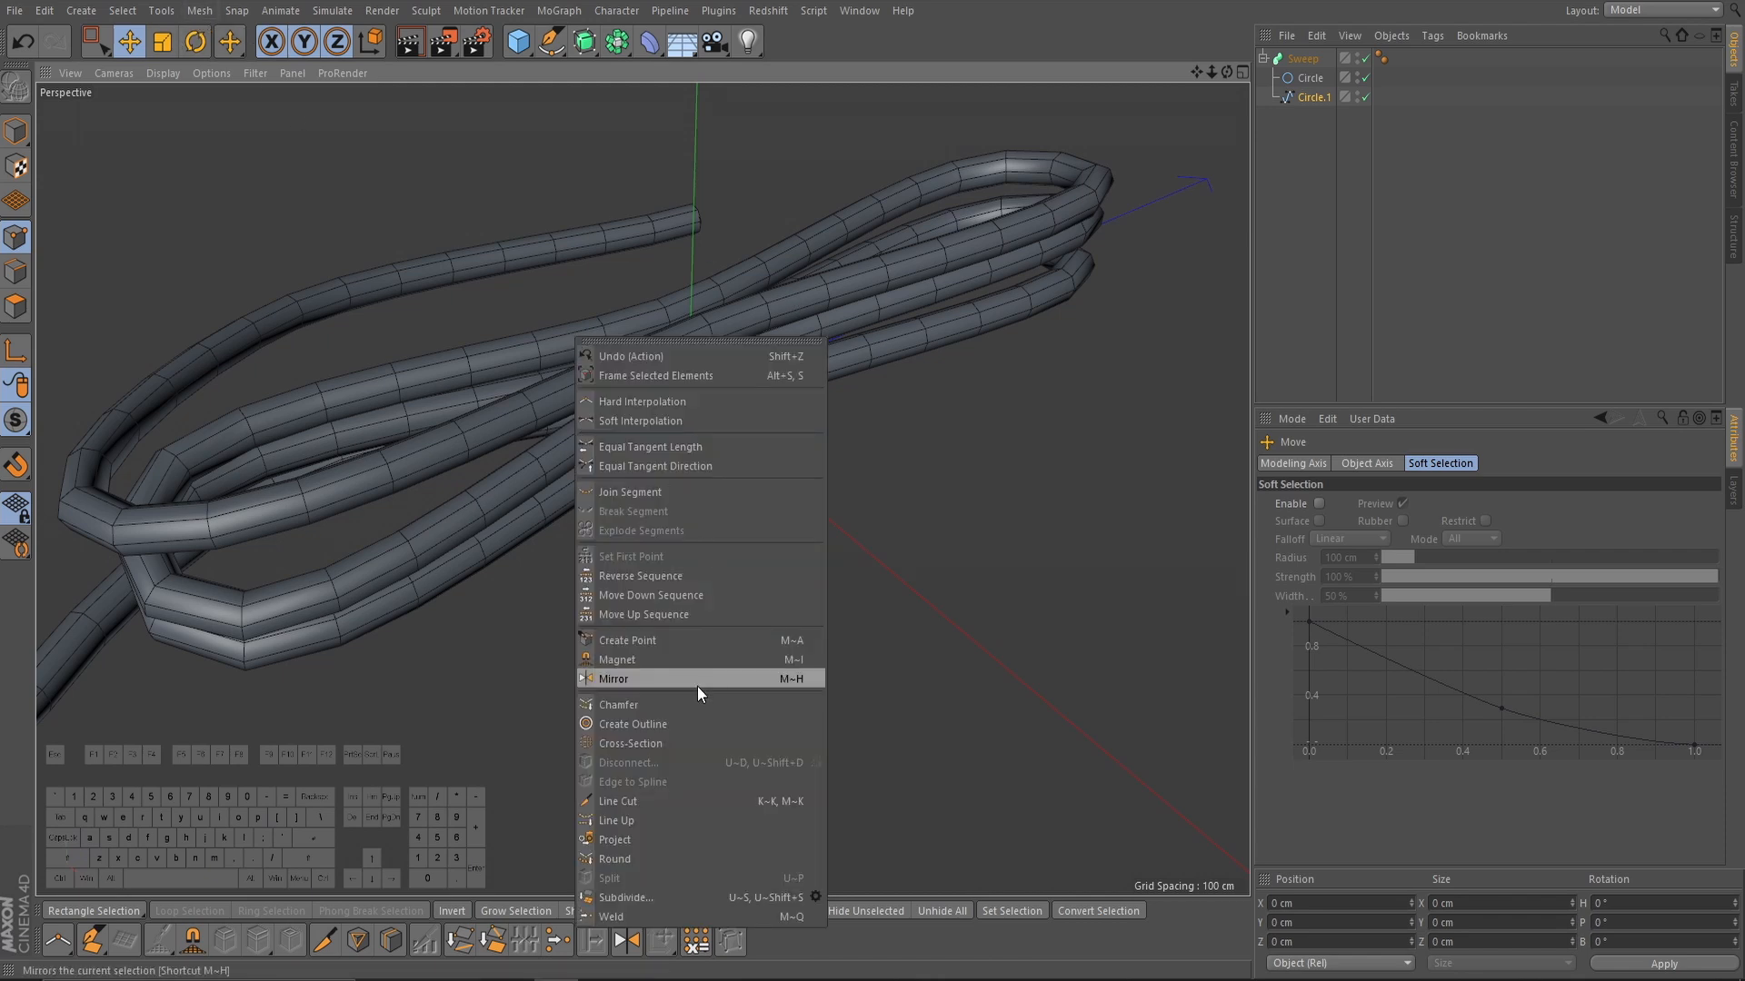
Step: Use the Magnet tool to round the loop's tip and reshape the outer, upper and lower strands
left_click(616, 660)
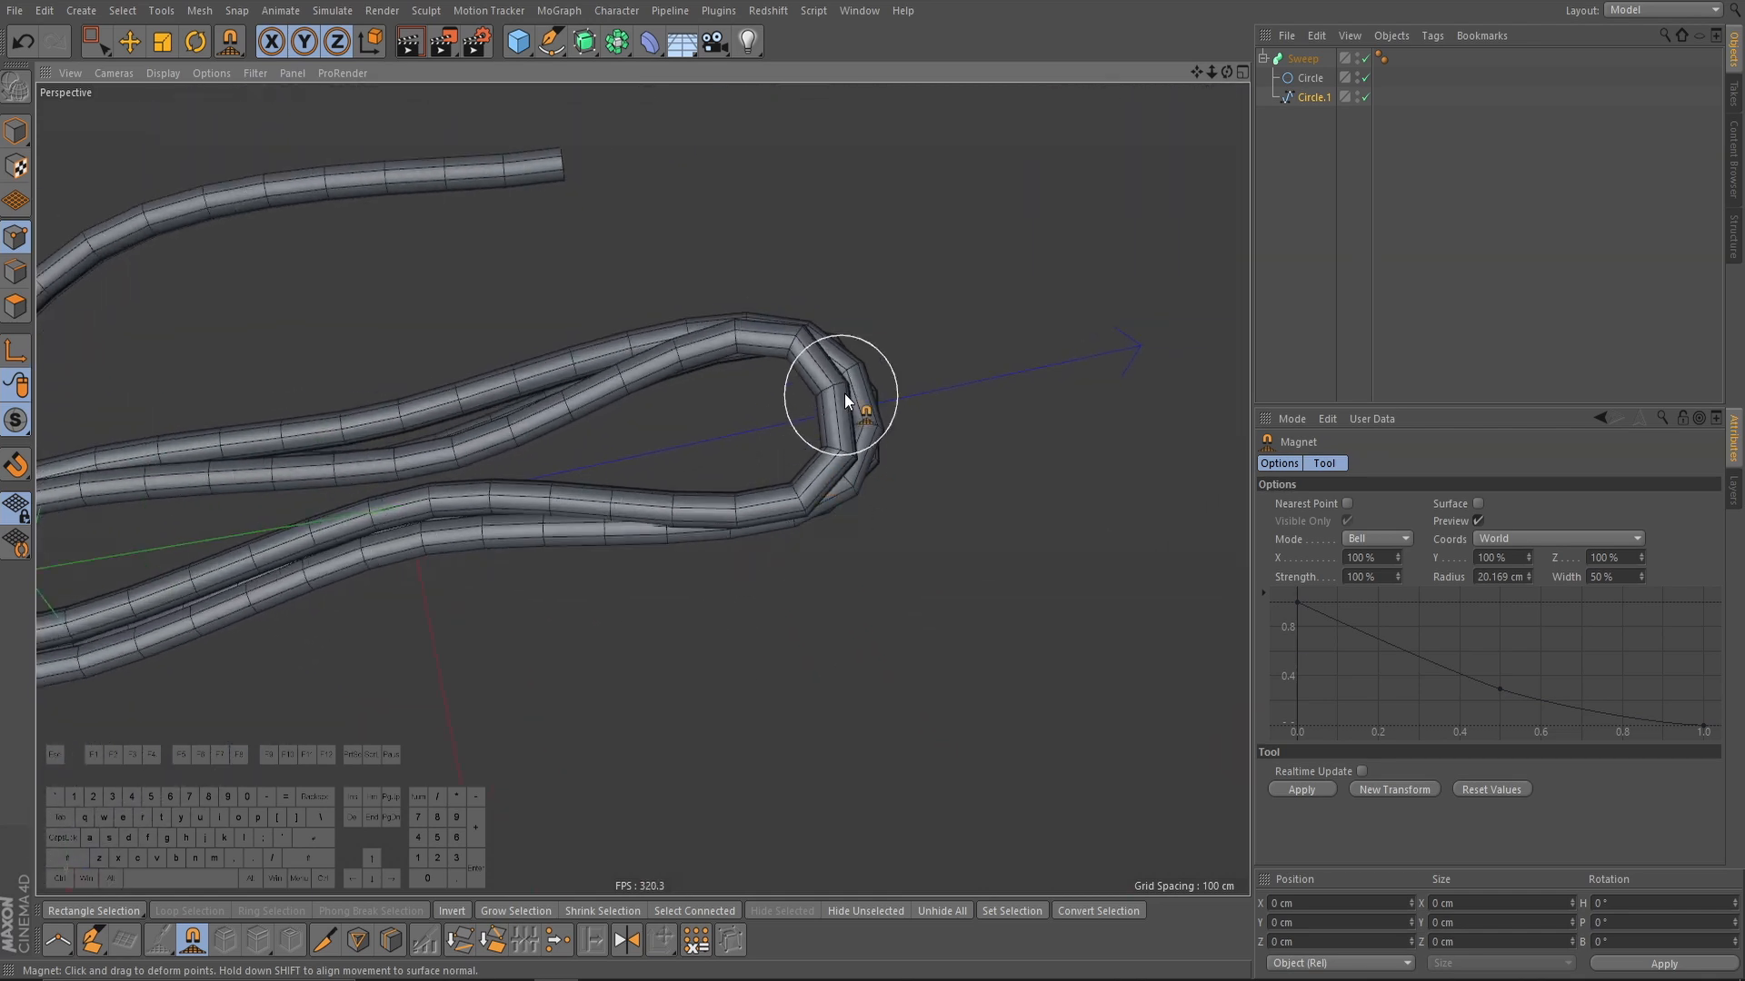
left_click_drag(846, 401, 746, 362)
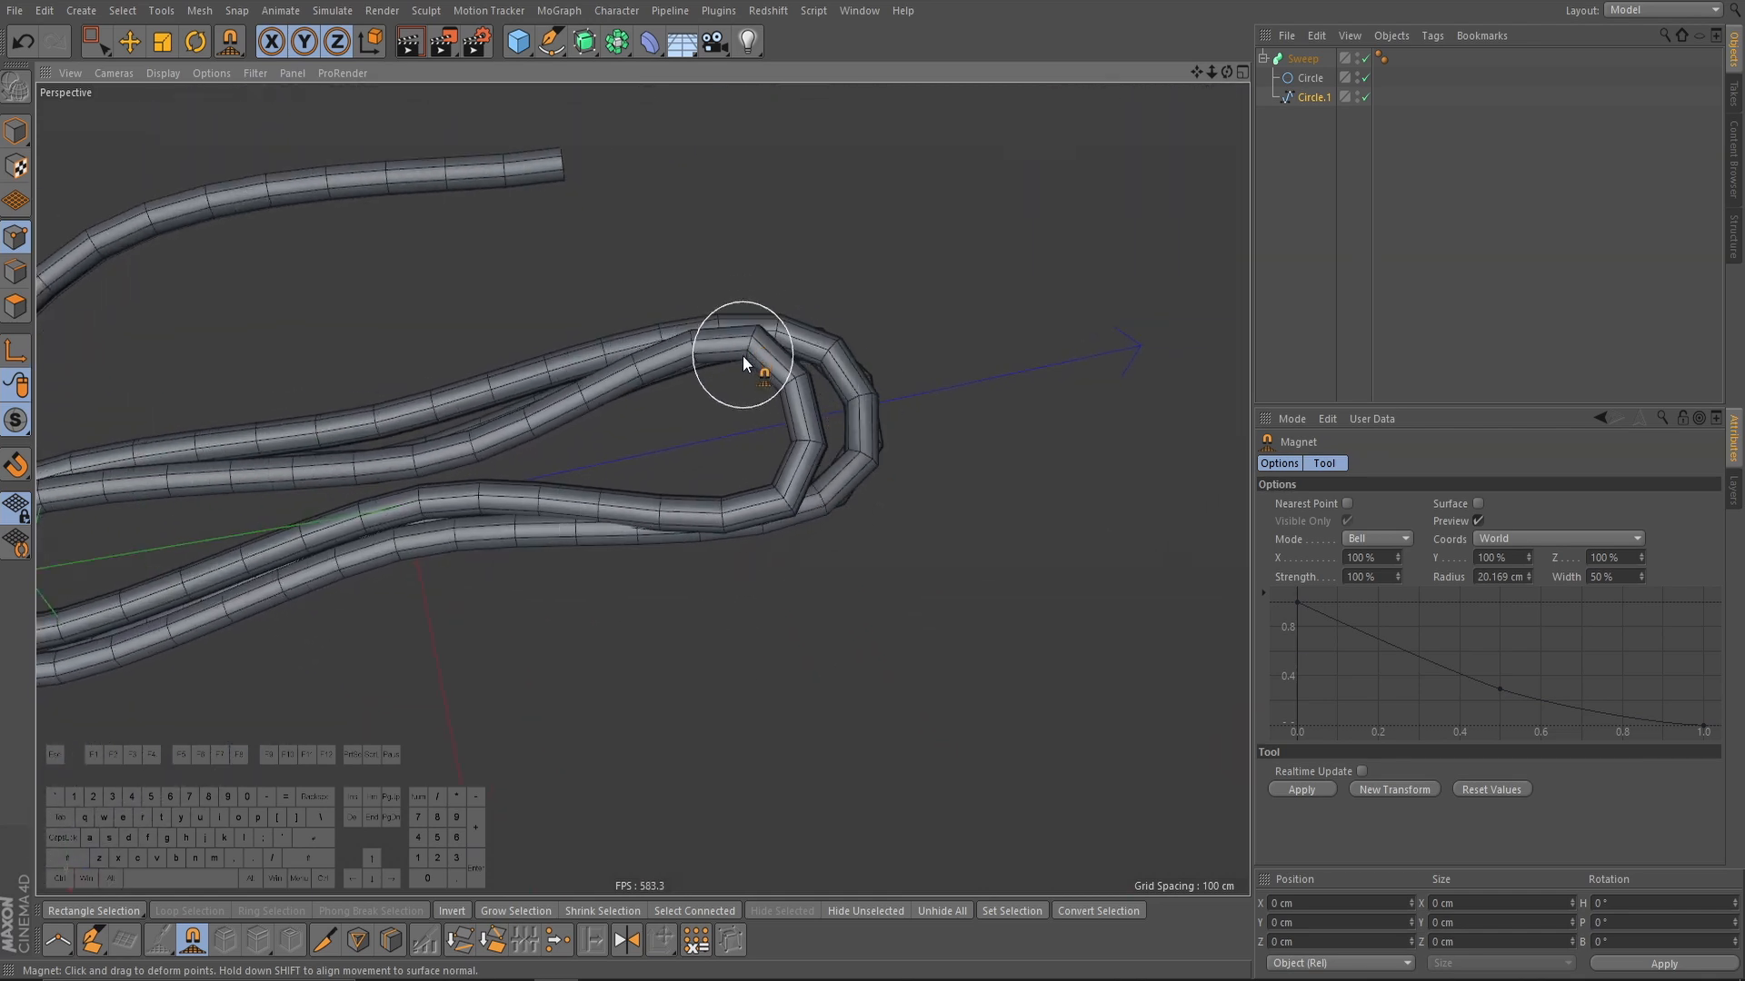
left_click_drag(744, 362, 842, 445)
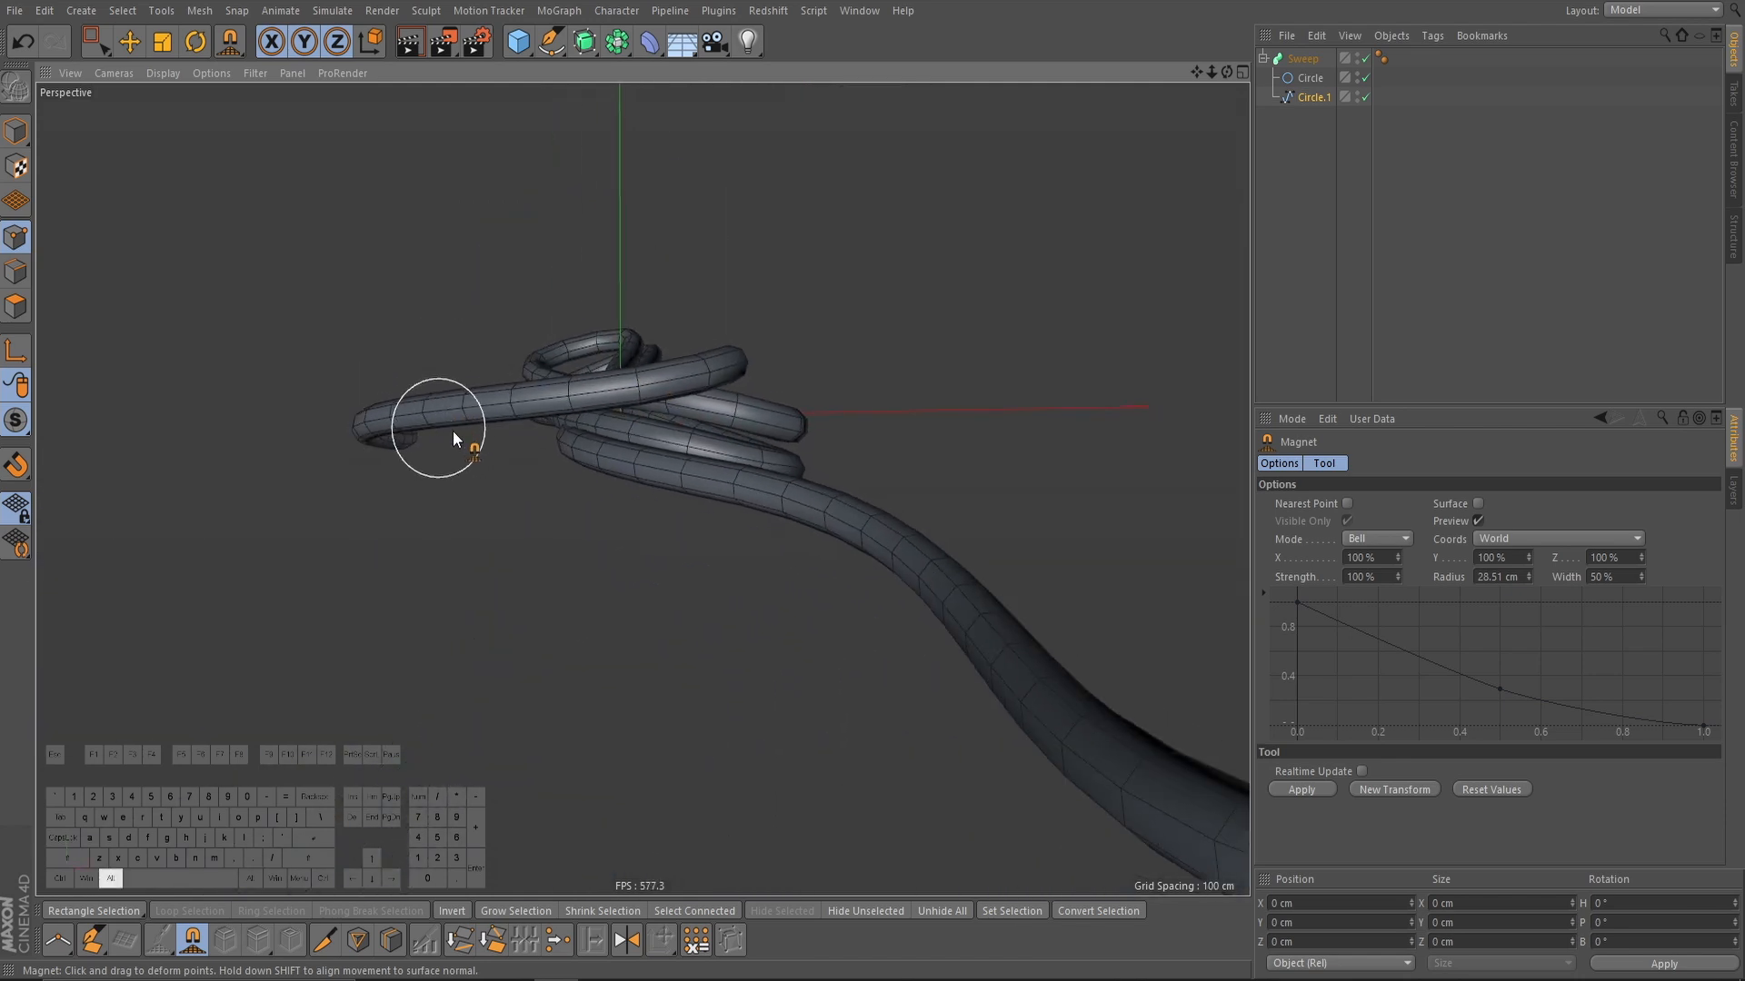
left_click_drag(454, 434, 317, 420)
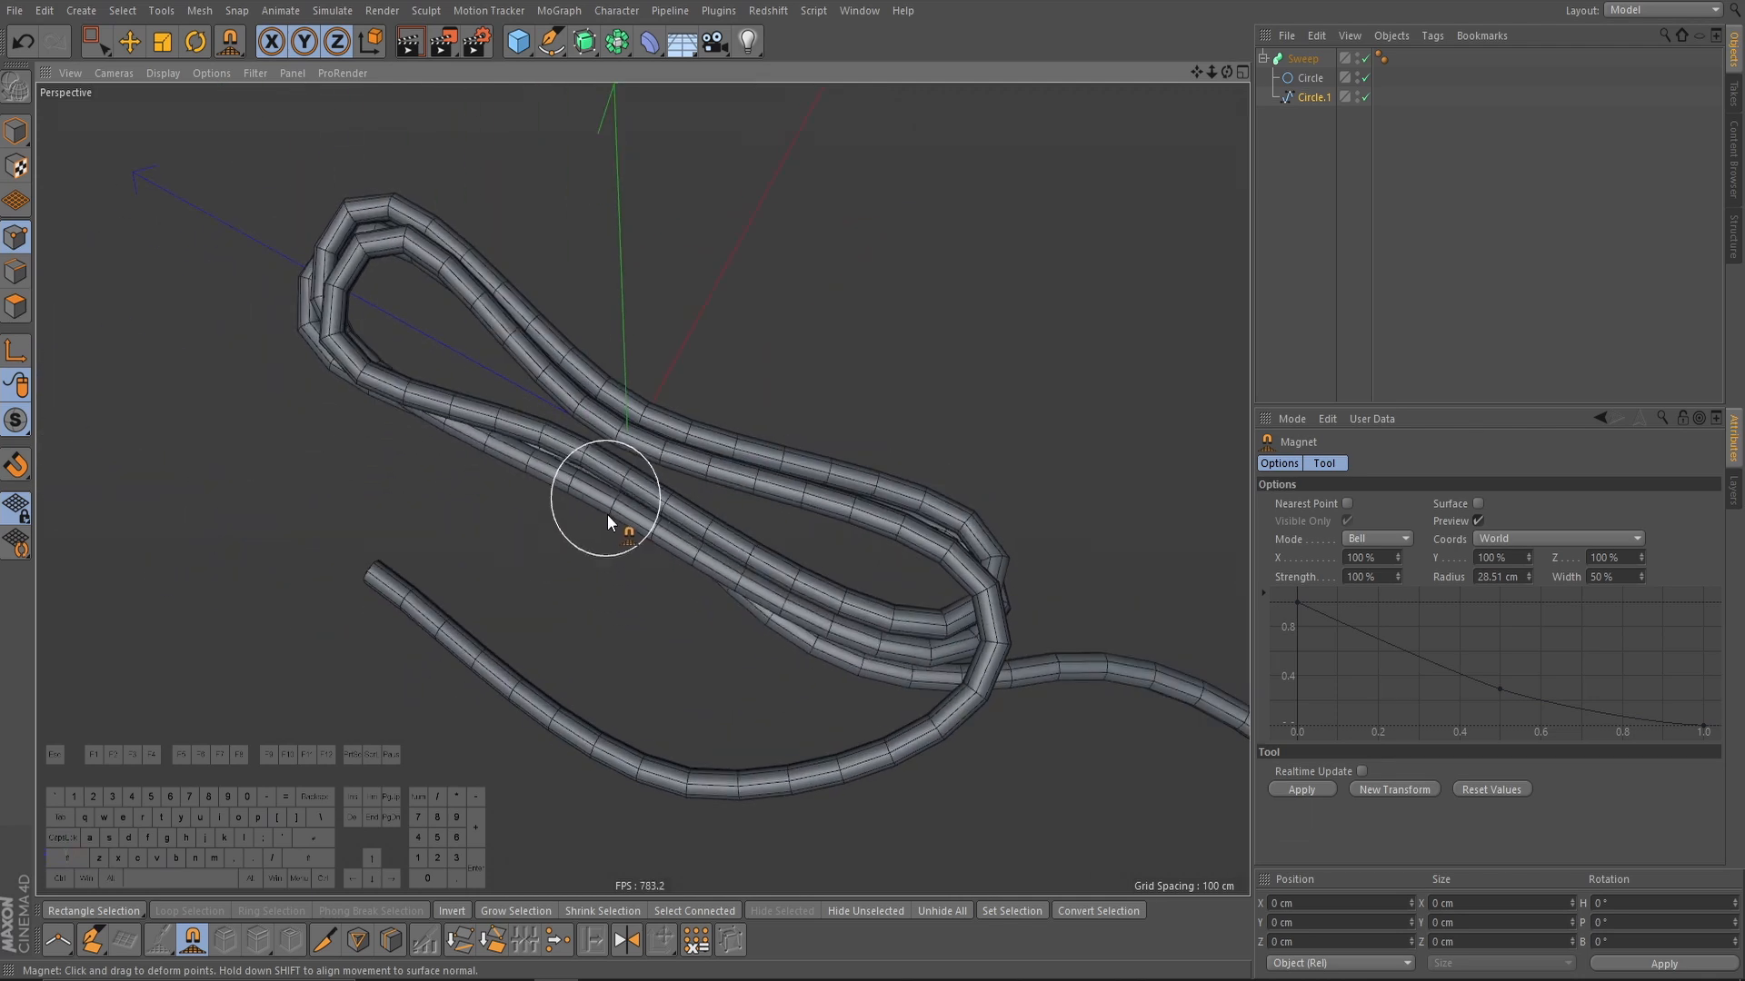
left_click_drag(606, 523, 524, 534)
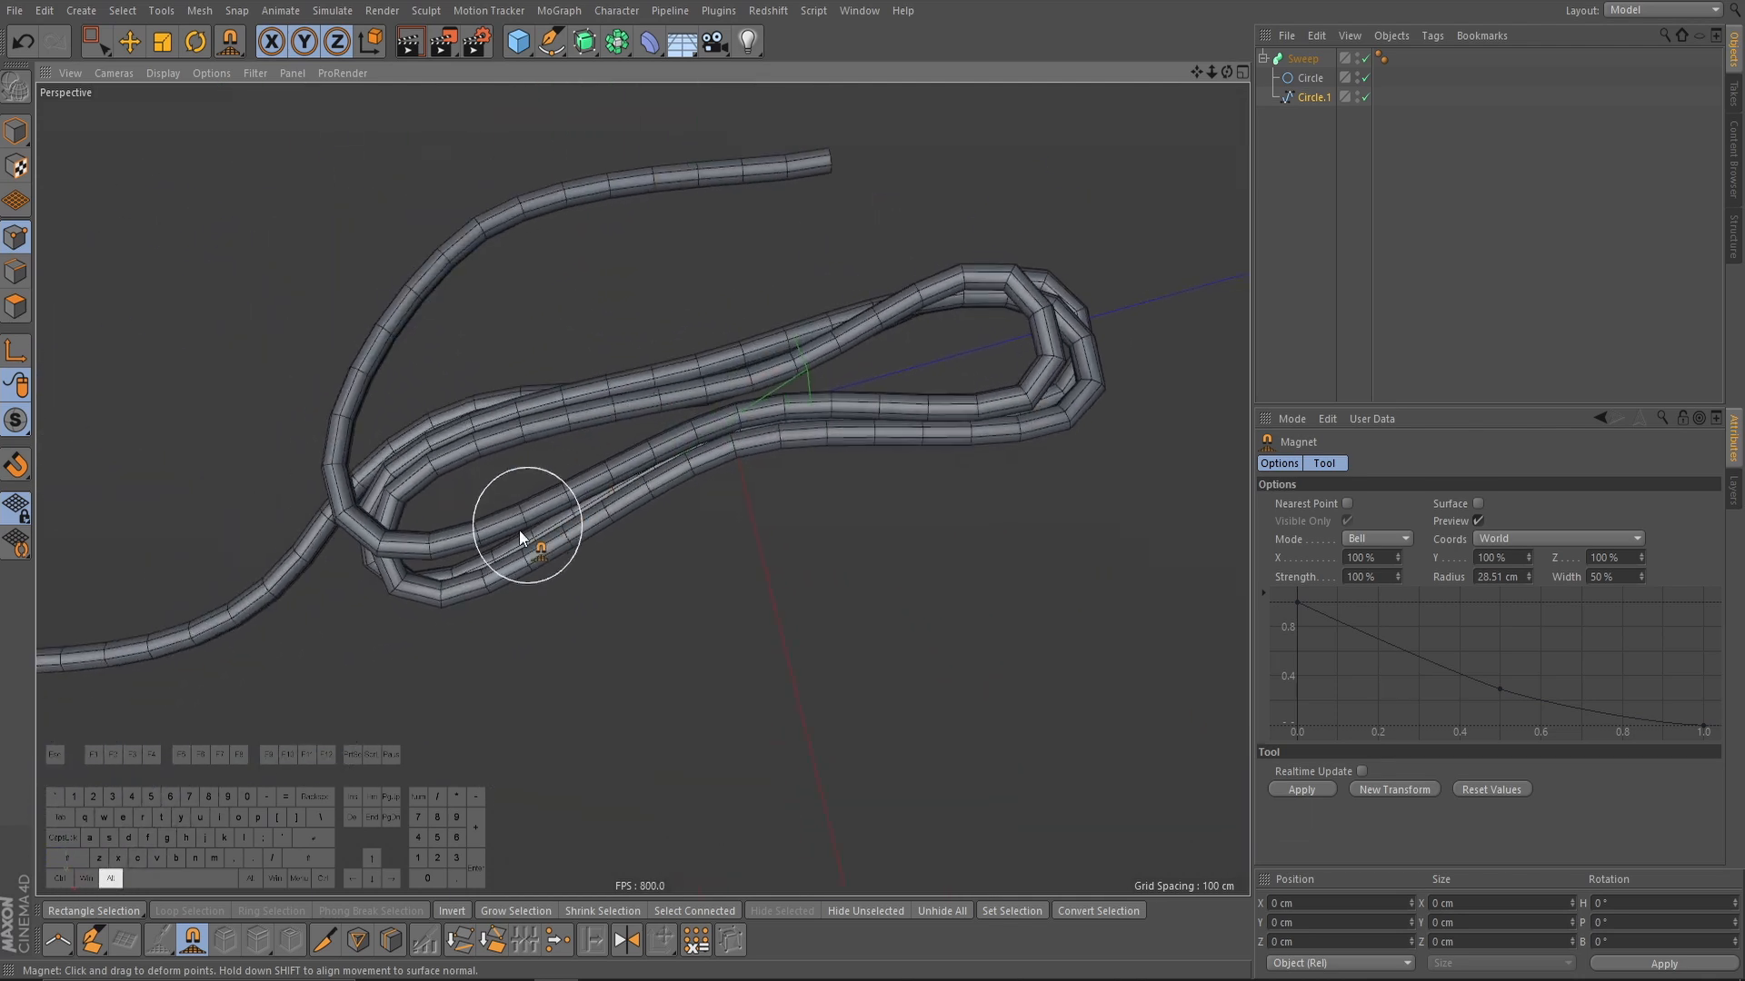
left_click_drag(523, 534, 445, 585)
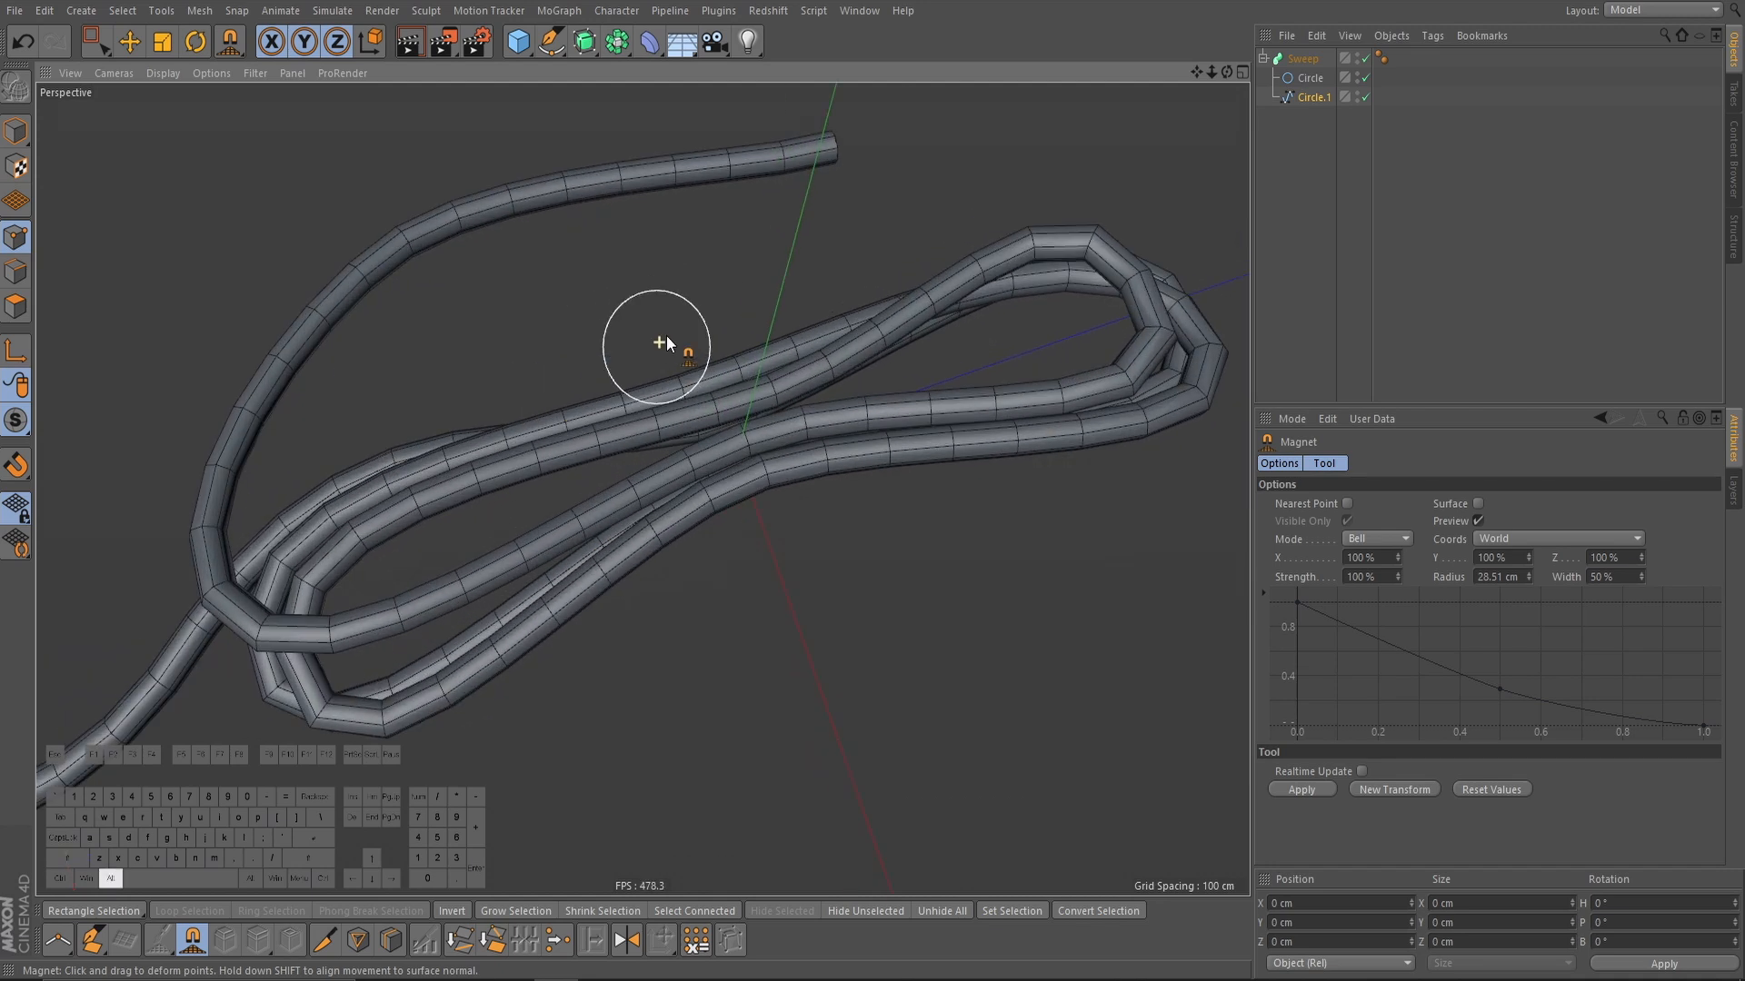
left_click_drag(656, 346, 690, 451)
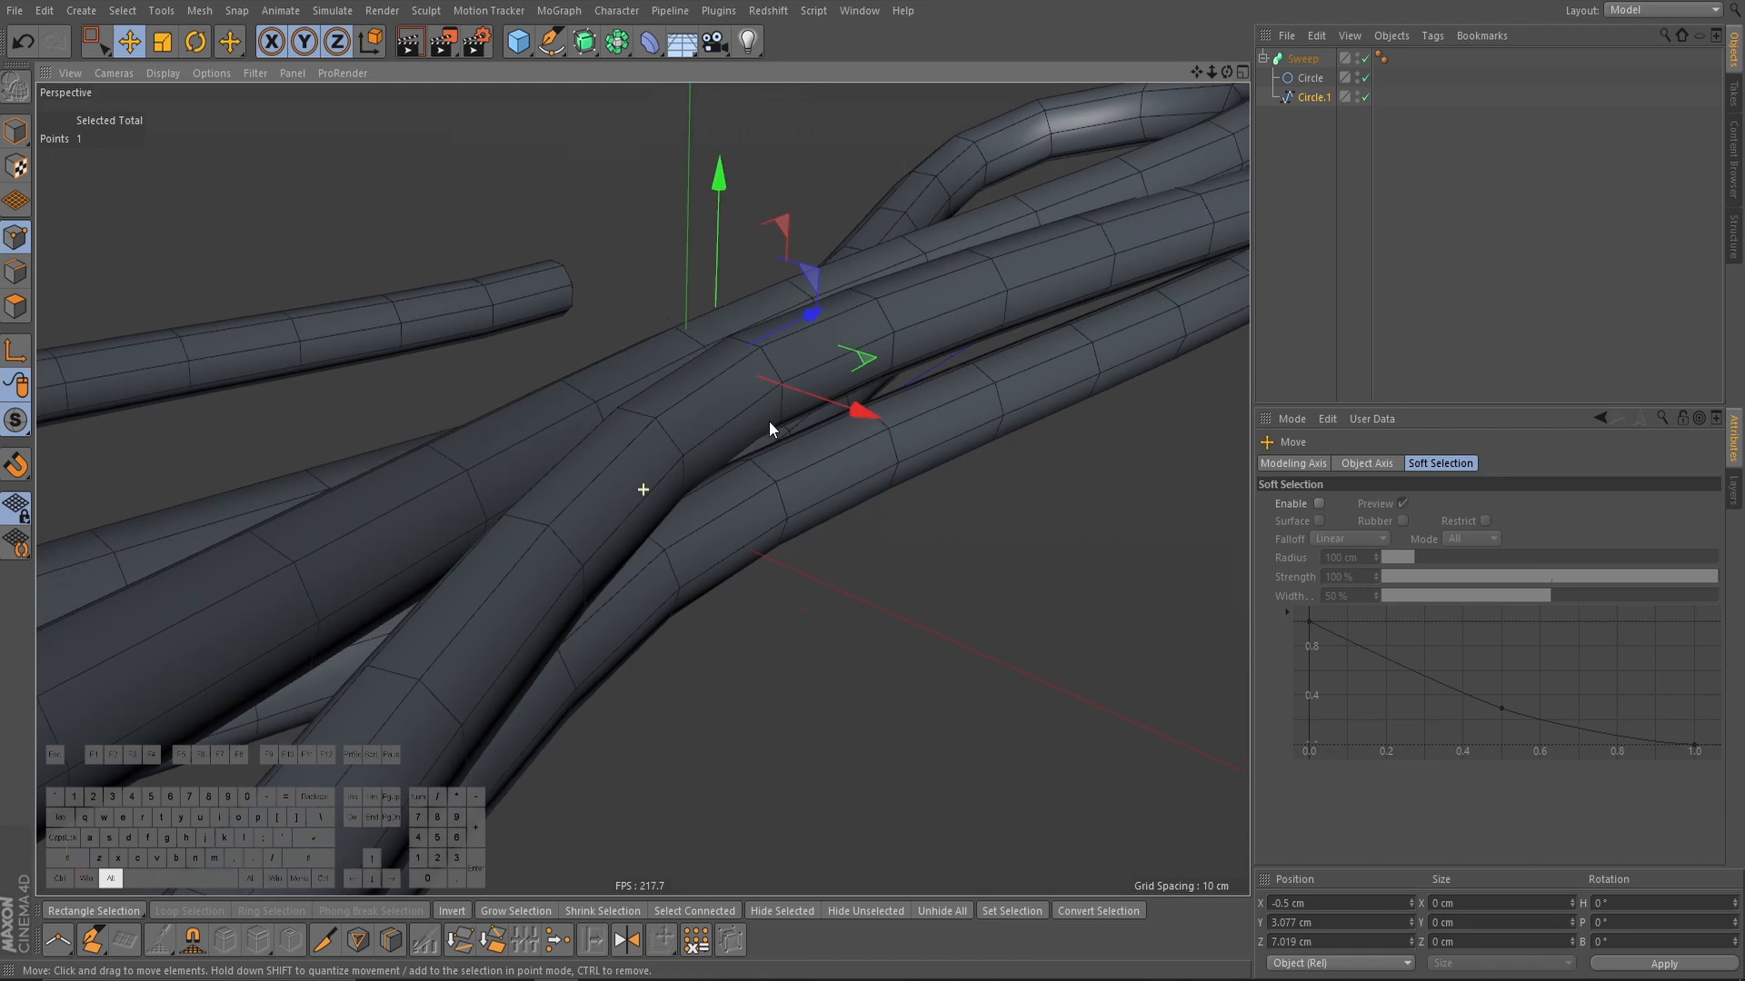
Step: Drag a single spline point to separate two overlapping strands
left_click_drag(854, 409, 890, 421)
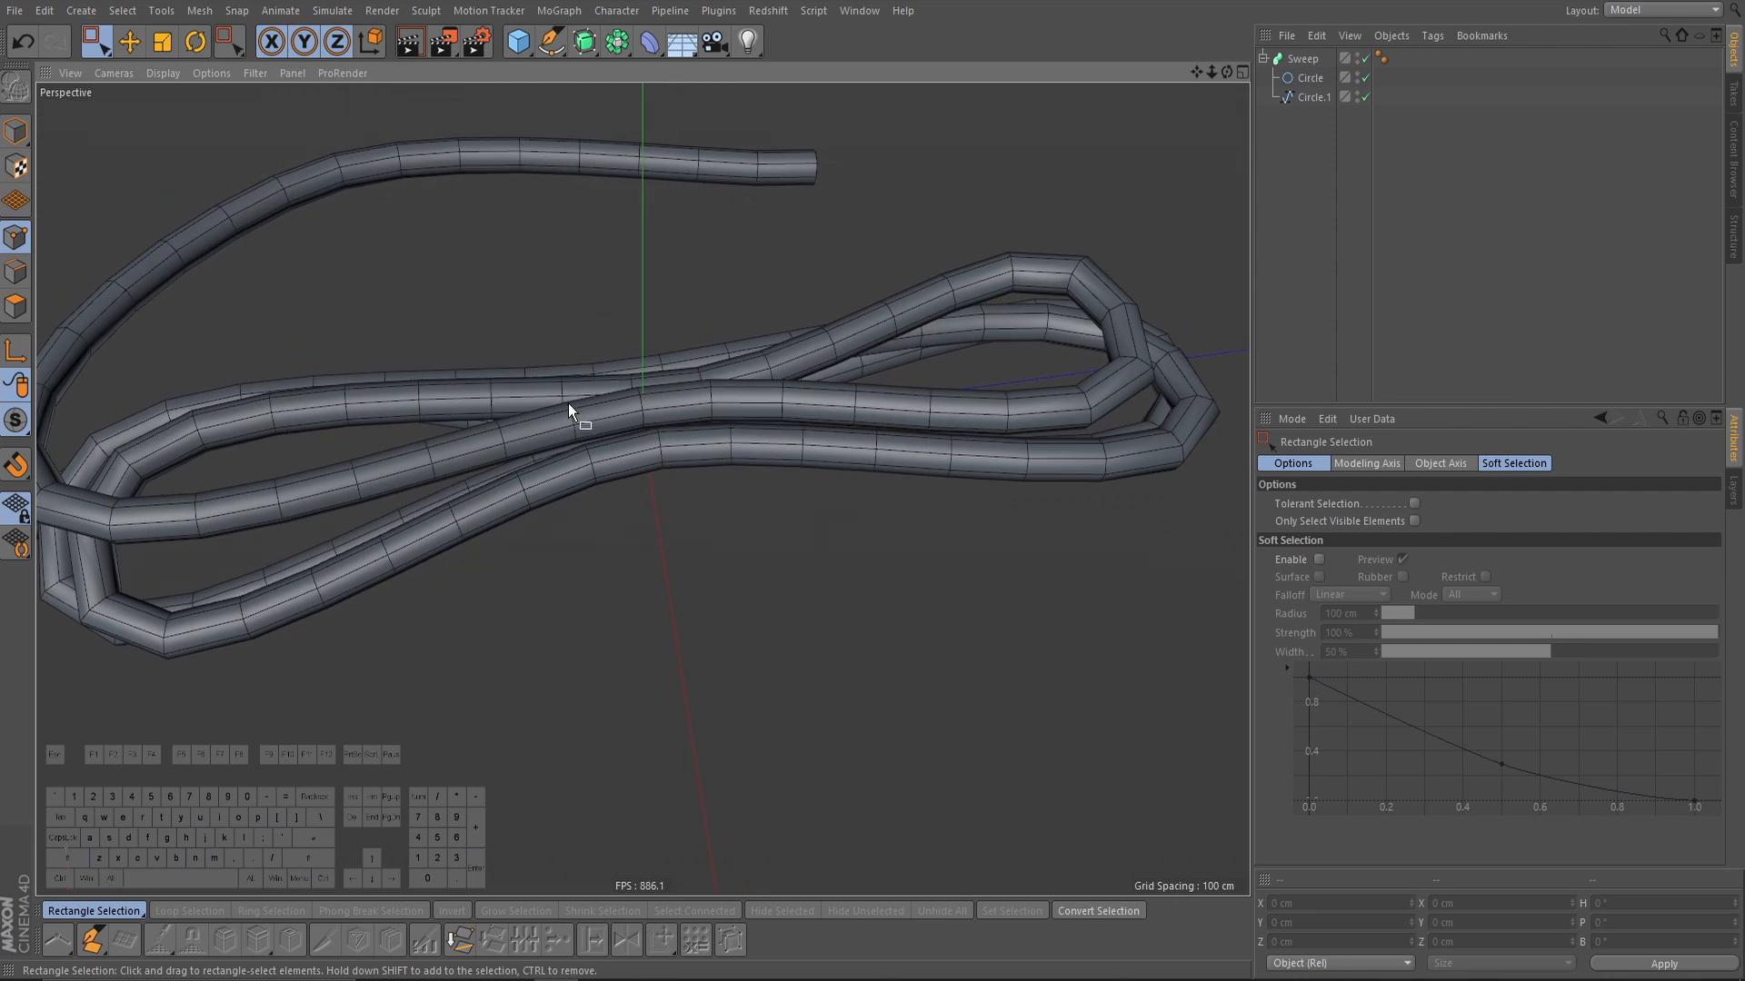
Step: Add a capless Cylinder band around the strands and convert it to editable polygons
left_click(512, 42)
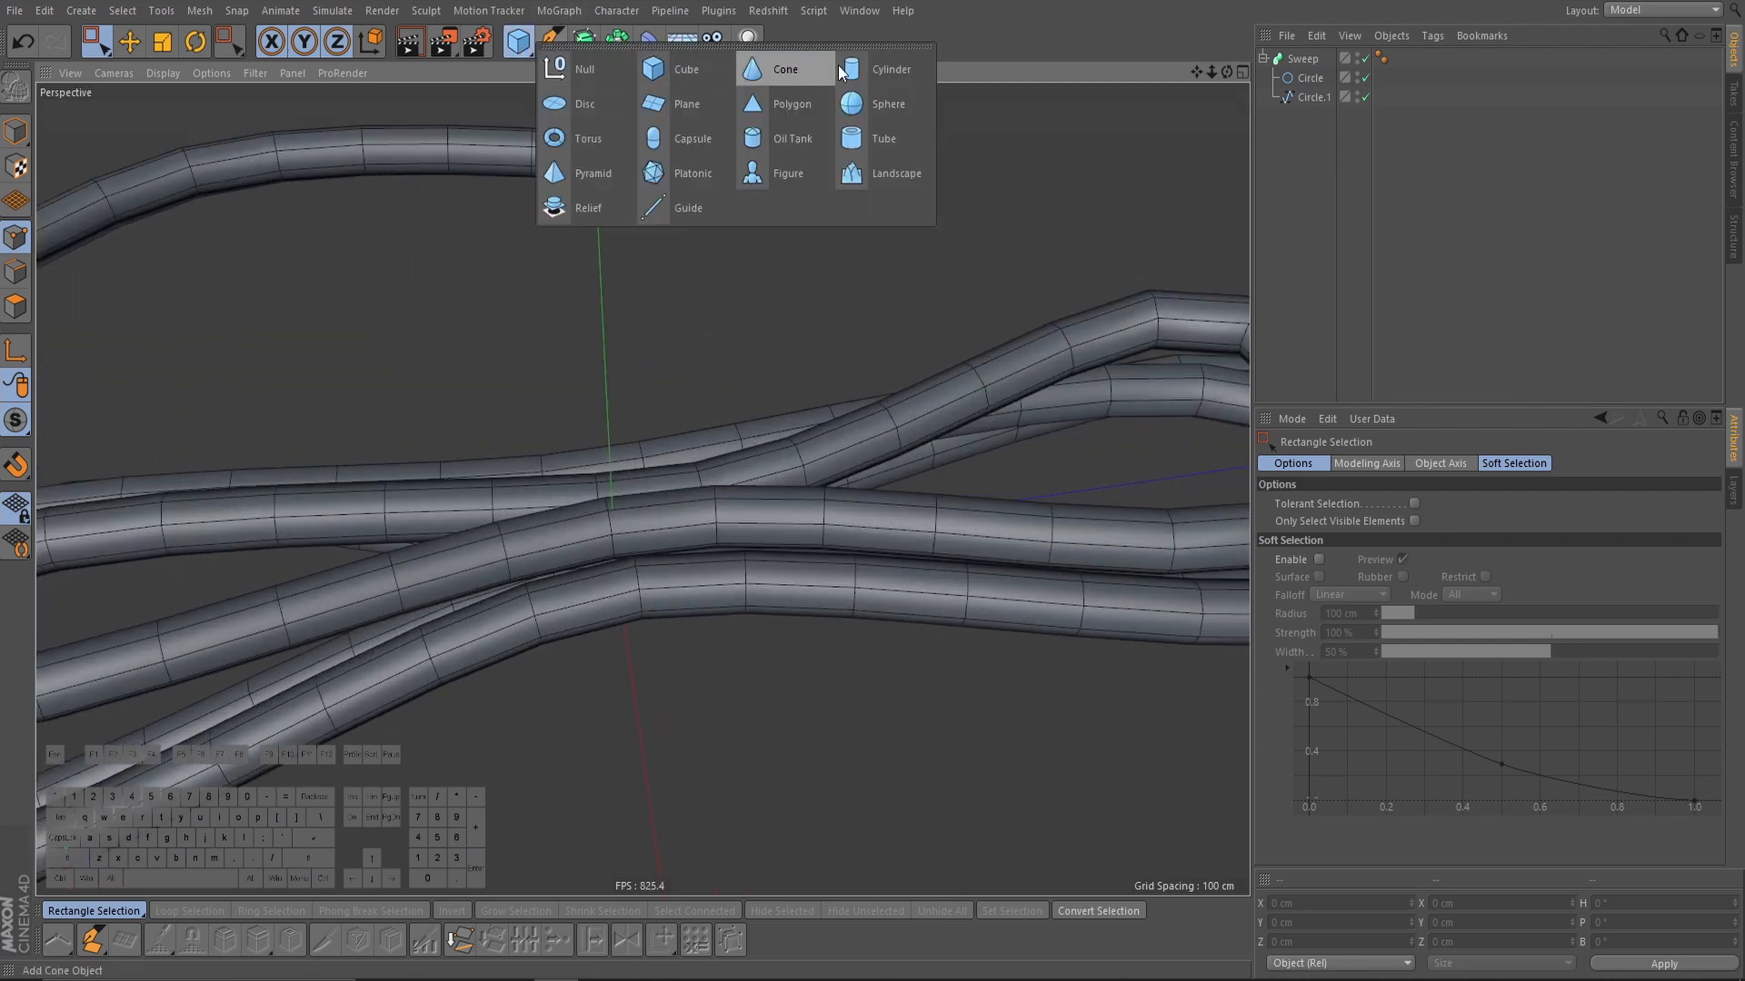
left_click(890, 69)
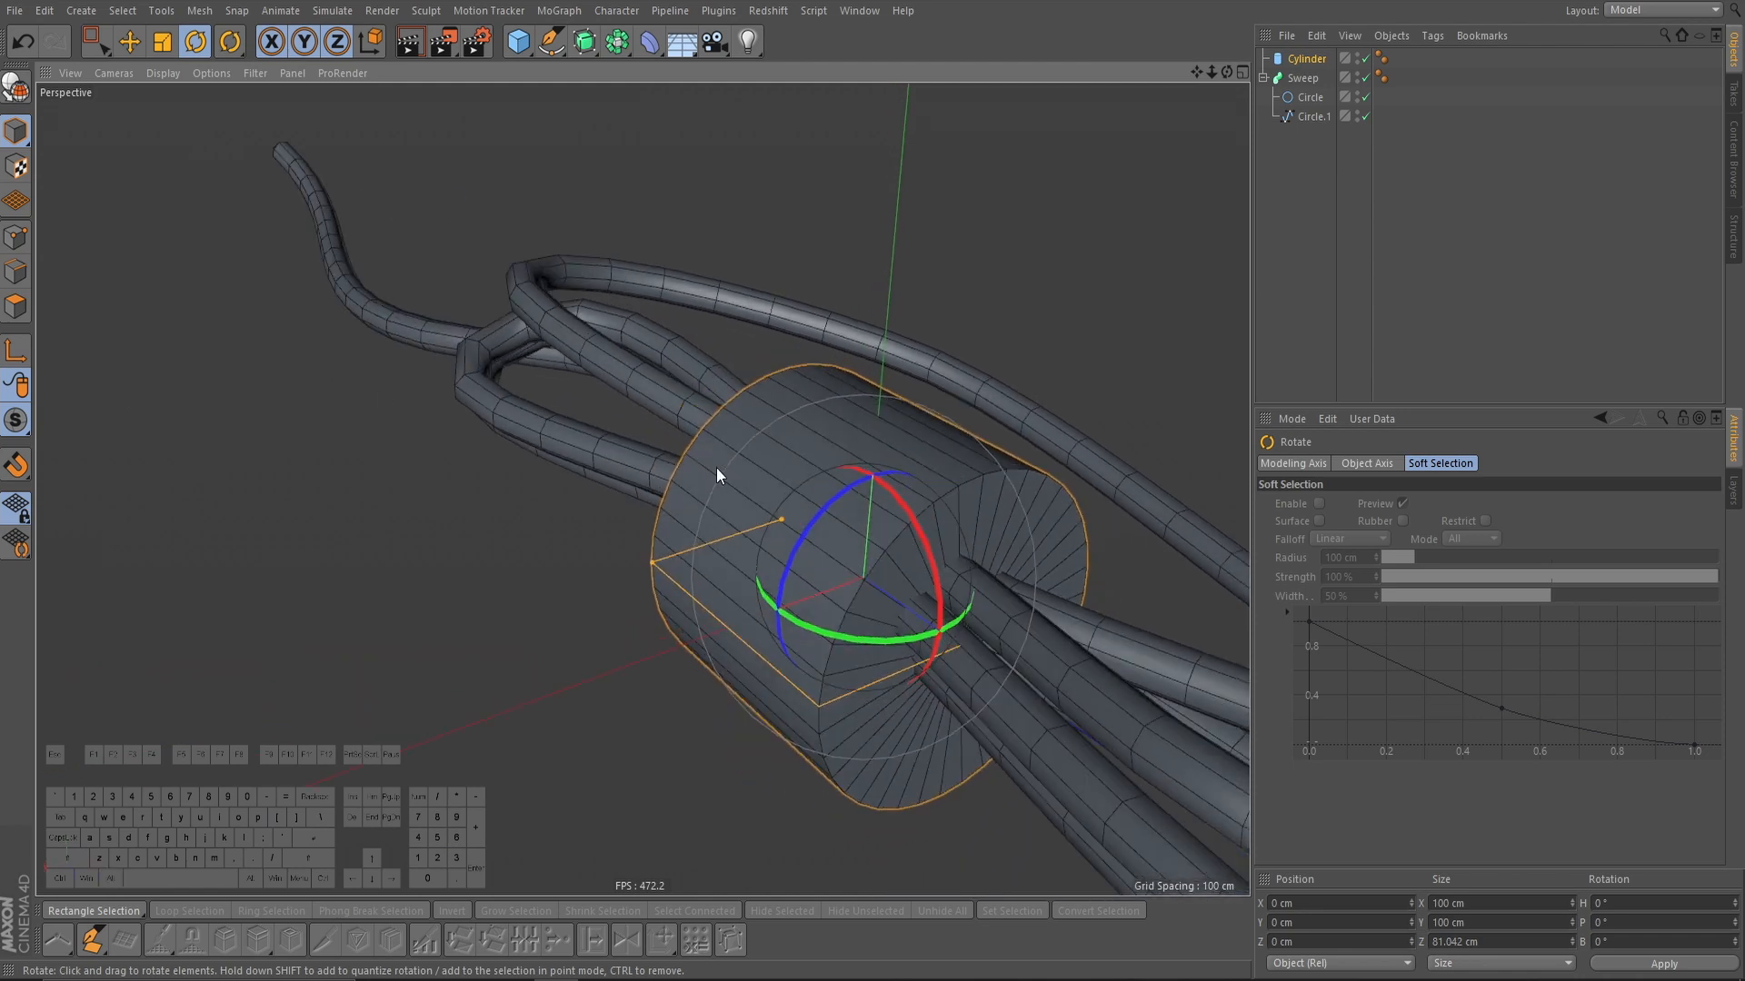
left_click(129, 45)
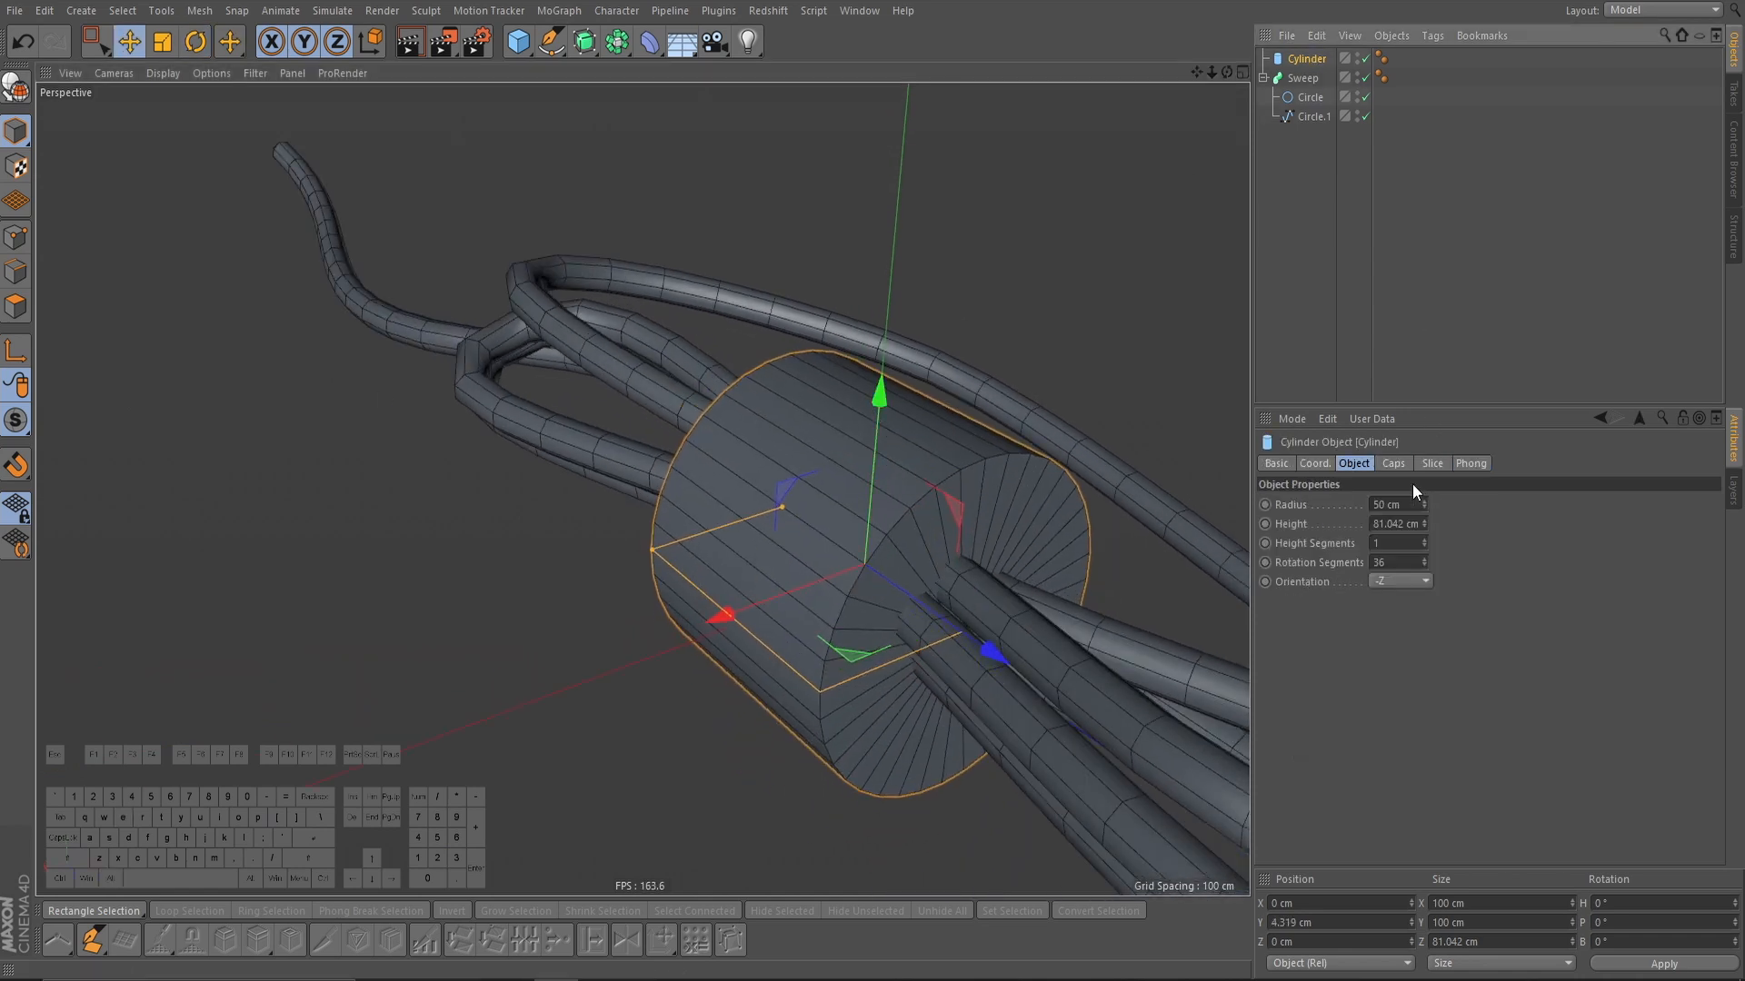
left_click(1393, 463)
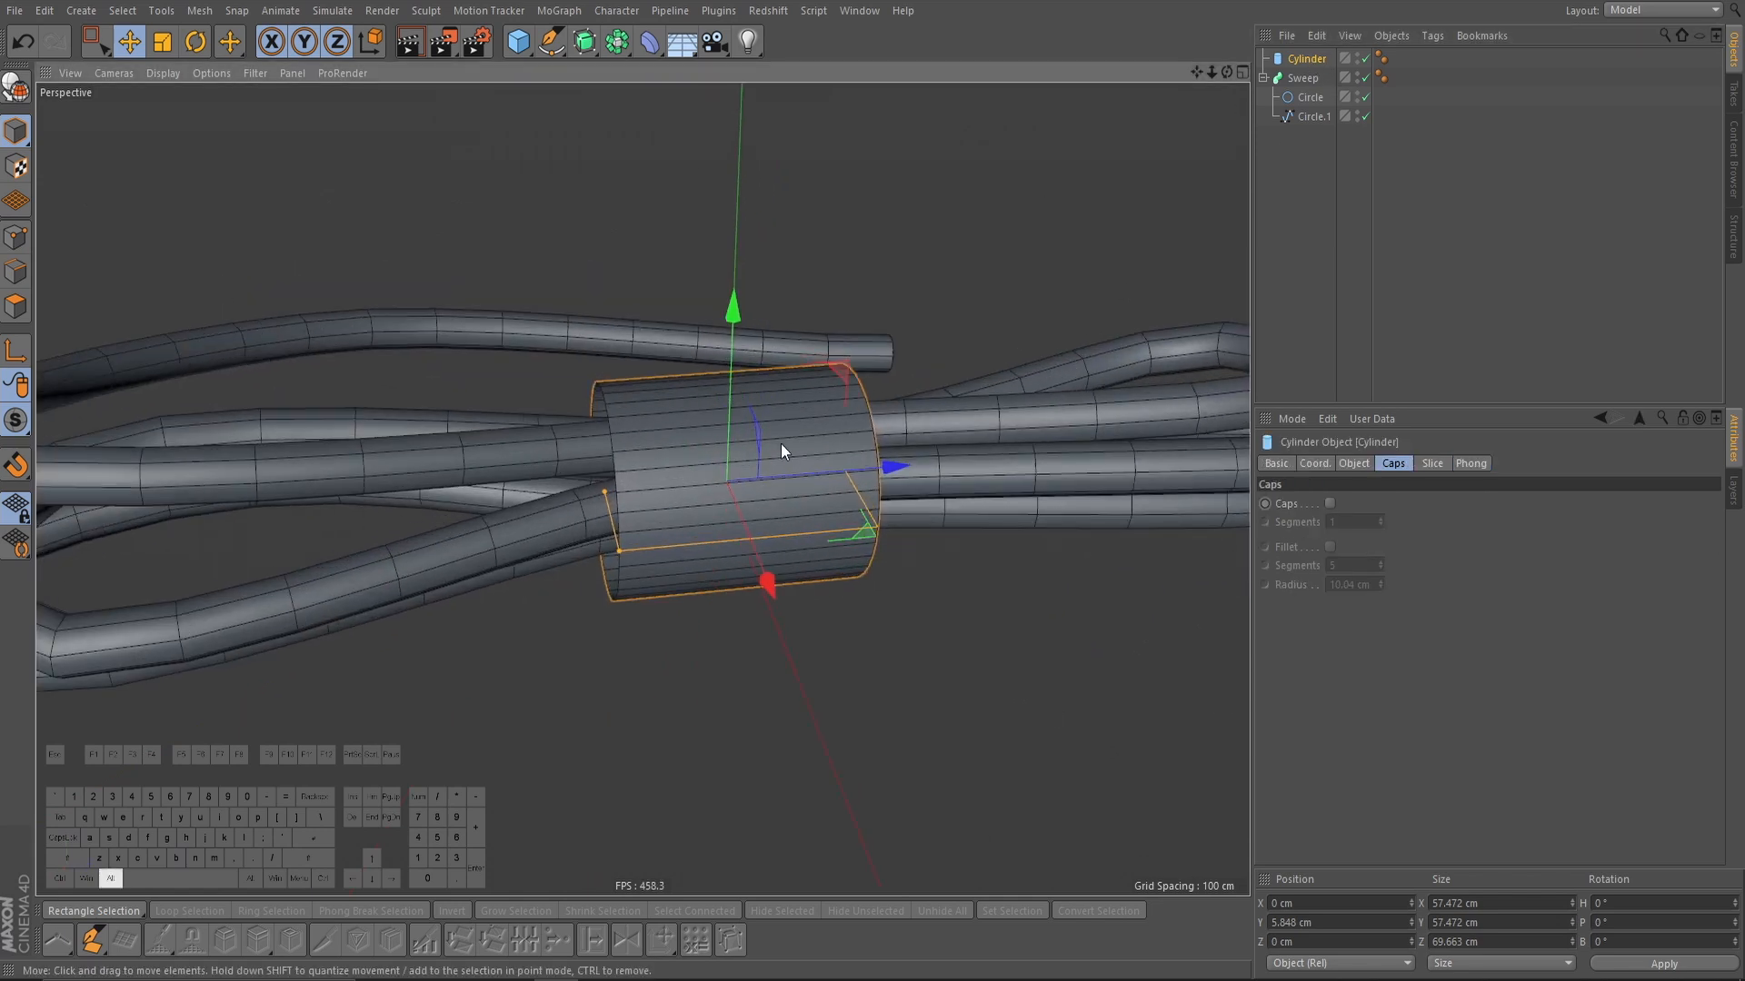
left_click(1354, 463)
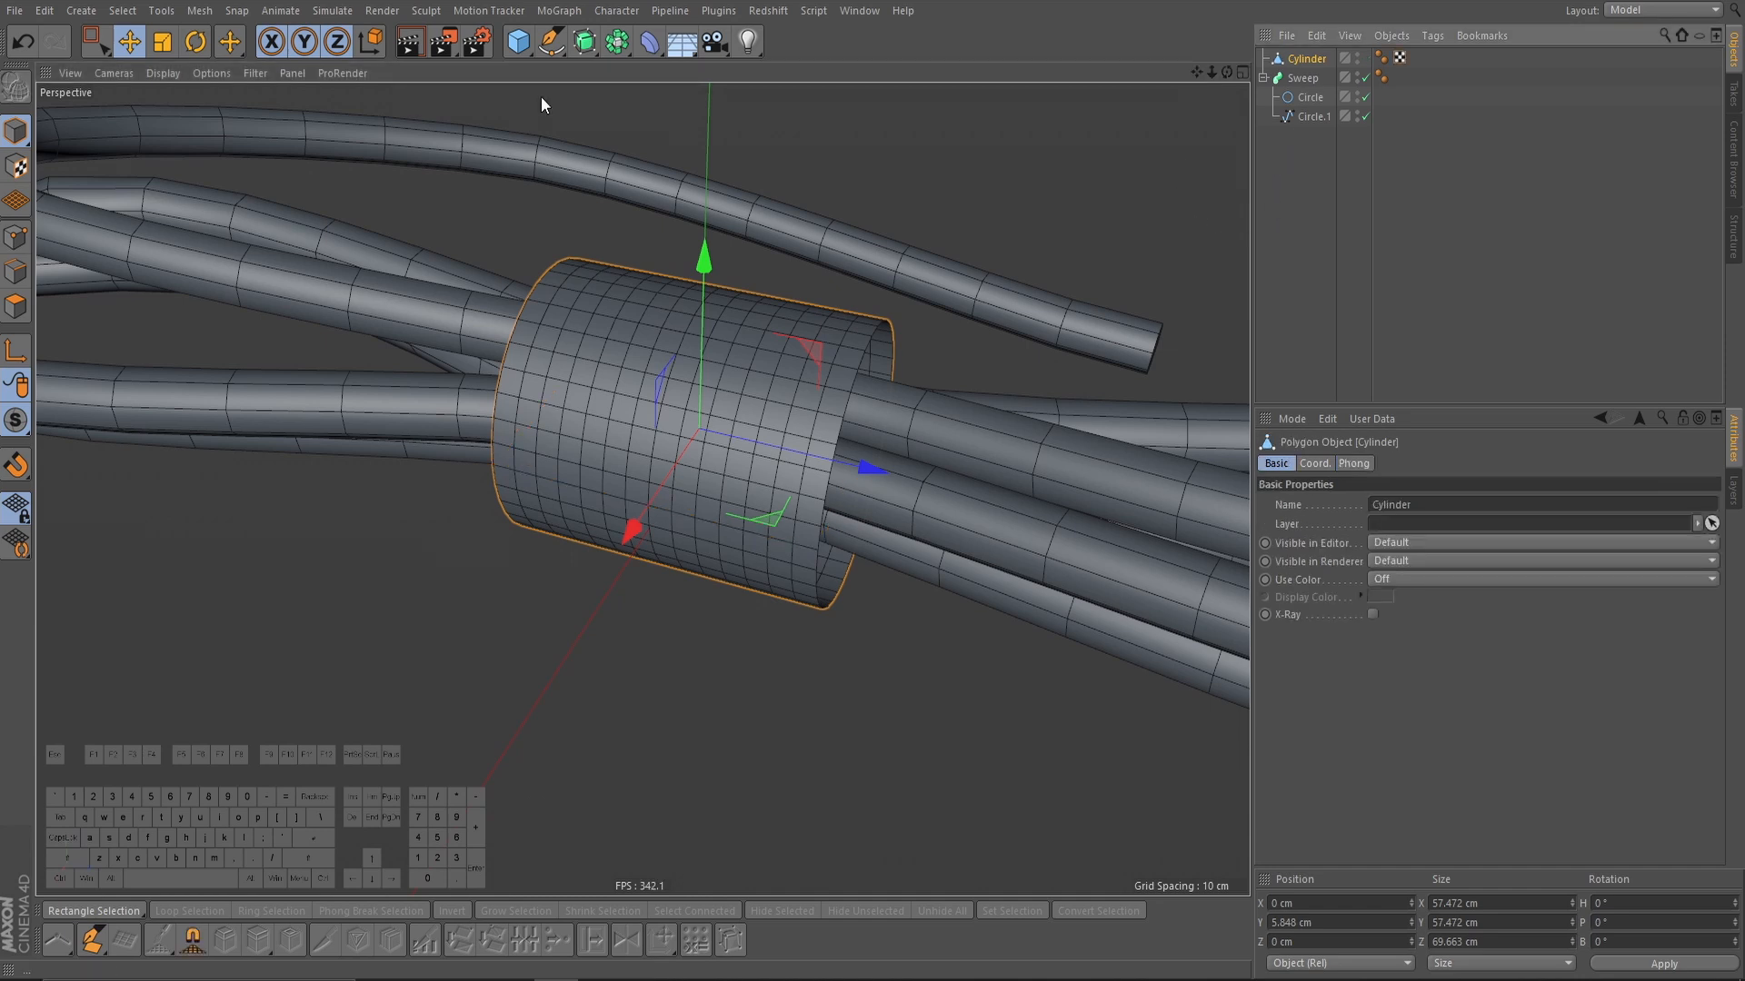
Step: Tag the cylinder band as Cloth, wrap the sweep in a Connect object, and open the Connect object's tag options
right_click(1305, 58)
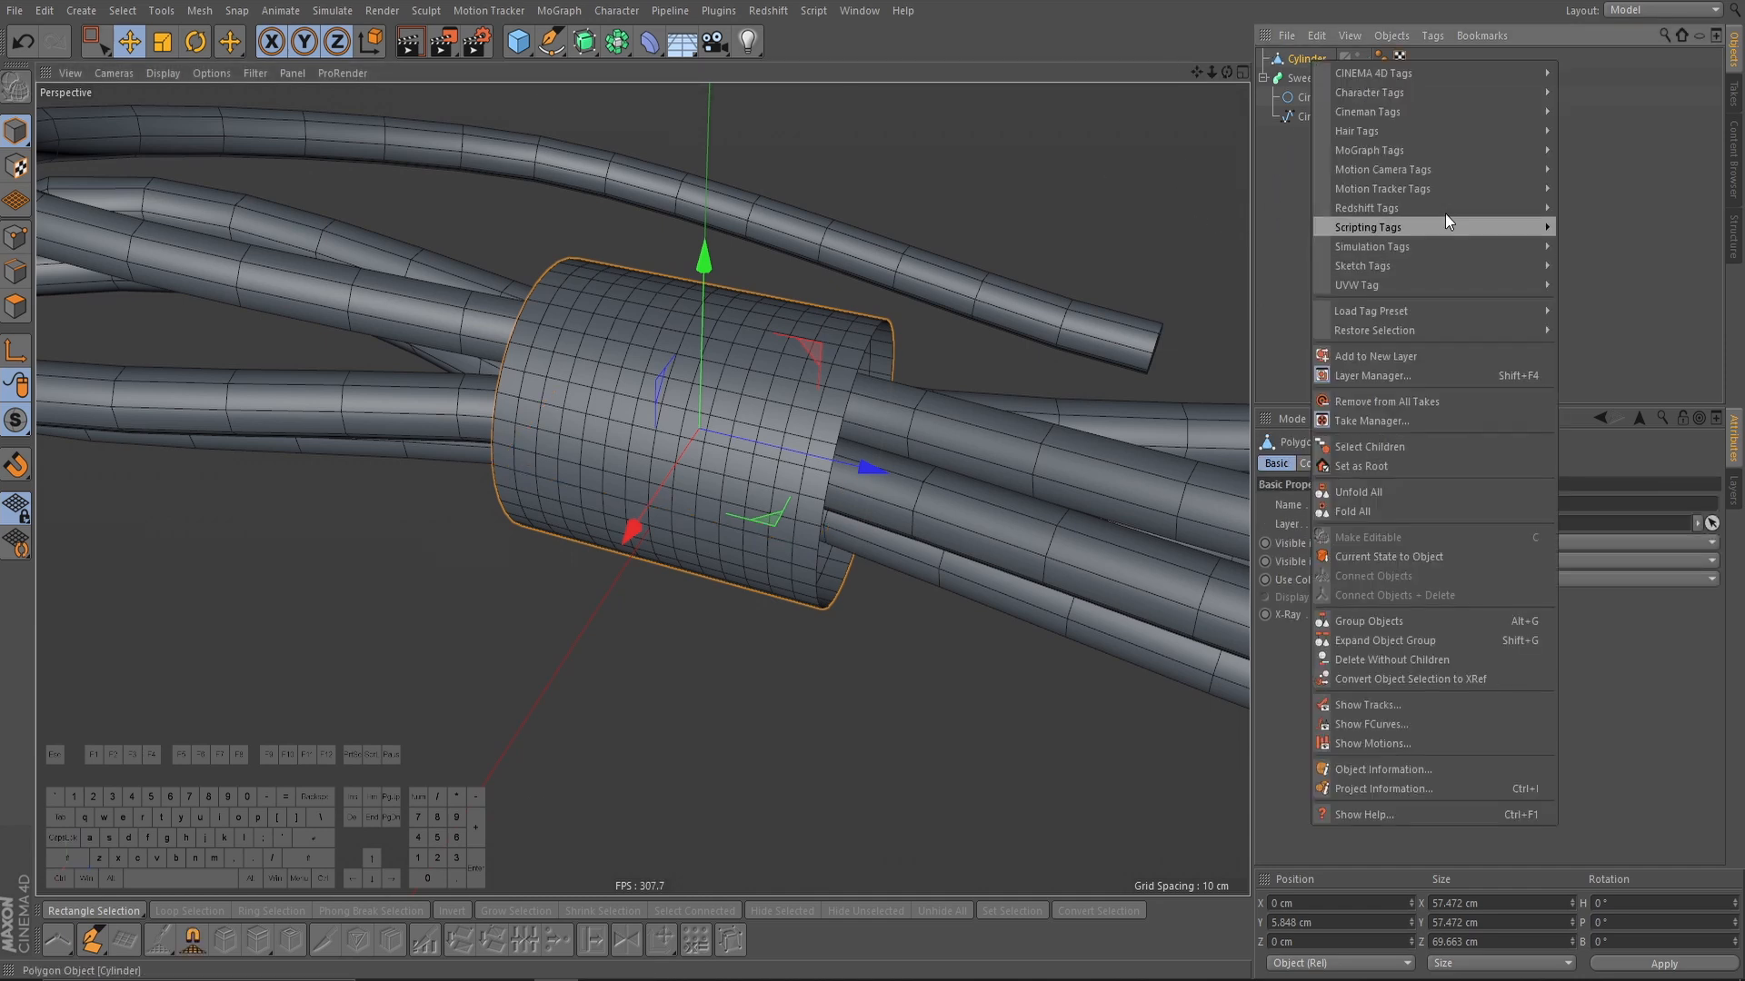
mouse_move(1407, 246)
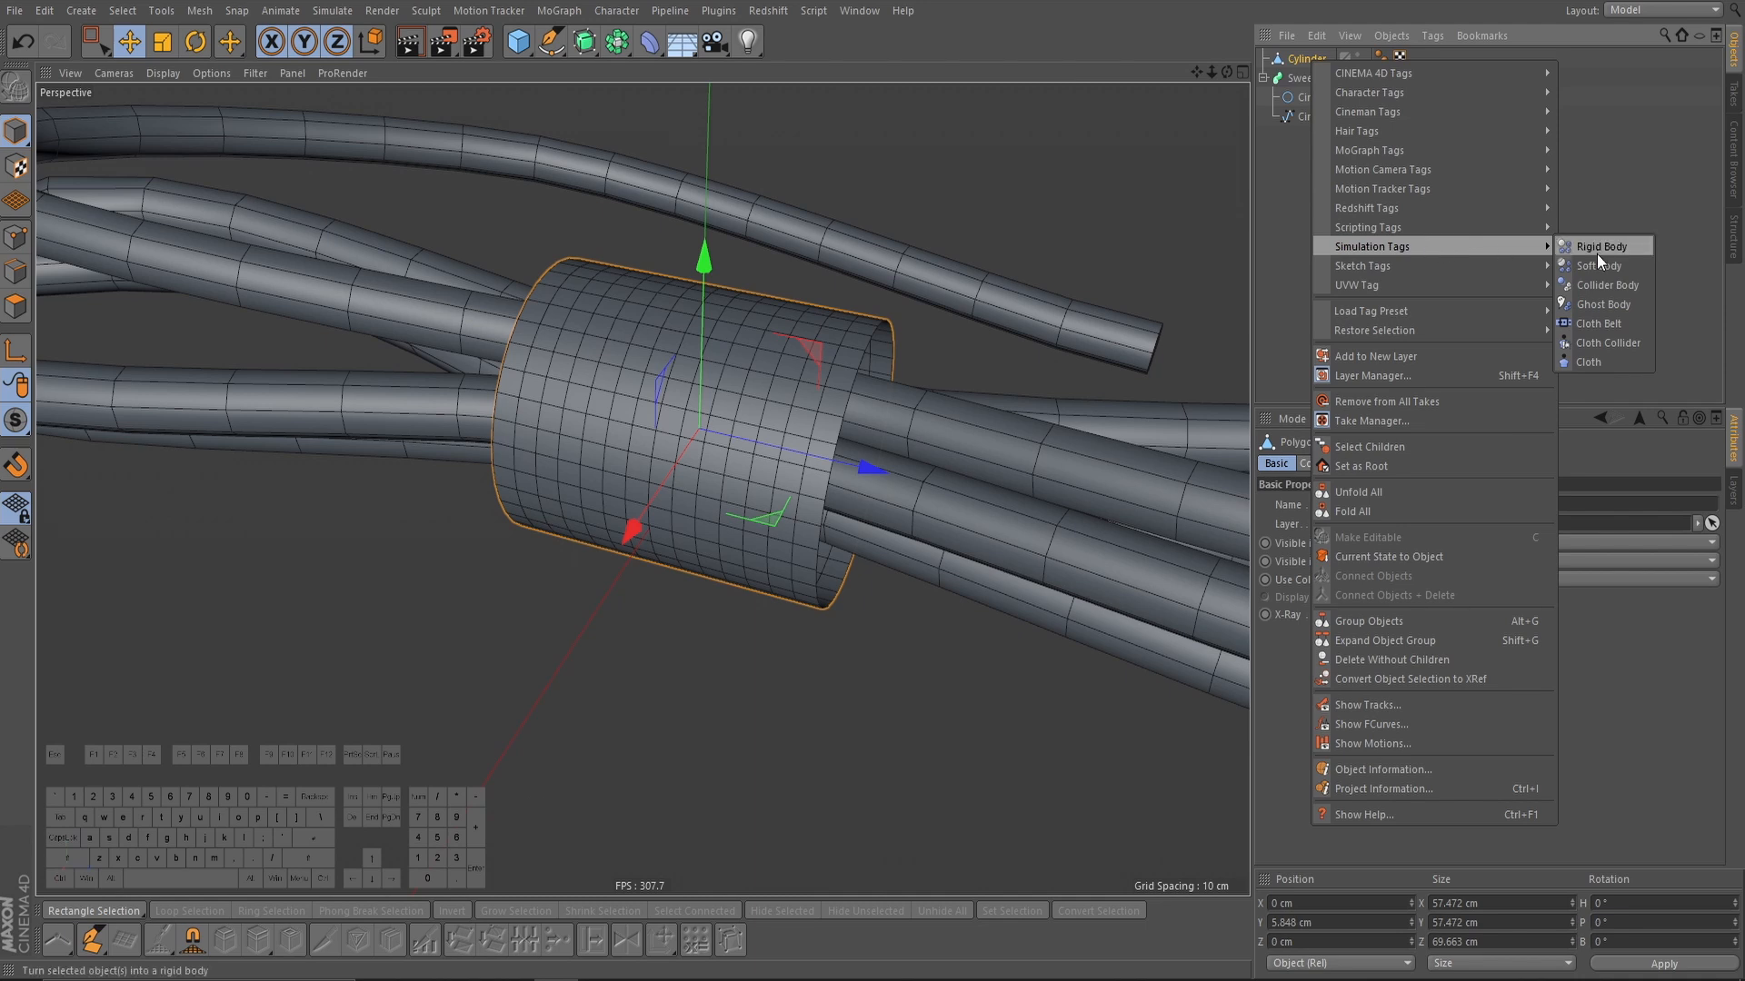
left_click(1587, 361)
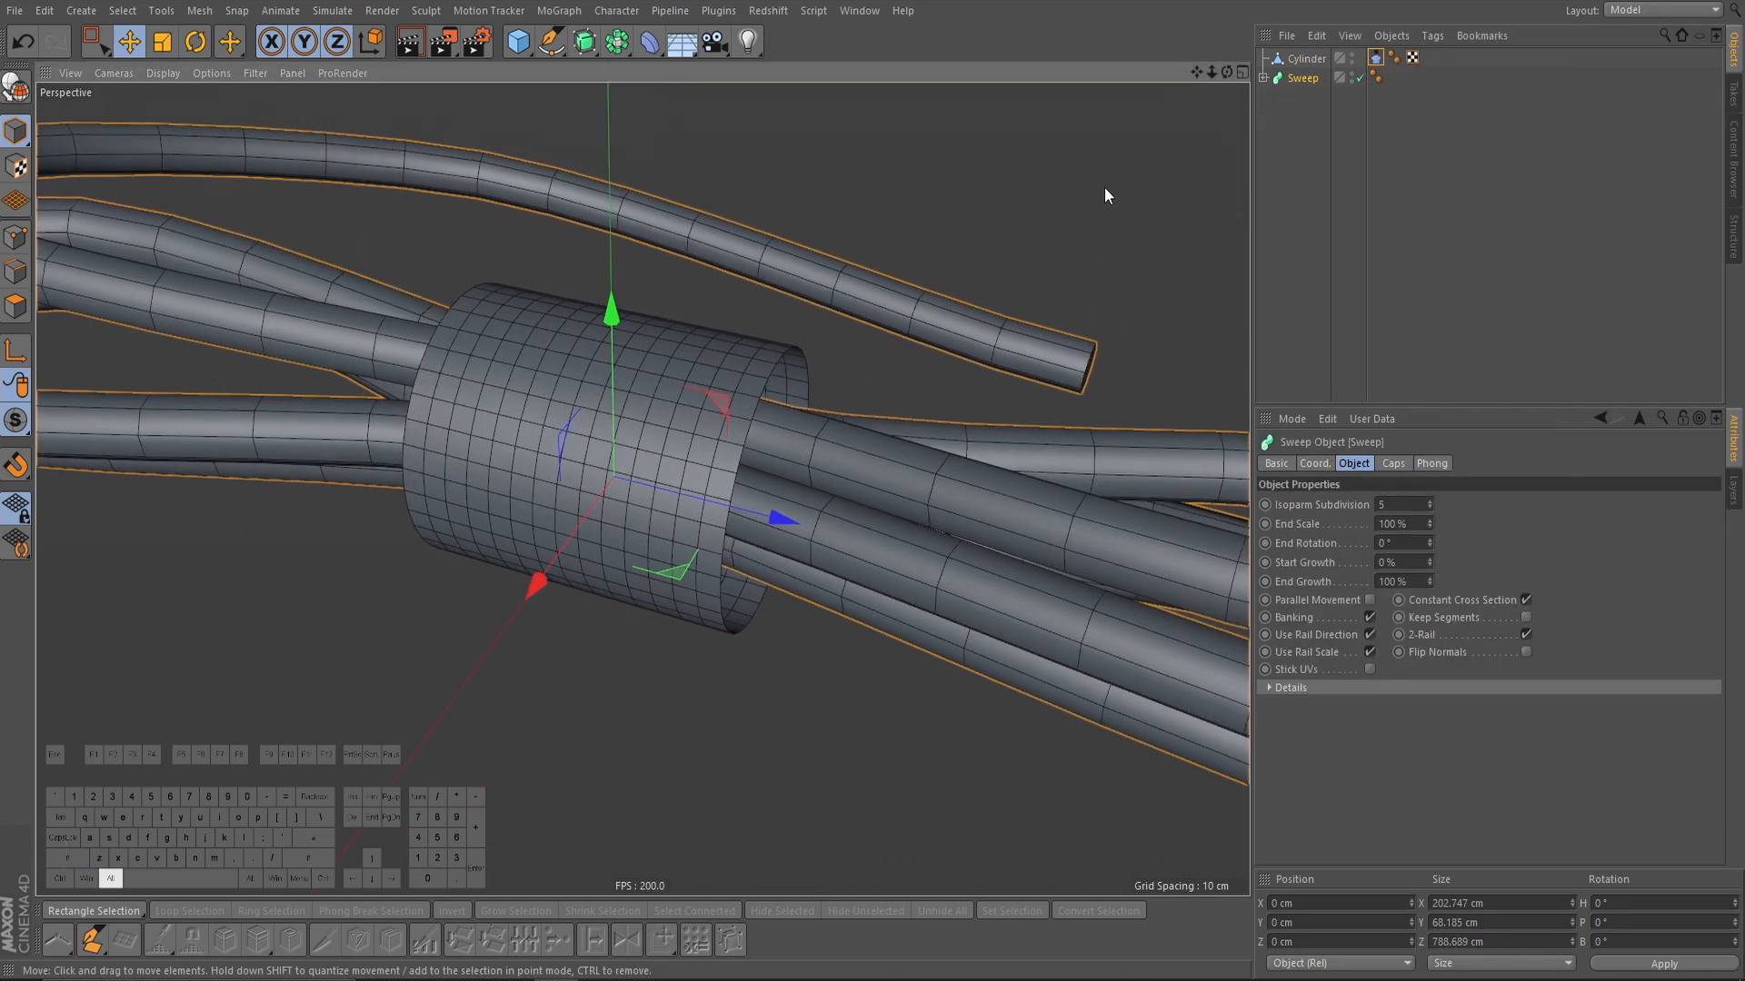
left_click(613, 43)
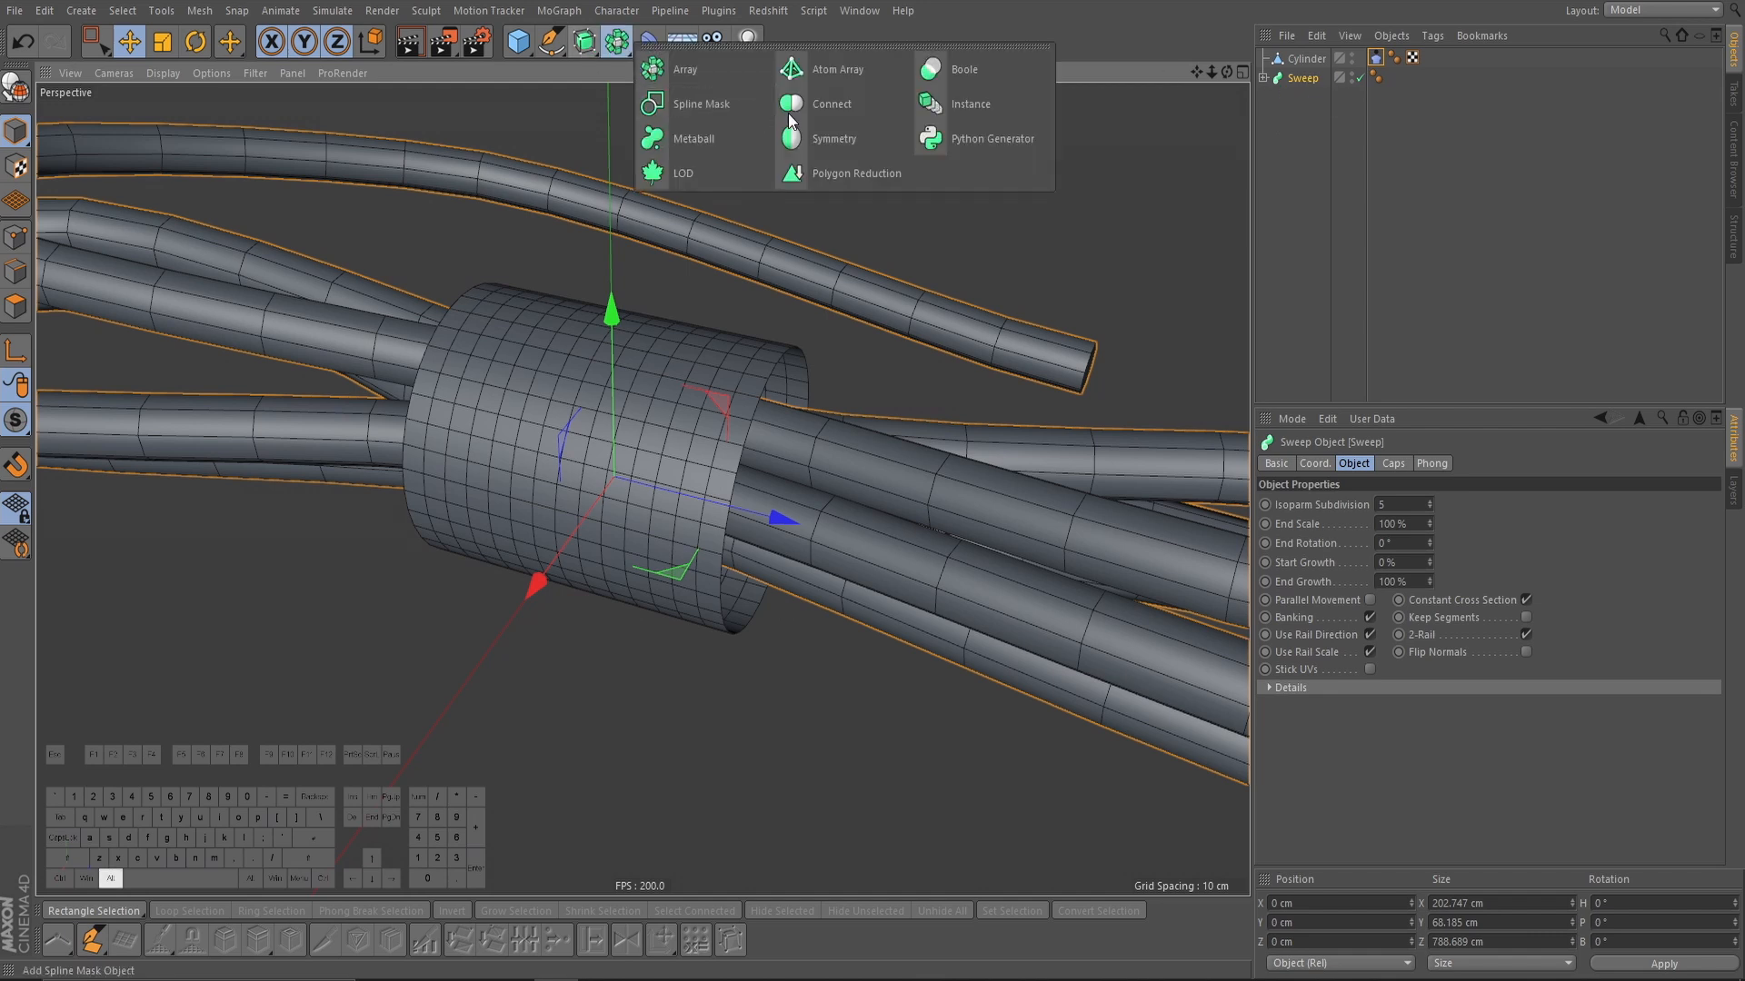
left_click(833, 104)
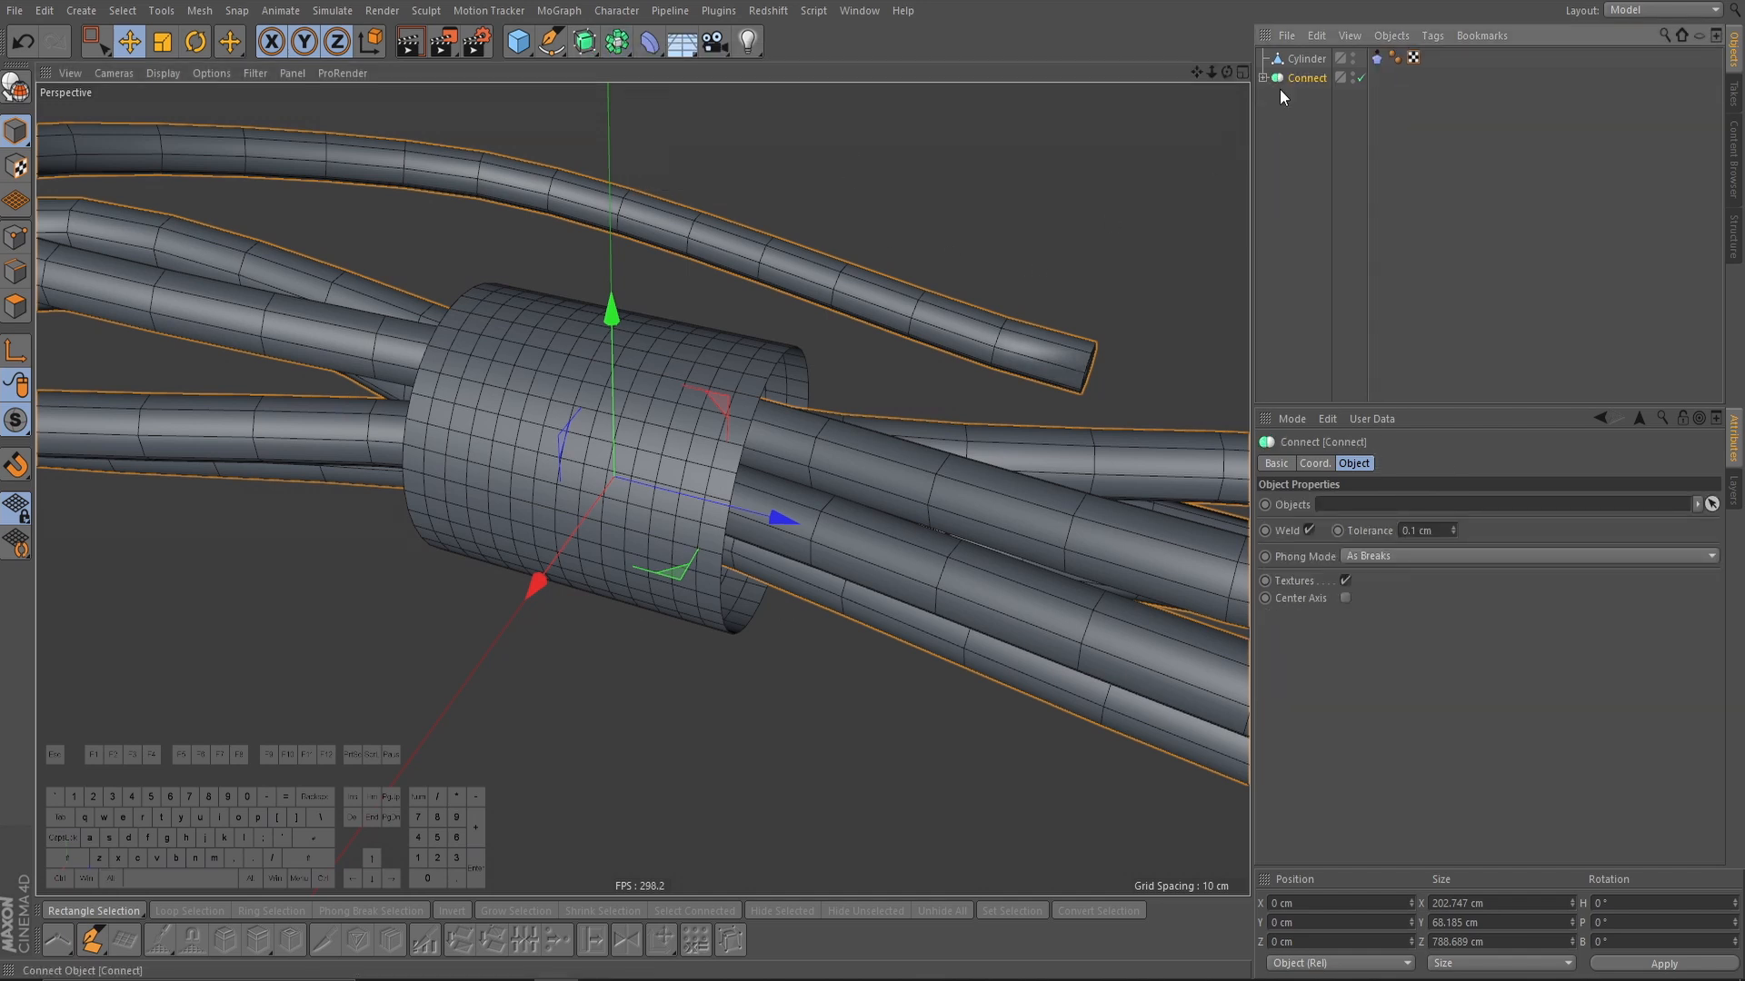
right_click(1282, 97)
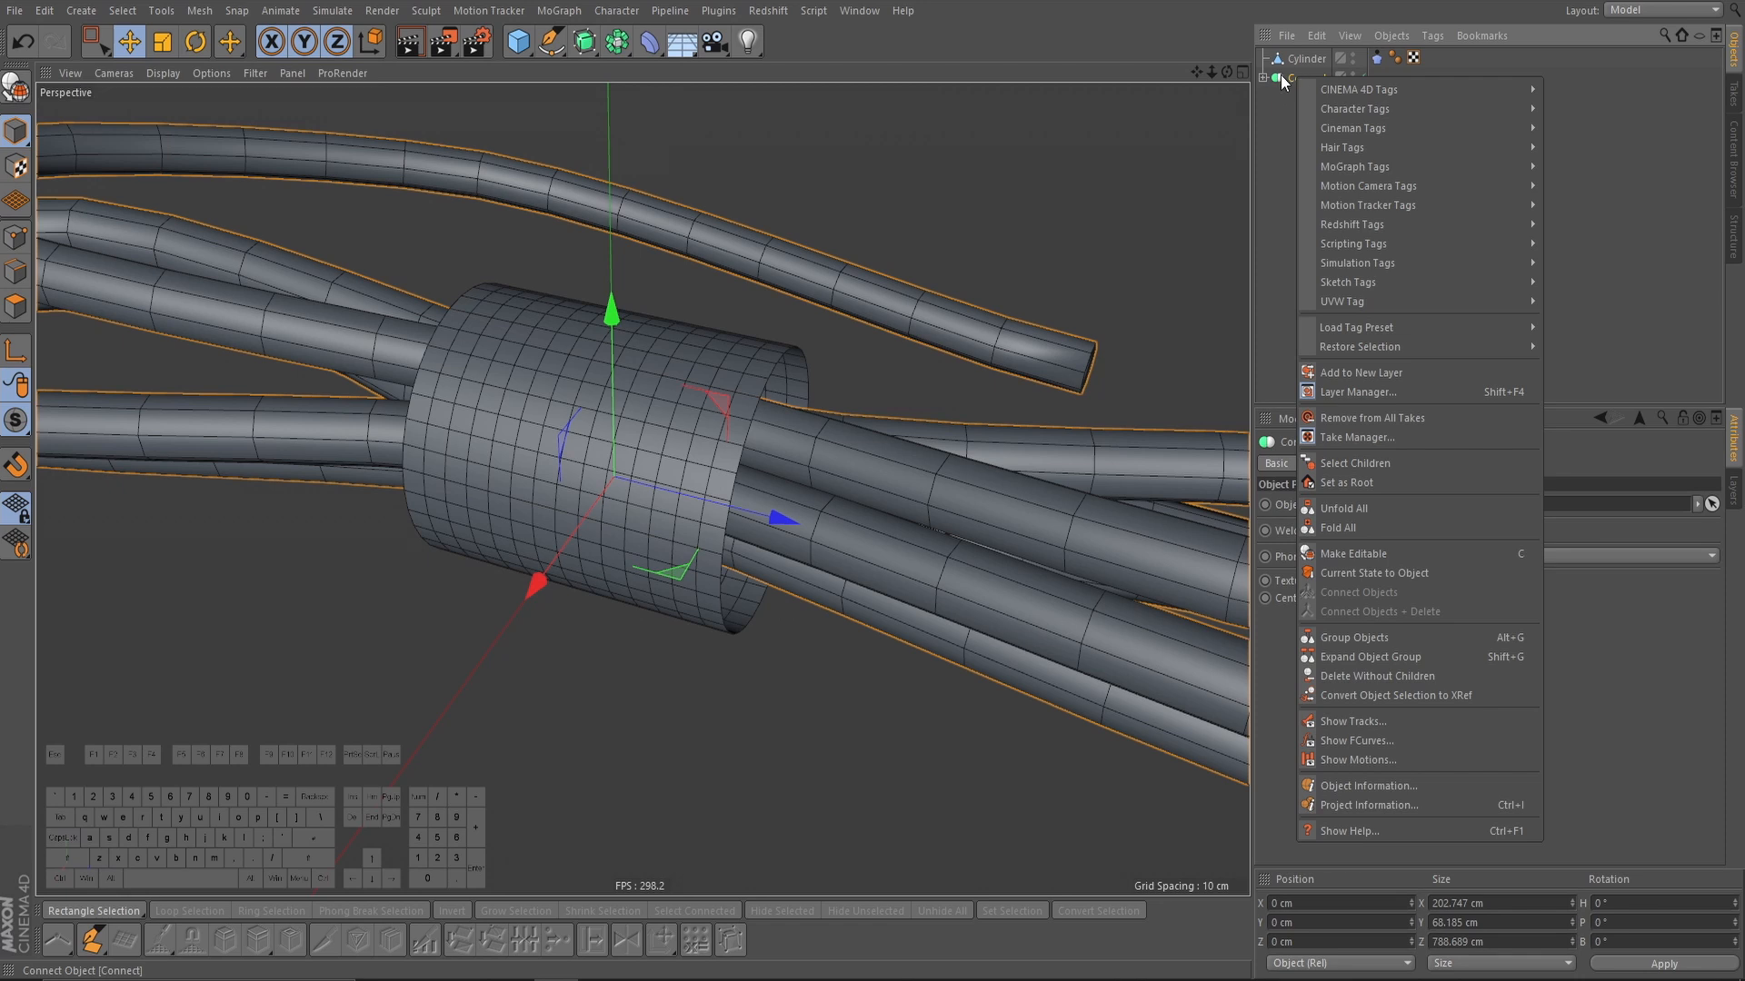
mouse_move(1397, 262)
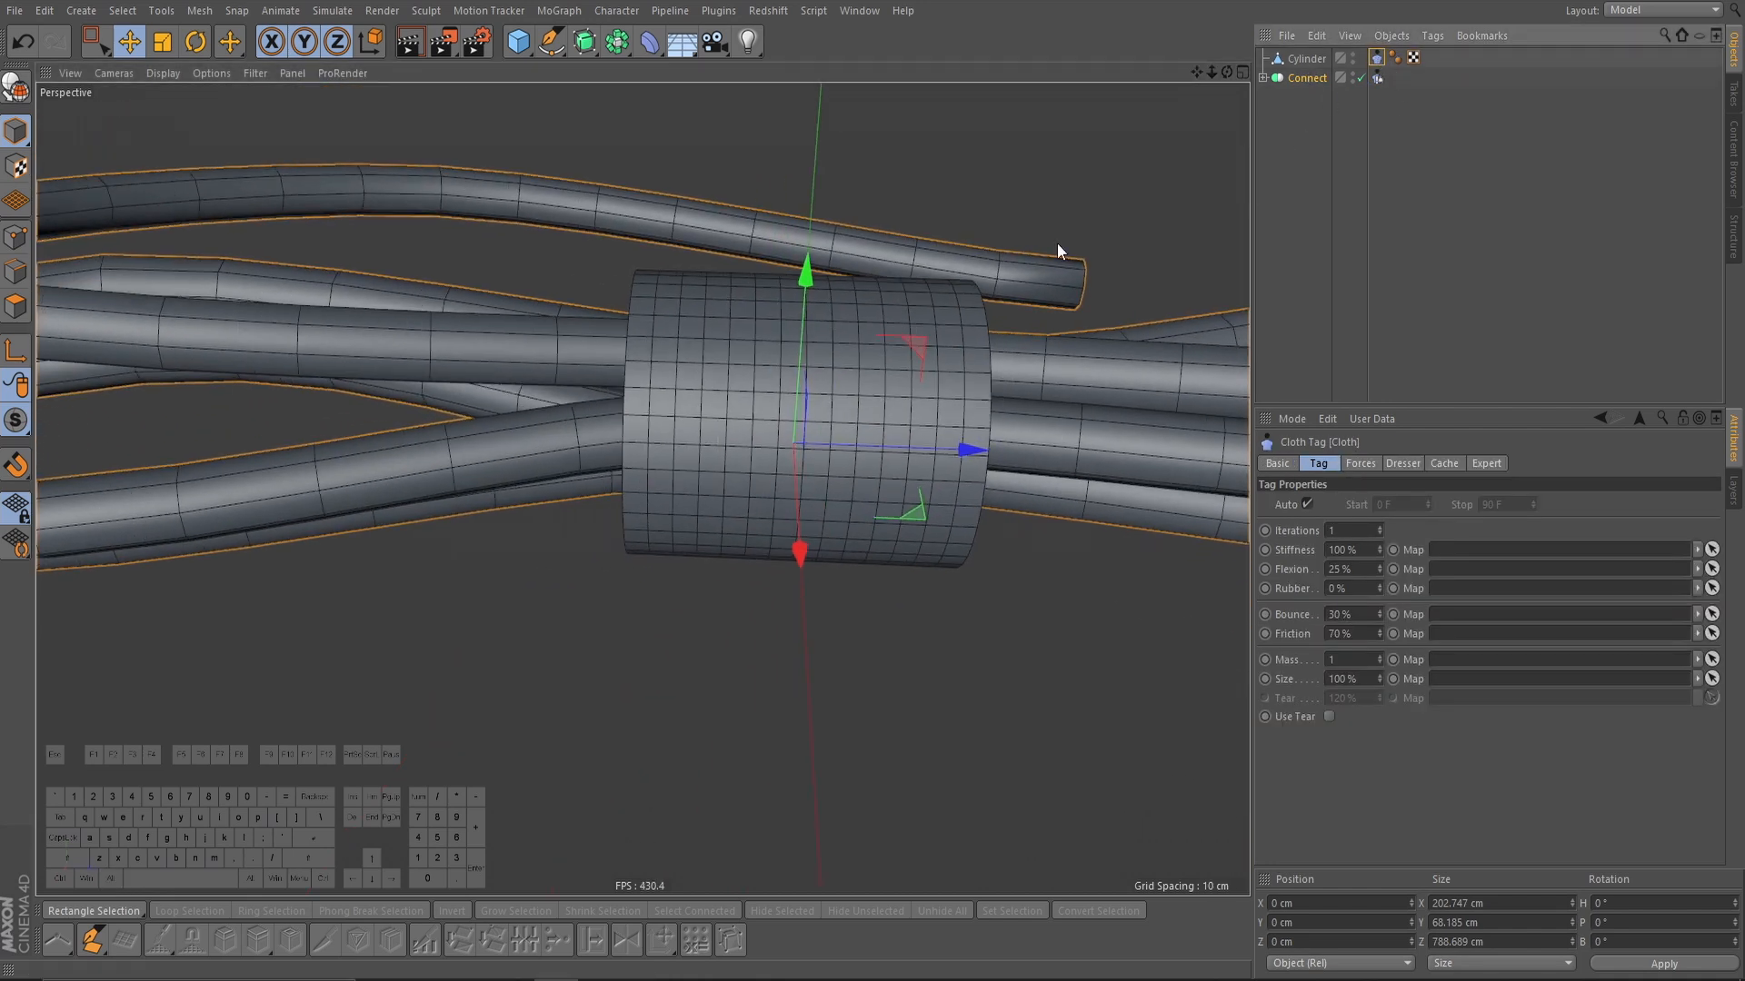
Step: Set cloth gravity to 0 and size to 80%, then switch to the Standard layout
left_click(1360, 462)
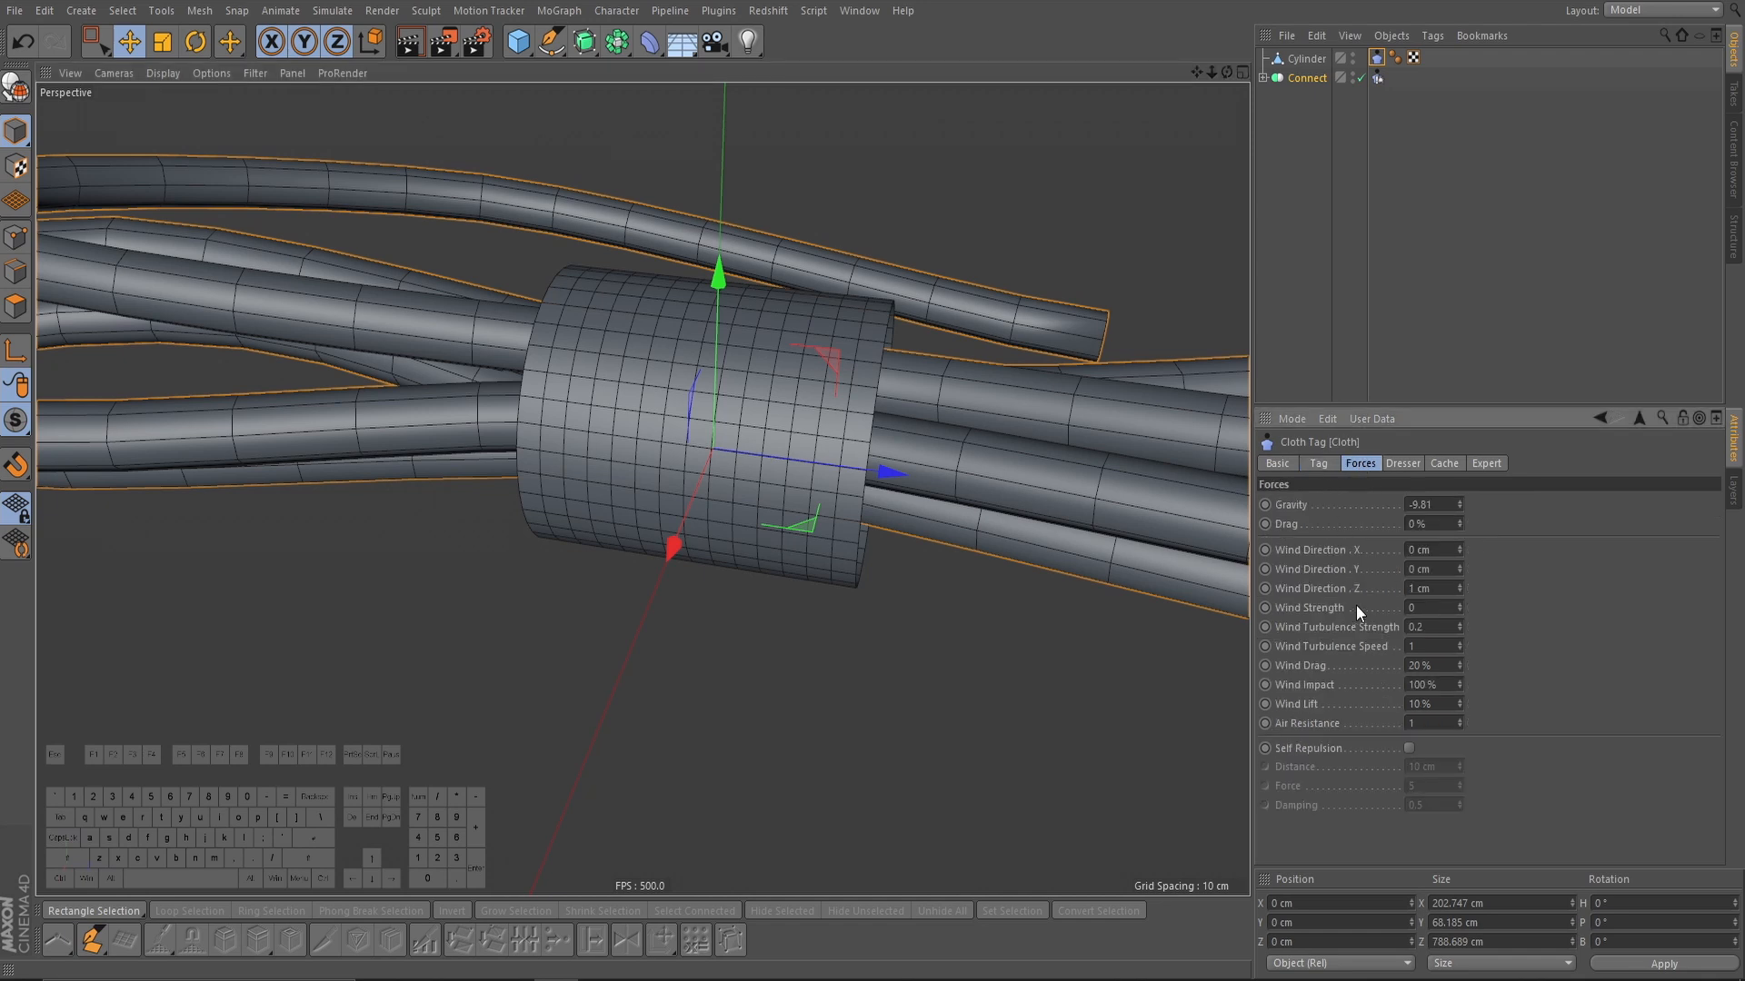
left_click(1429, 505)
type("0")
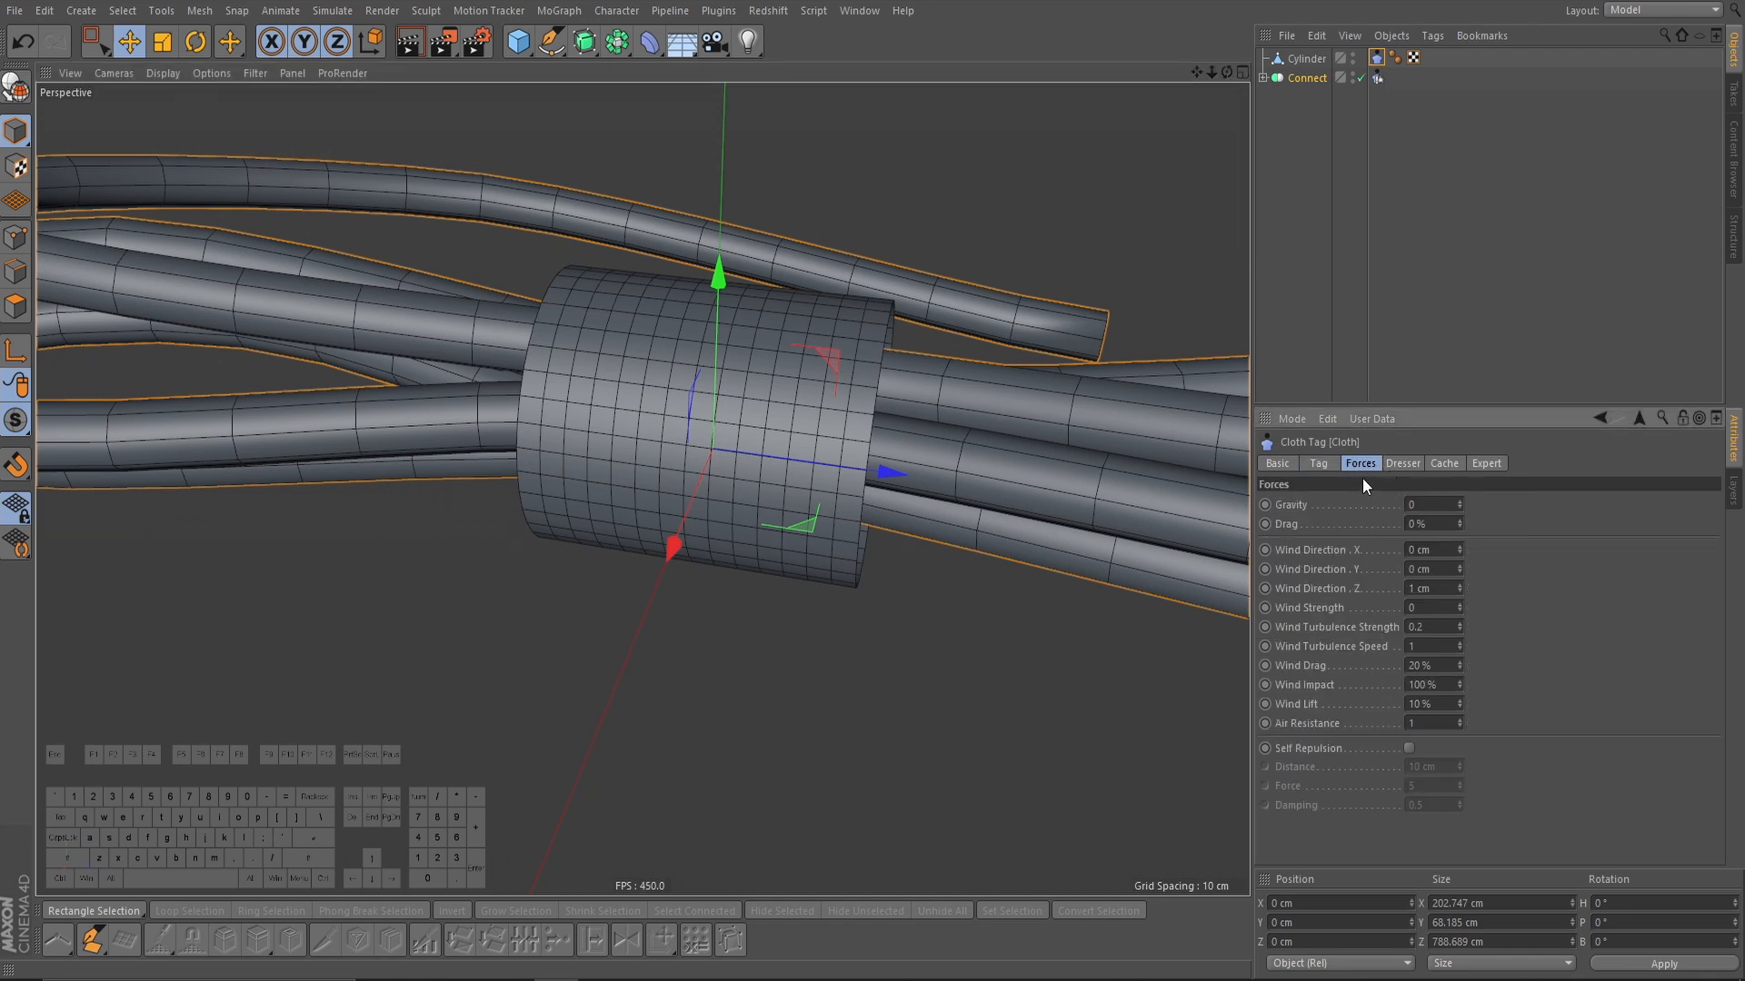
left_click(1318, 463)
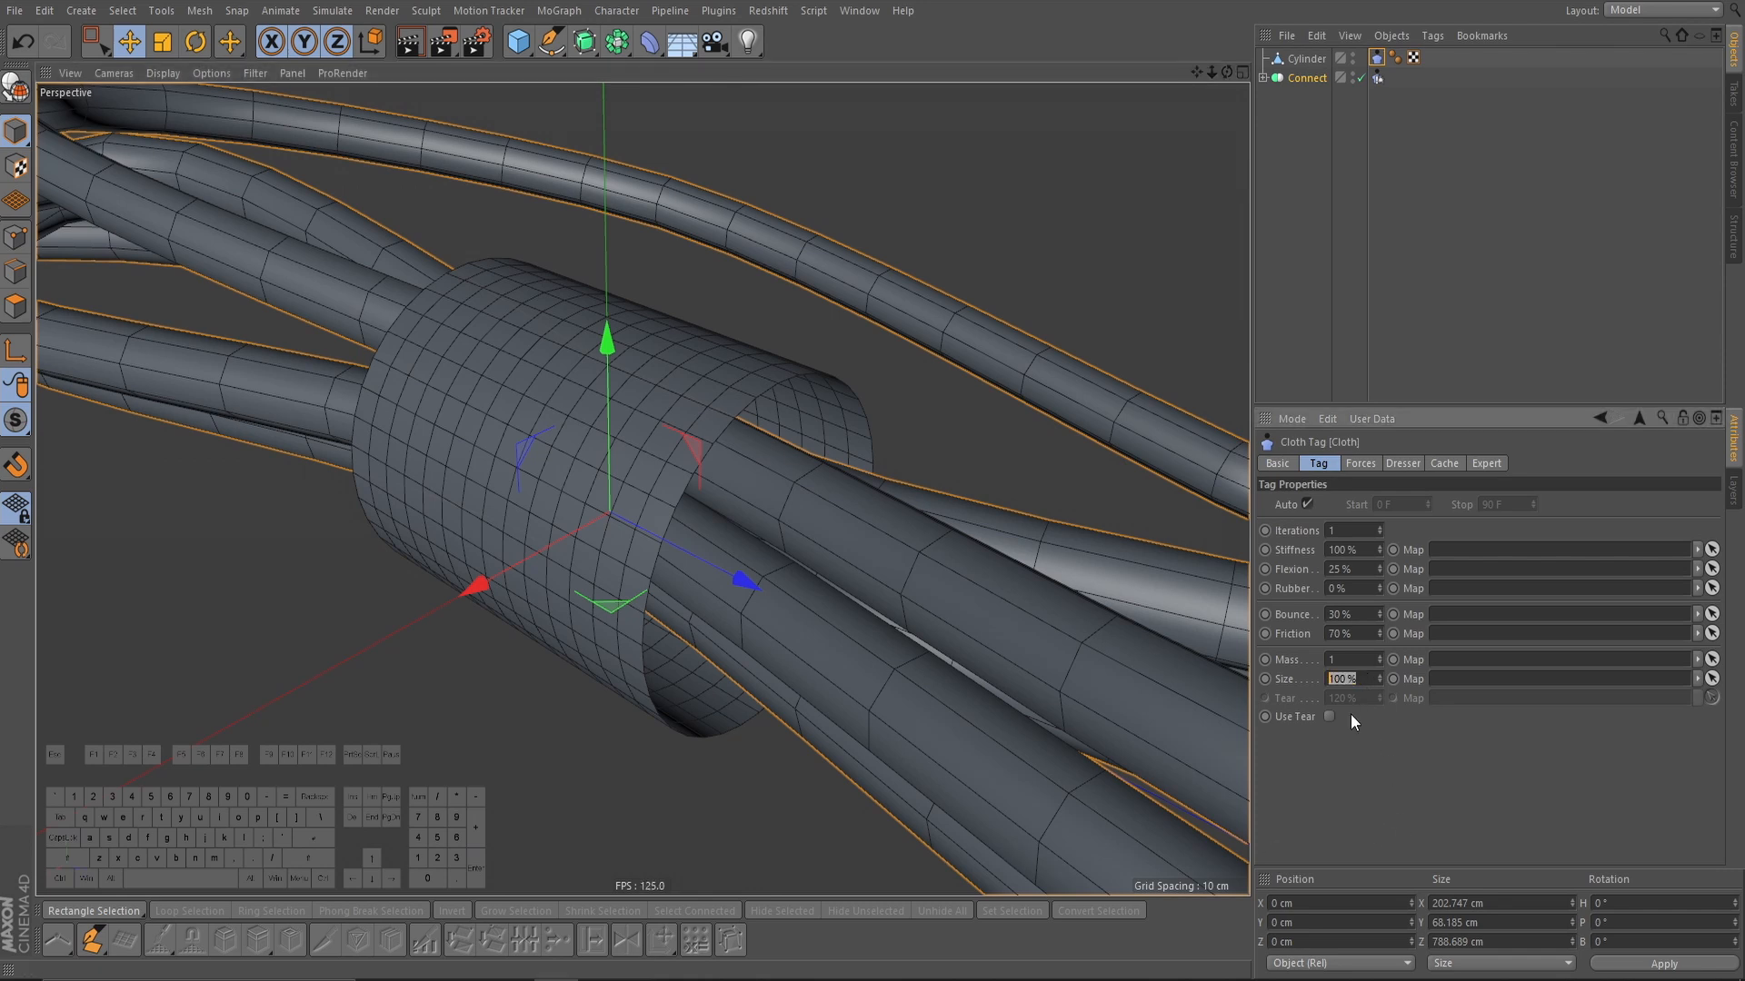
type("80")
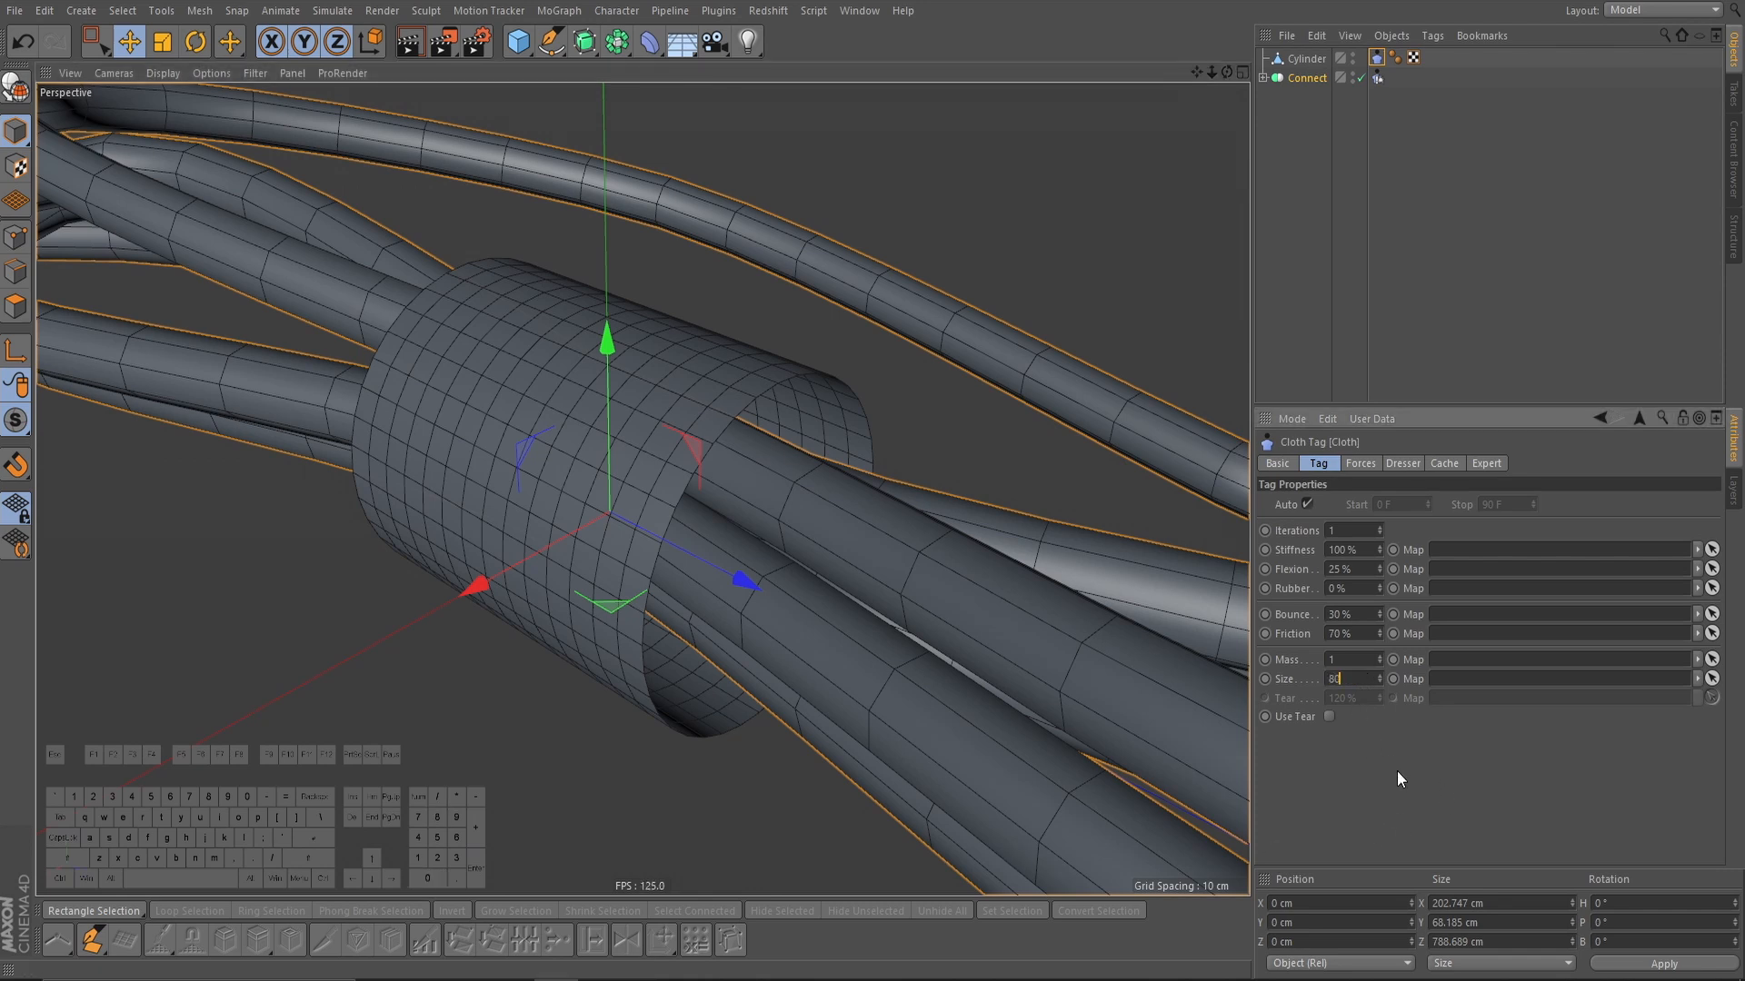
left_click(1708, 10)
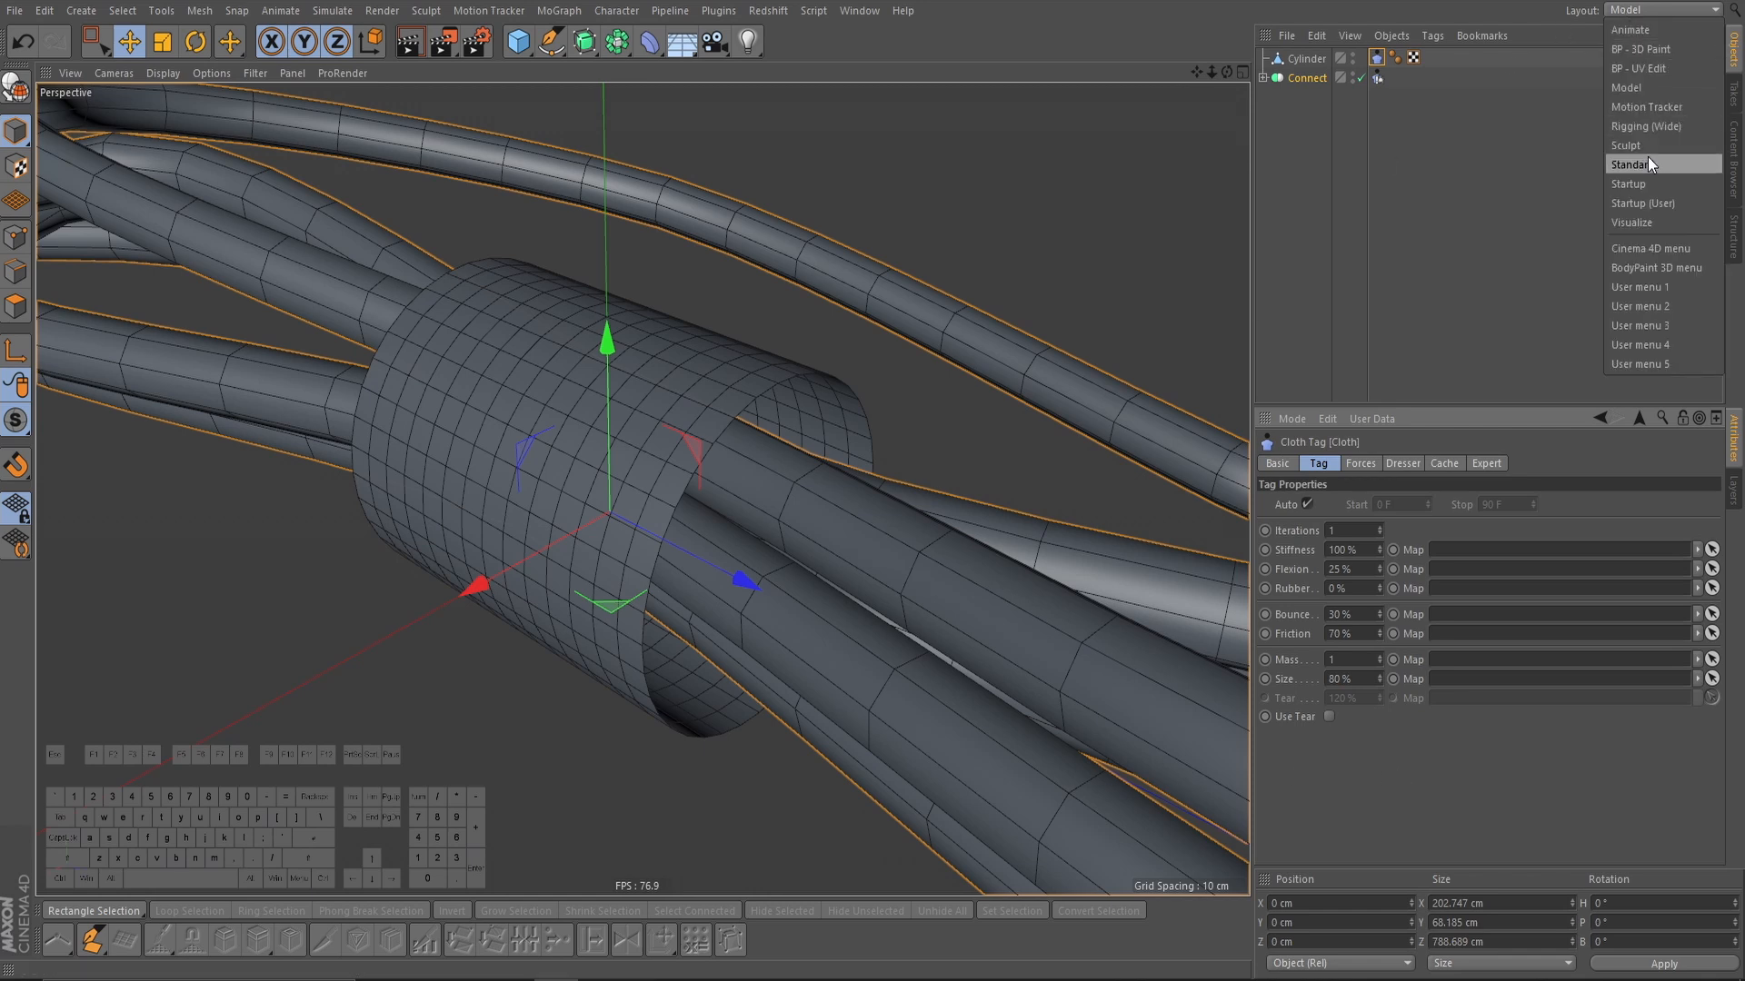
left_click(1636, 163)
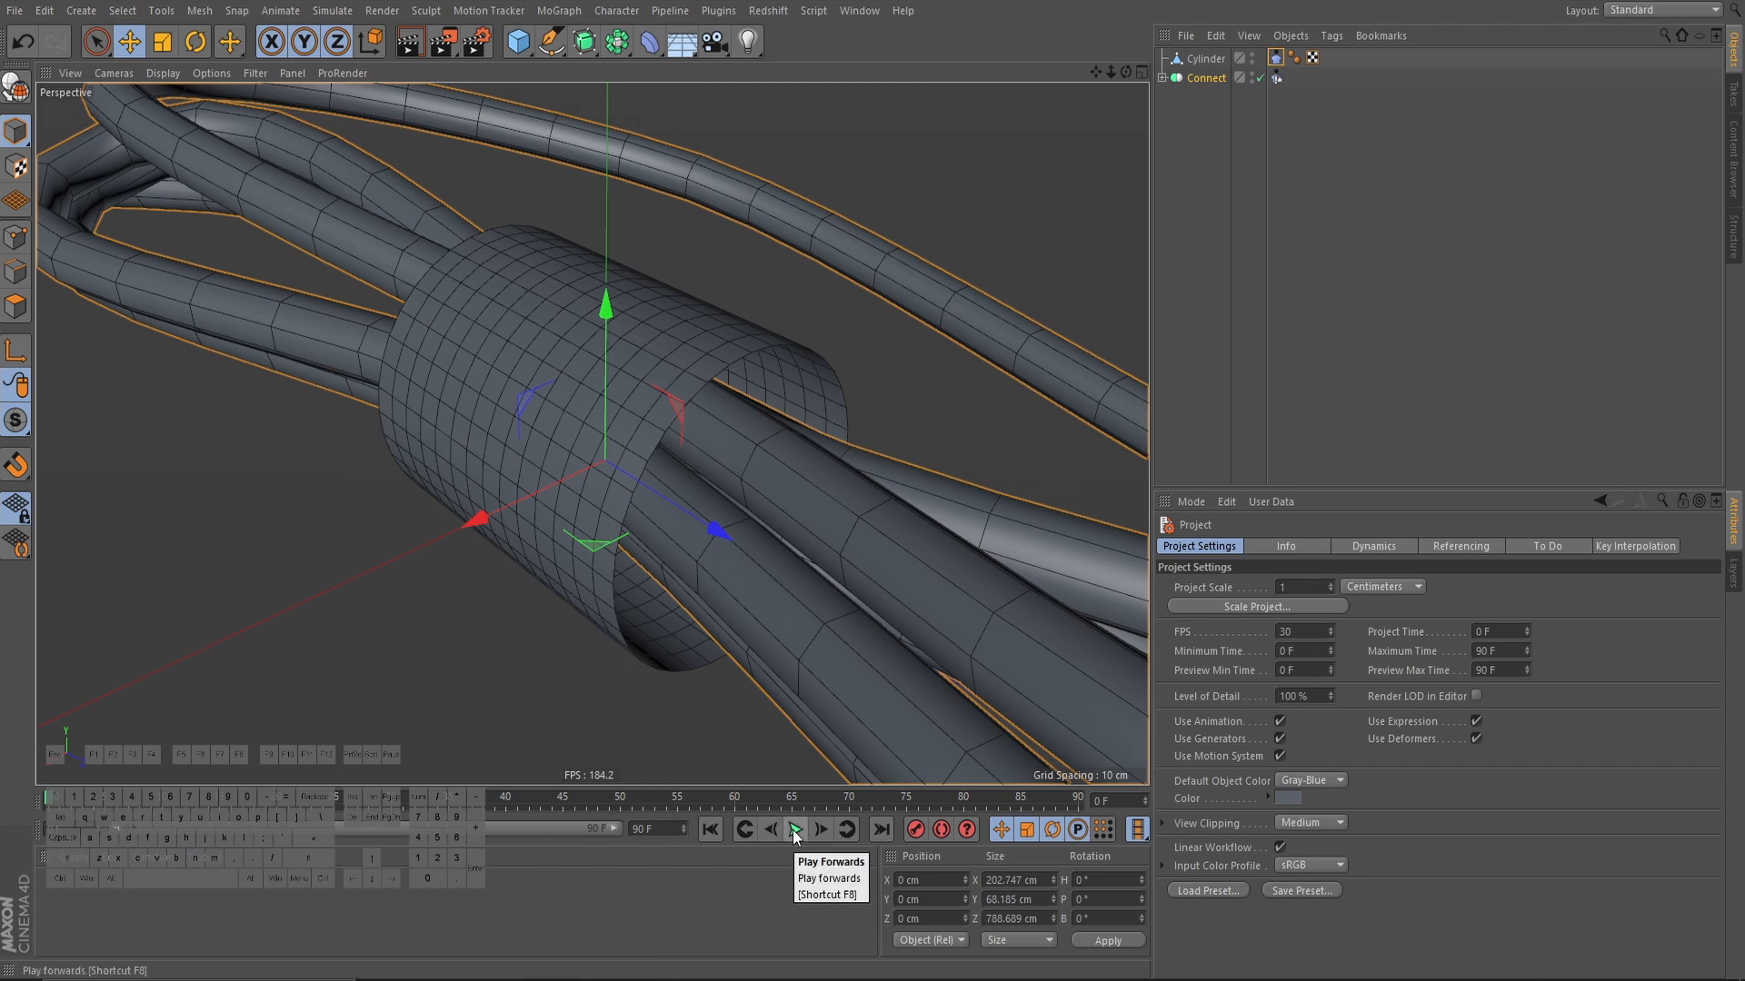
Step: Run the cloth simulation, set drag to 10%, then rewind and replay it
left_click(794, 830)
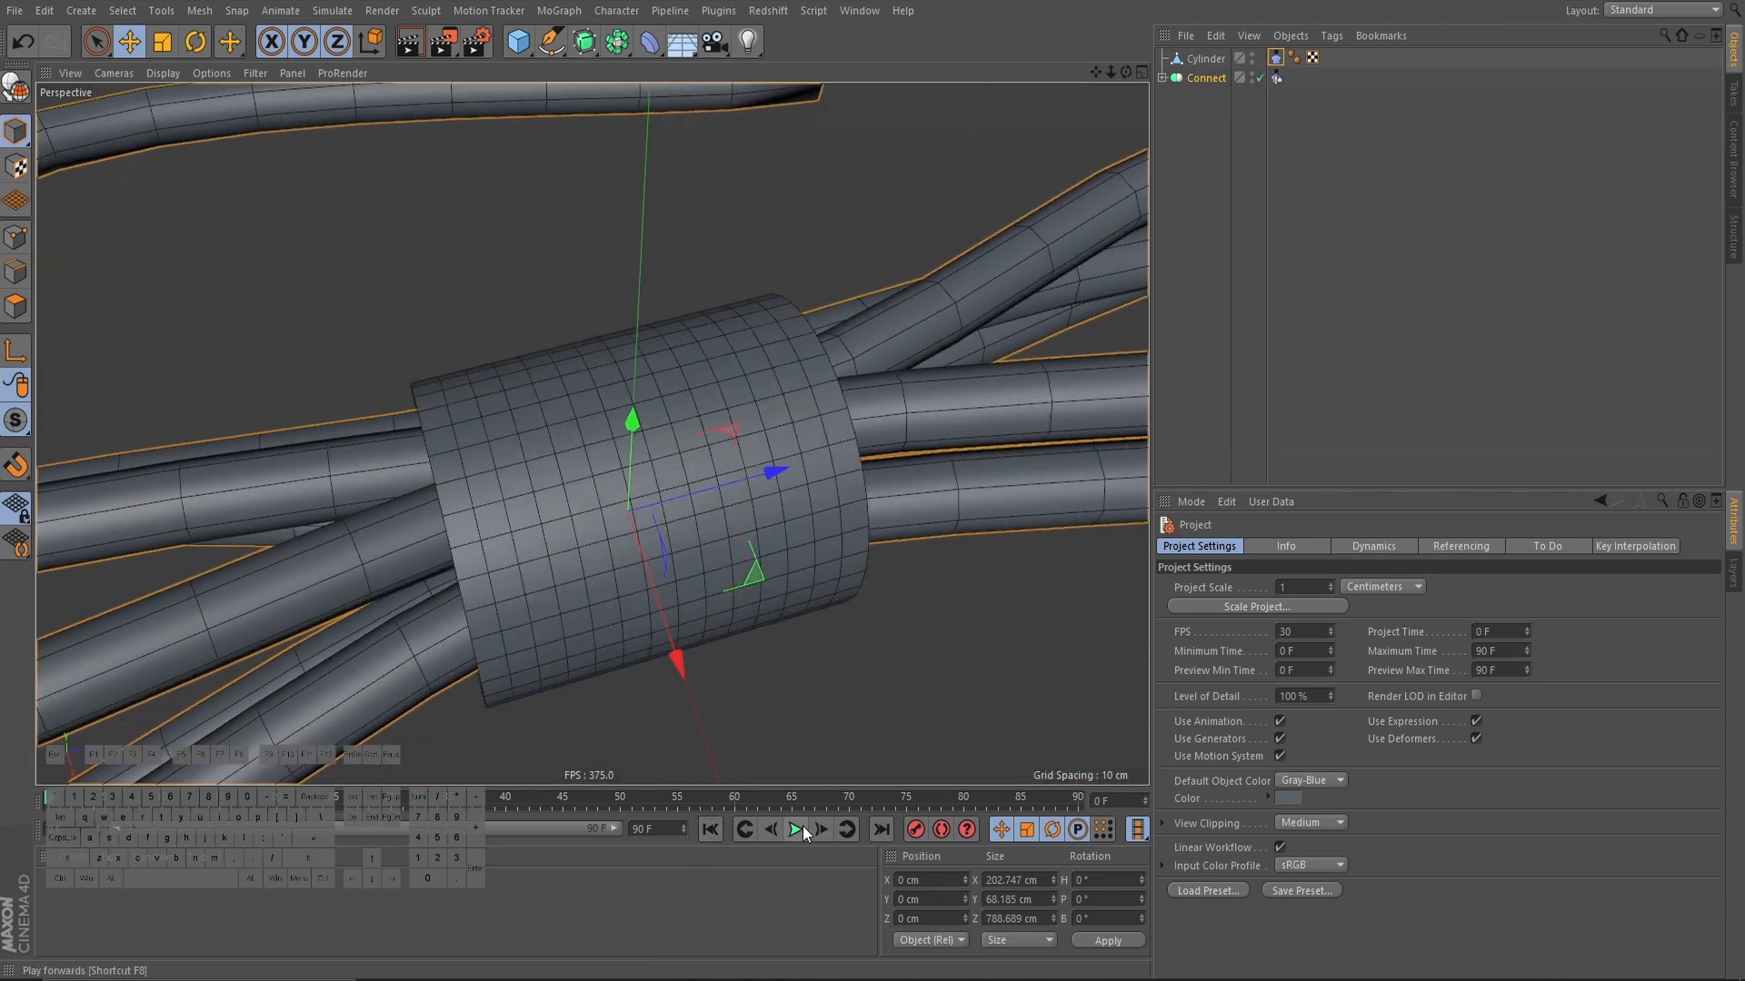
left_click(794, 829)
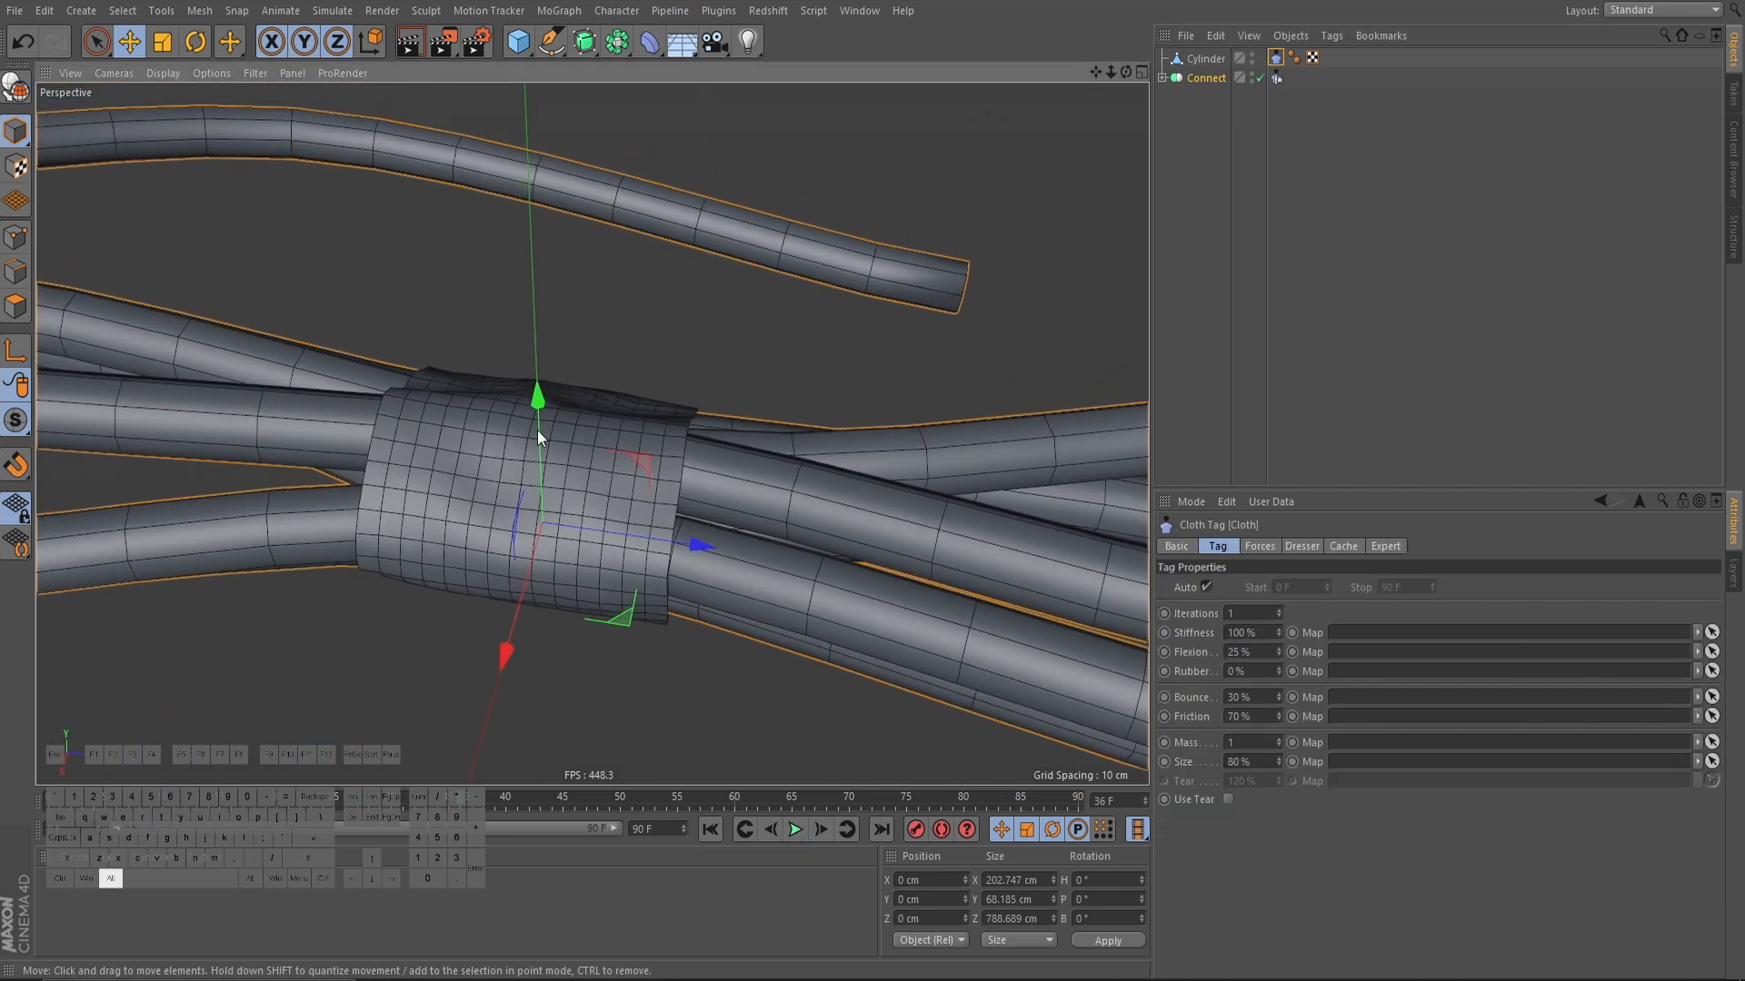
left_click(1259, 546)
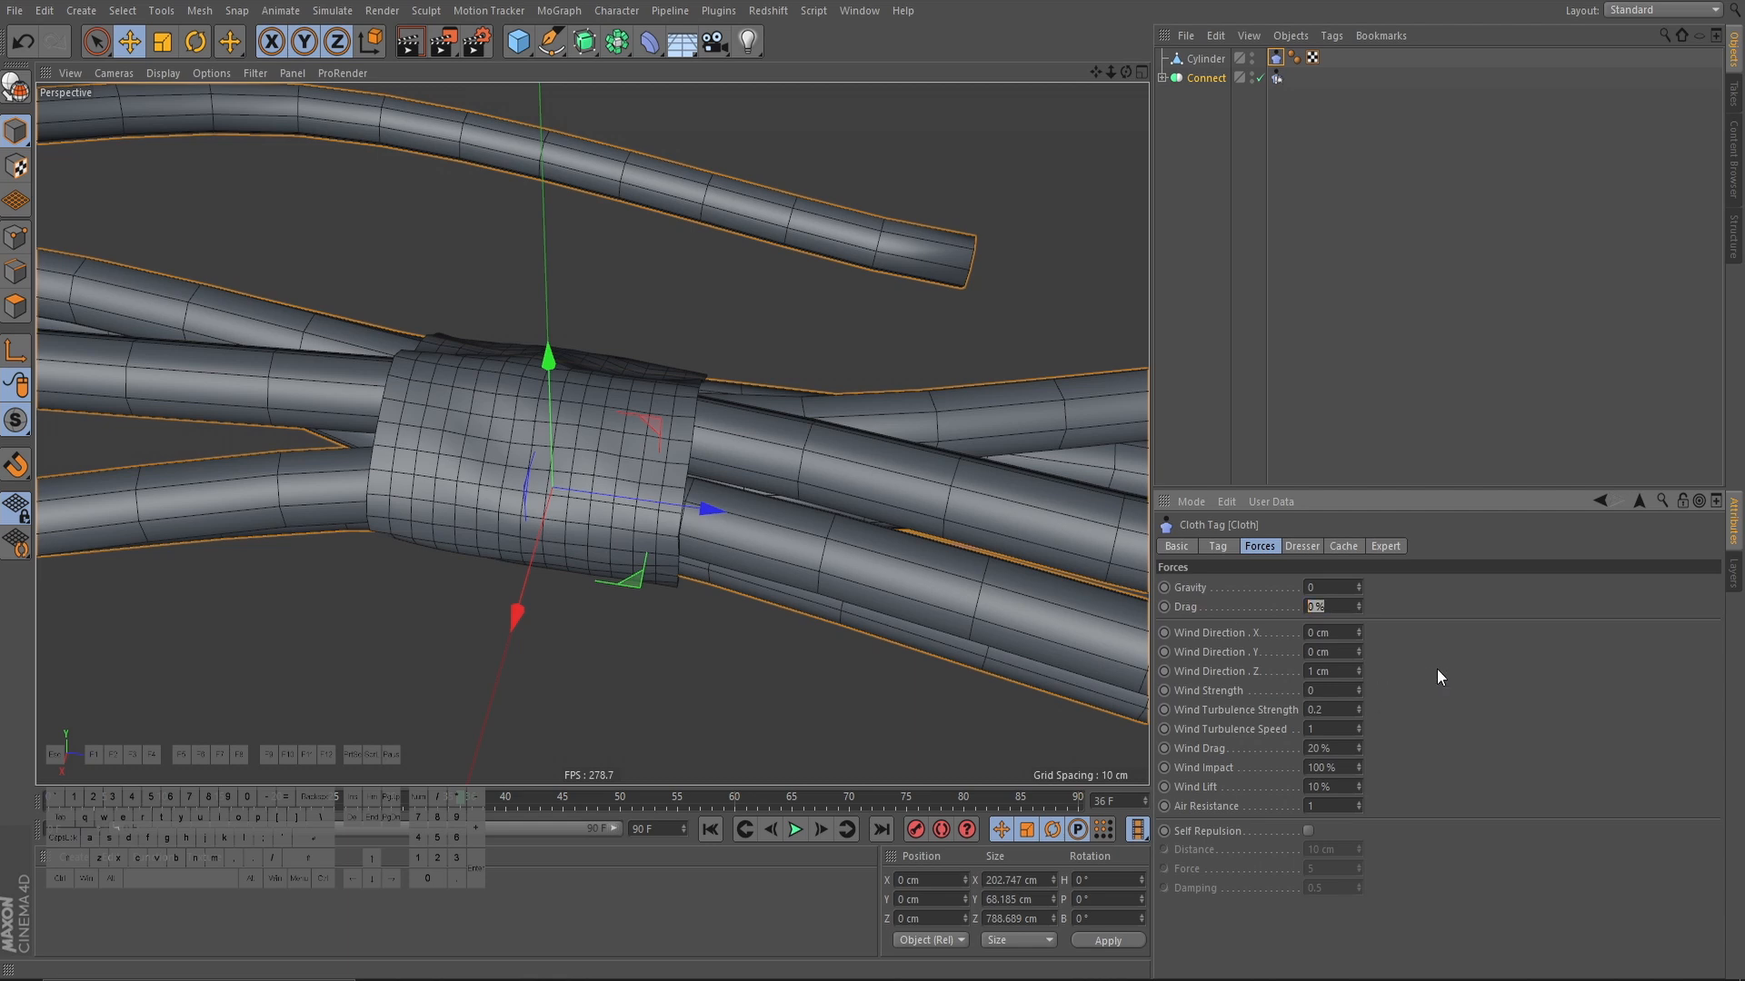
left_click(795, 829)
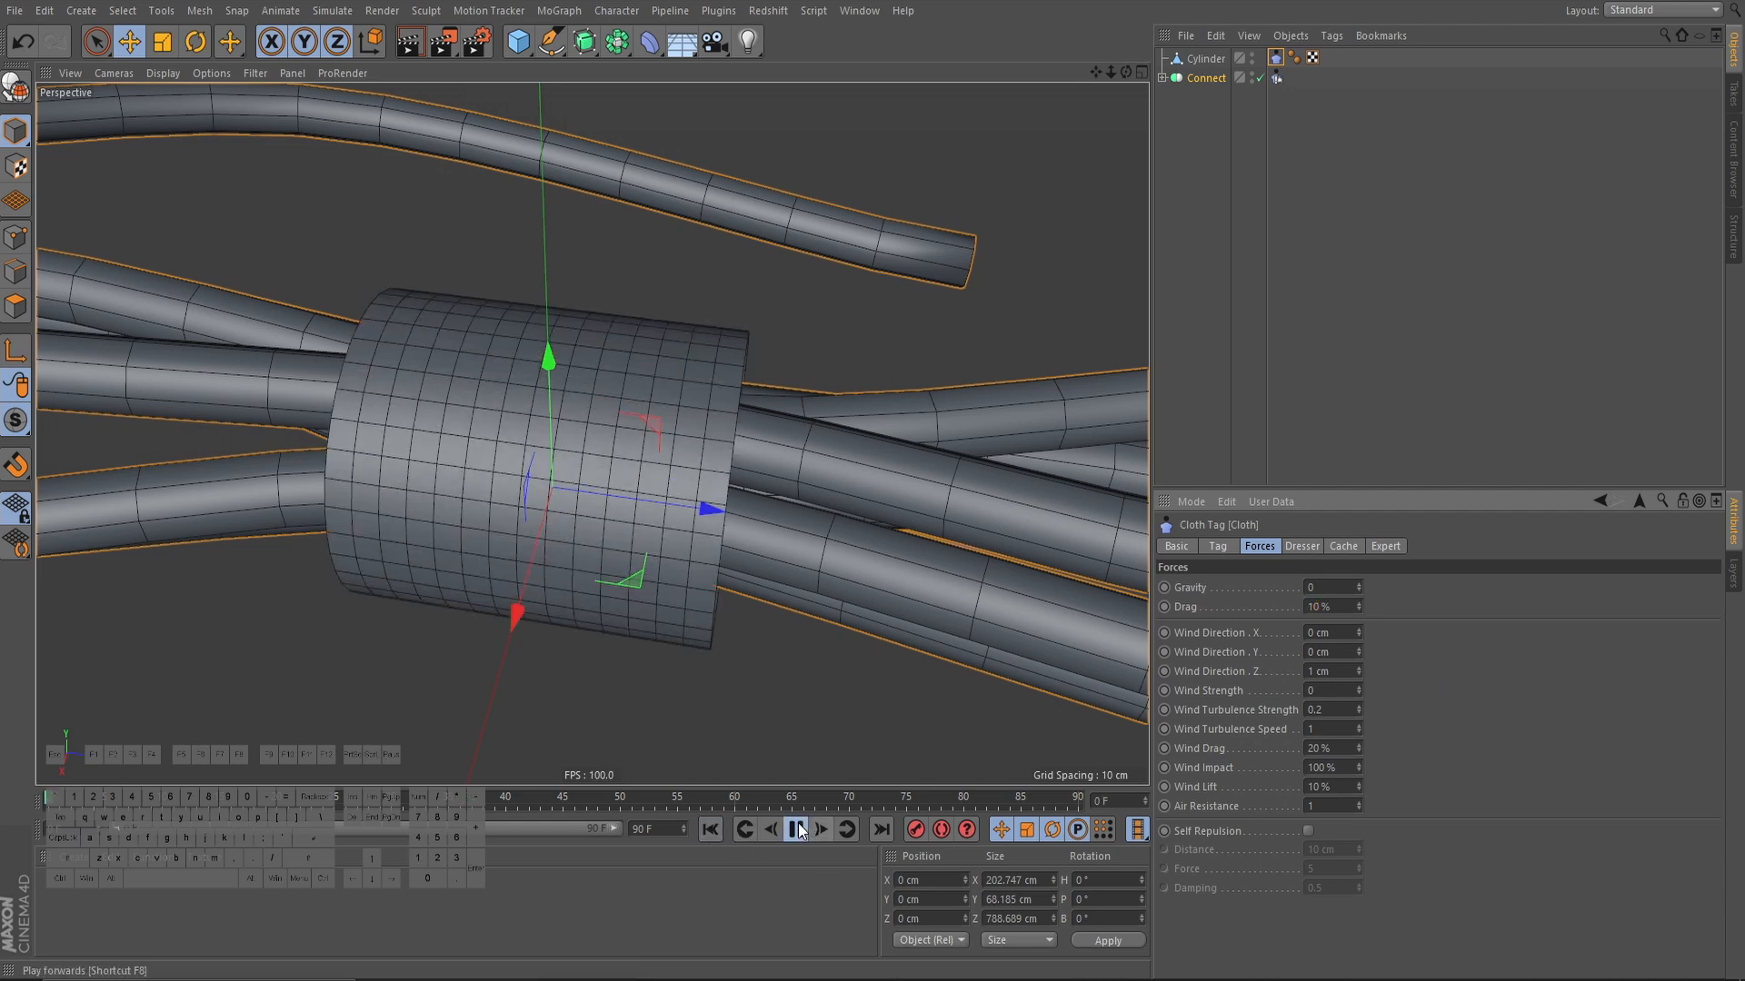
left_click(795, 830)
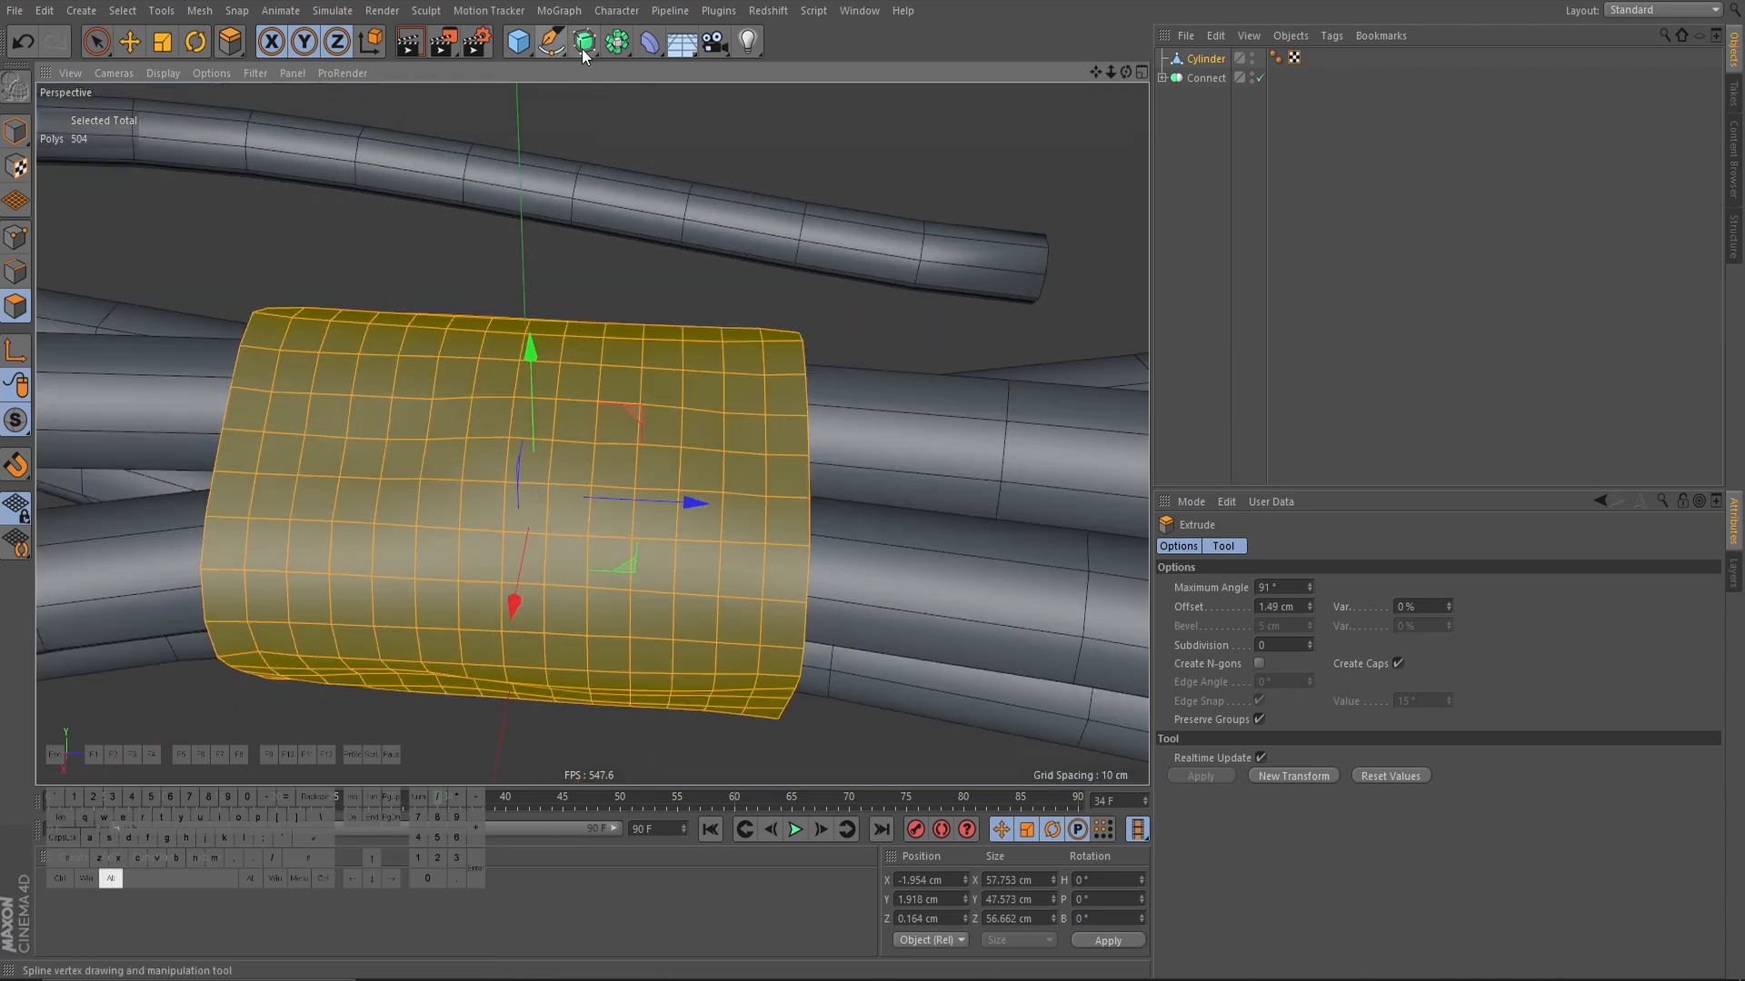
Step: Open the Generators palette for the extruded tape band
left_click(582, 40)
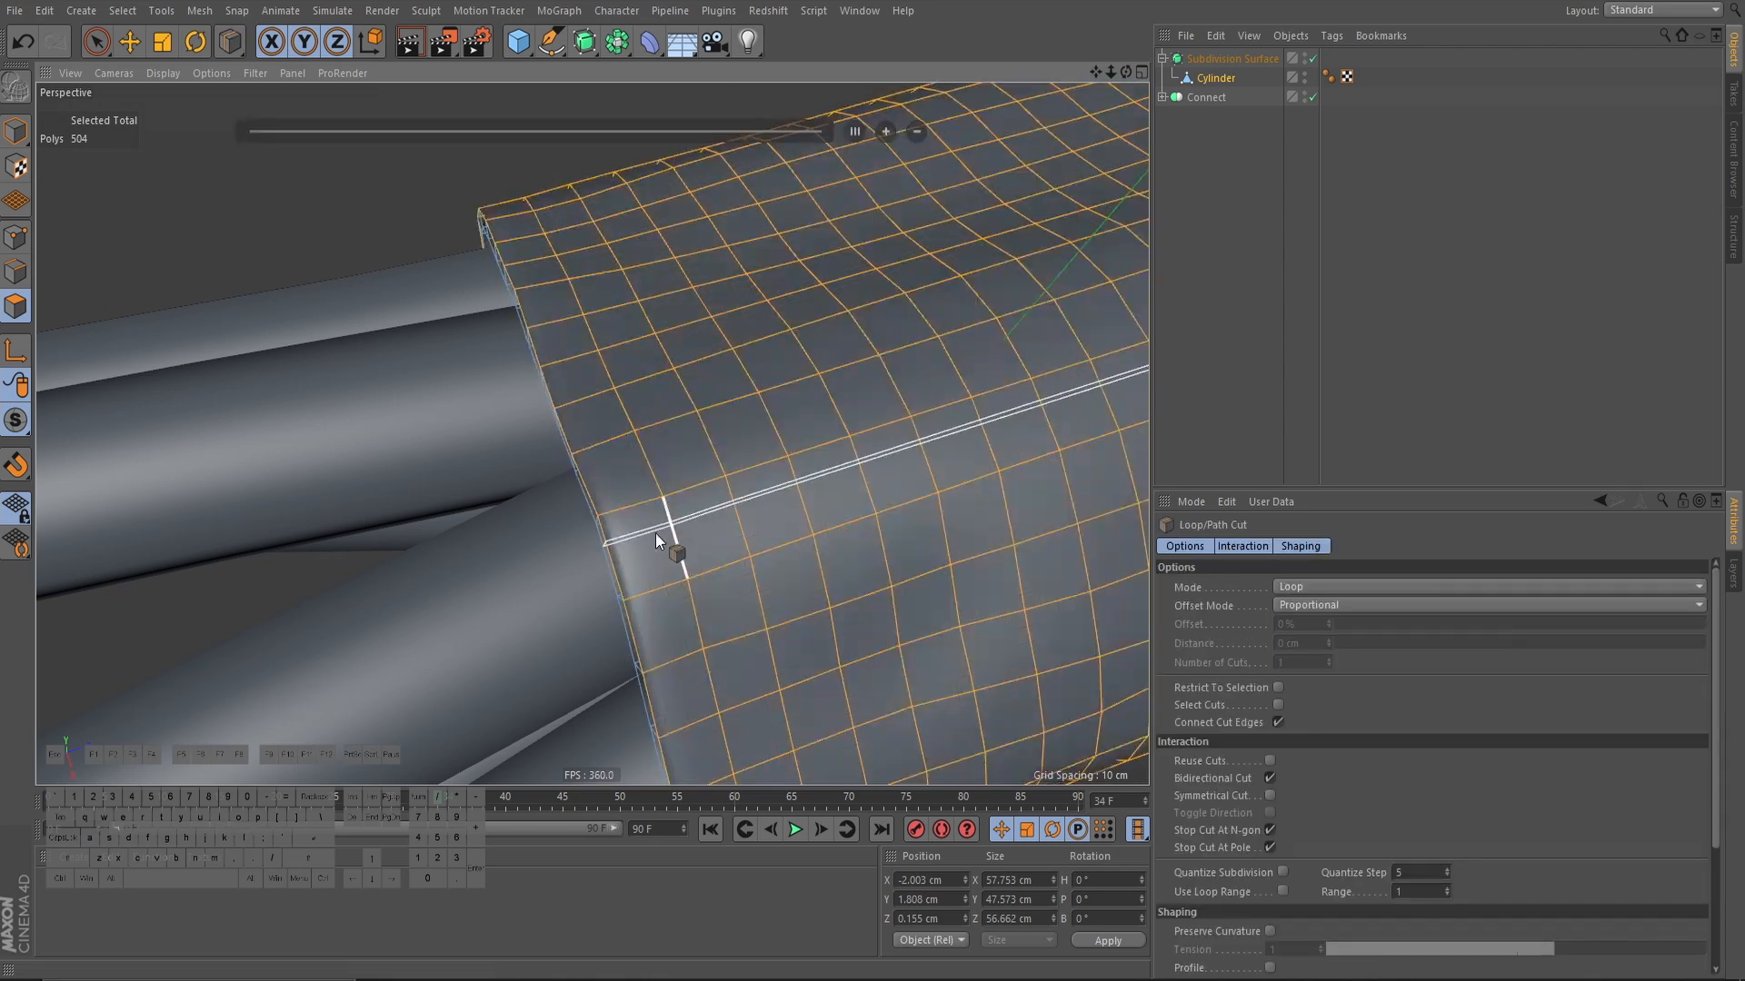
Step: Add loop cuts around the tape band close to its rims
left_click_drag(662, 539, 595, 465)
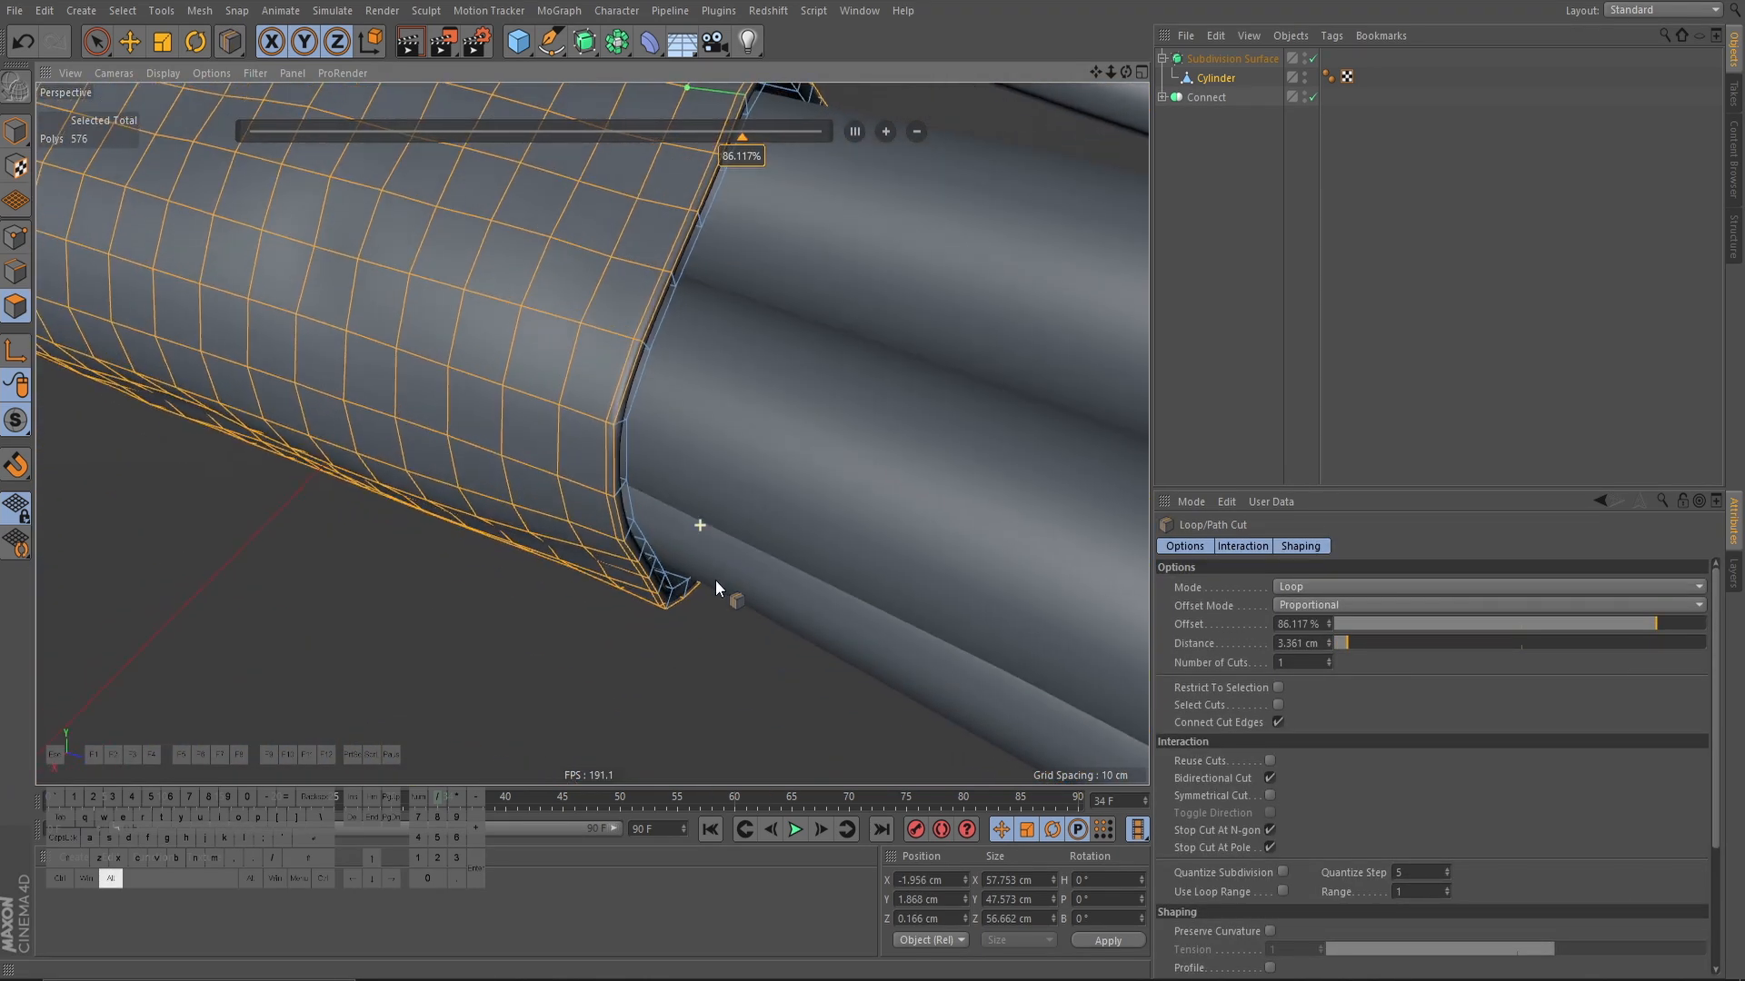
left_click_drag(742, 131, 306, 131)
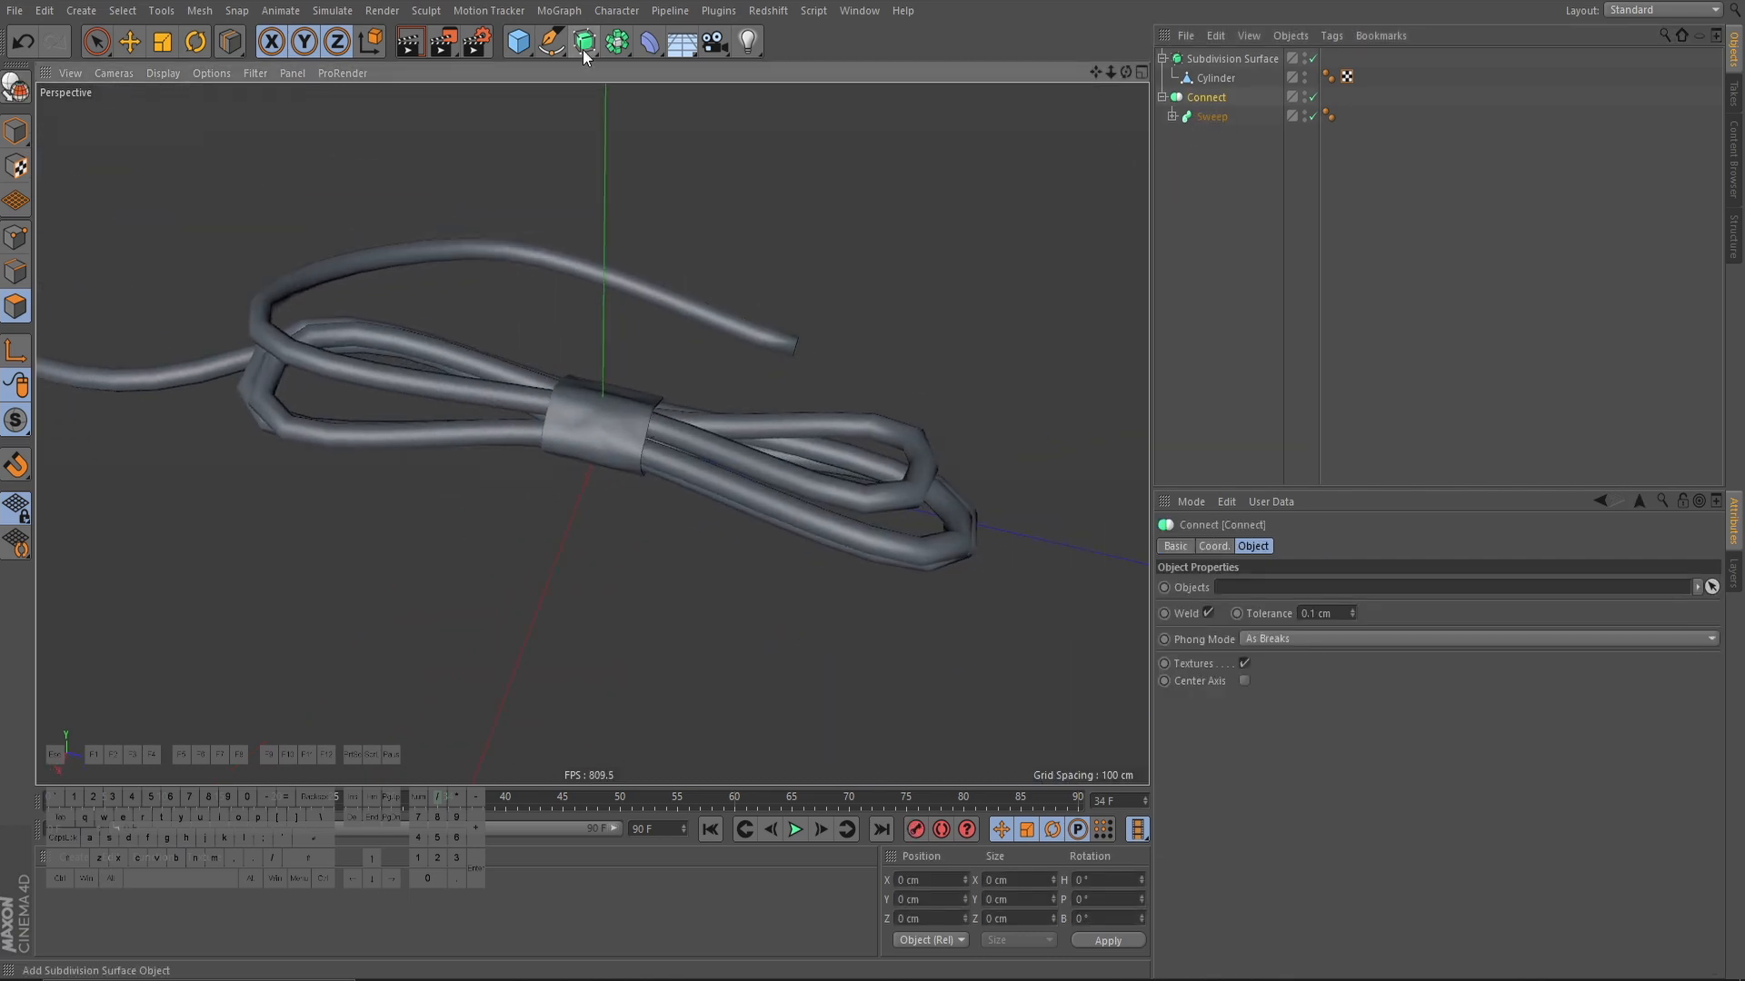
Step: Put the Connect cable under a second Subdivision Surface and orbit to view it
left_click(584, 43)
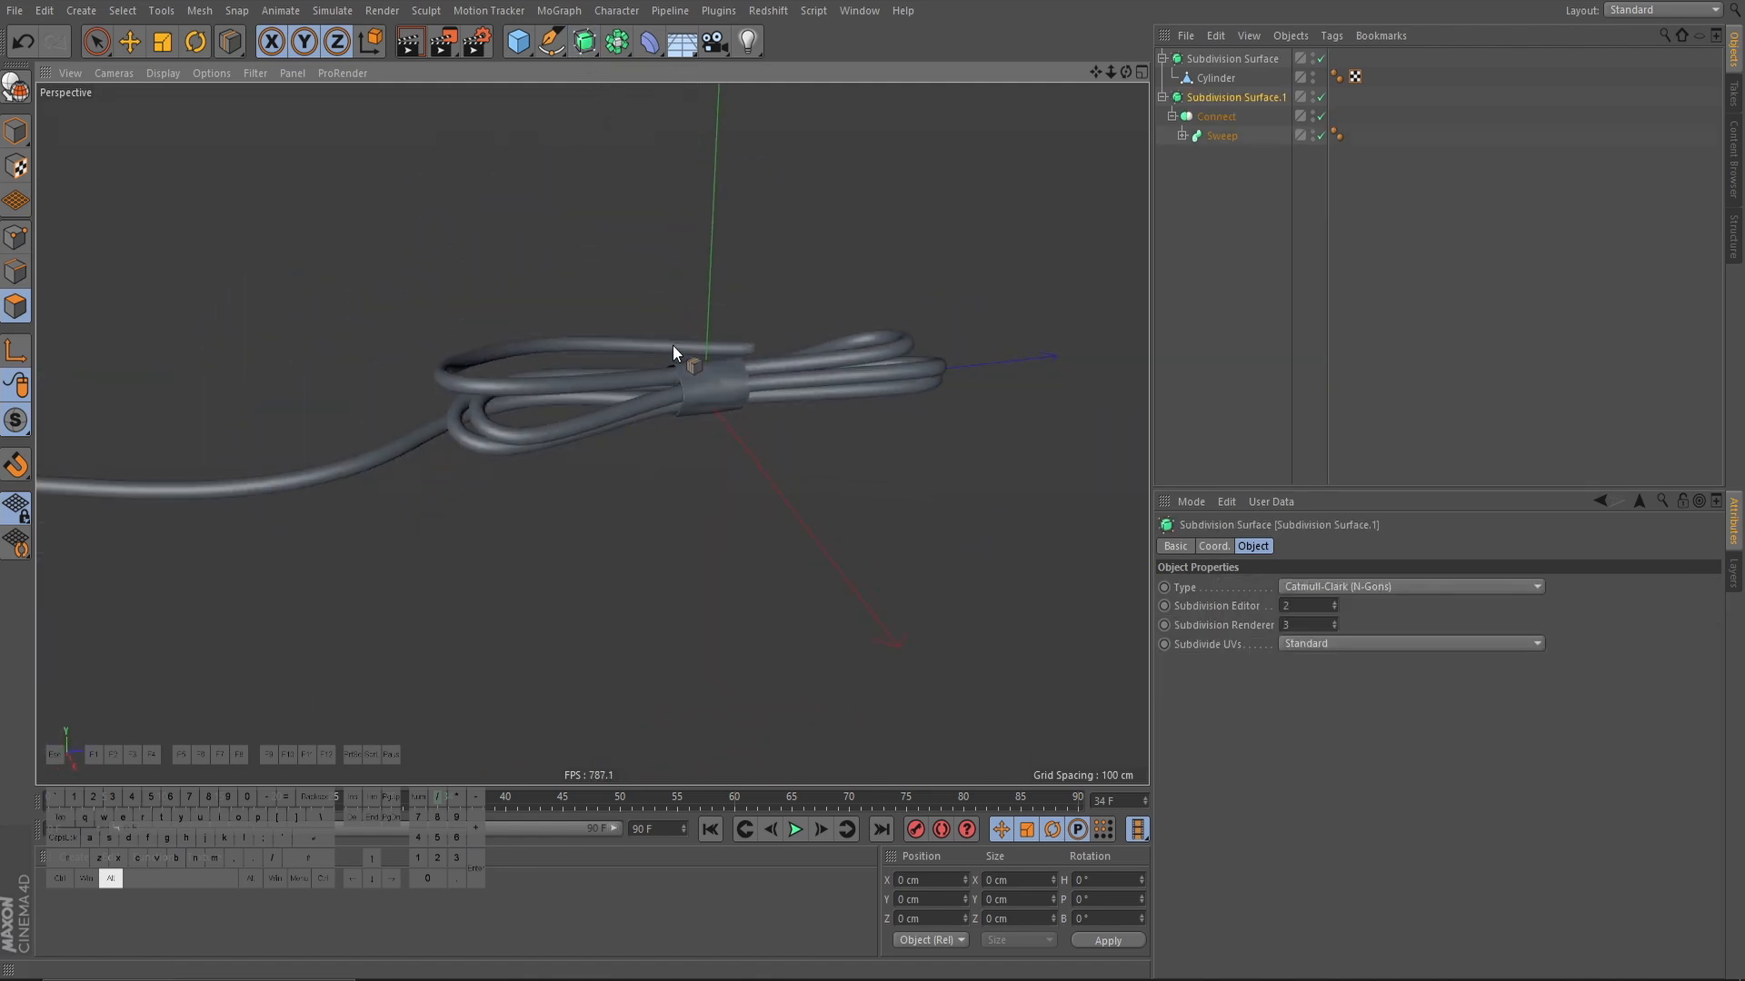
left_click_drag(674, 353, 728, 510)
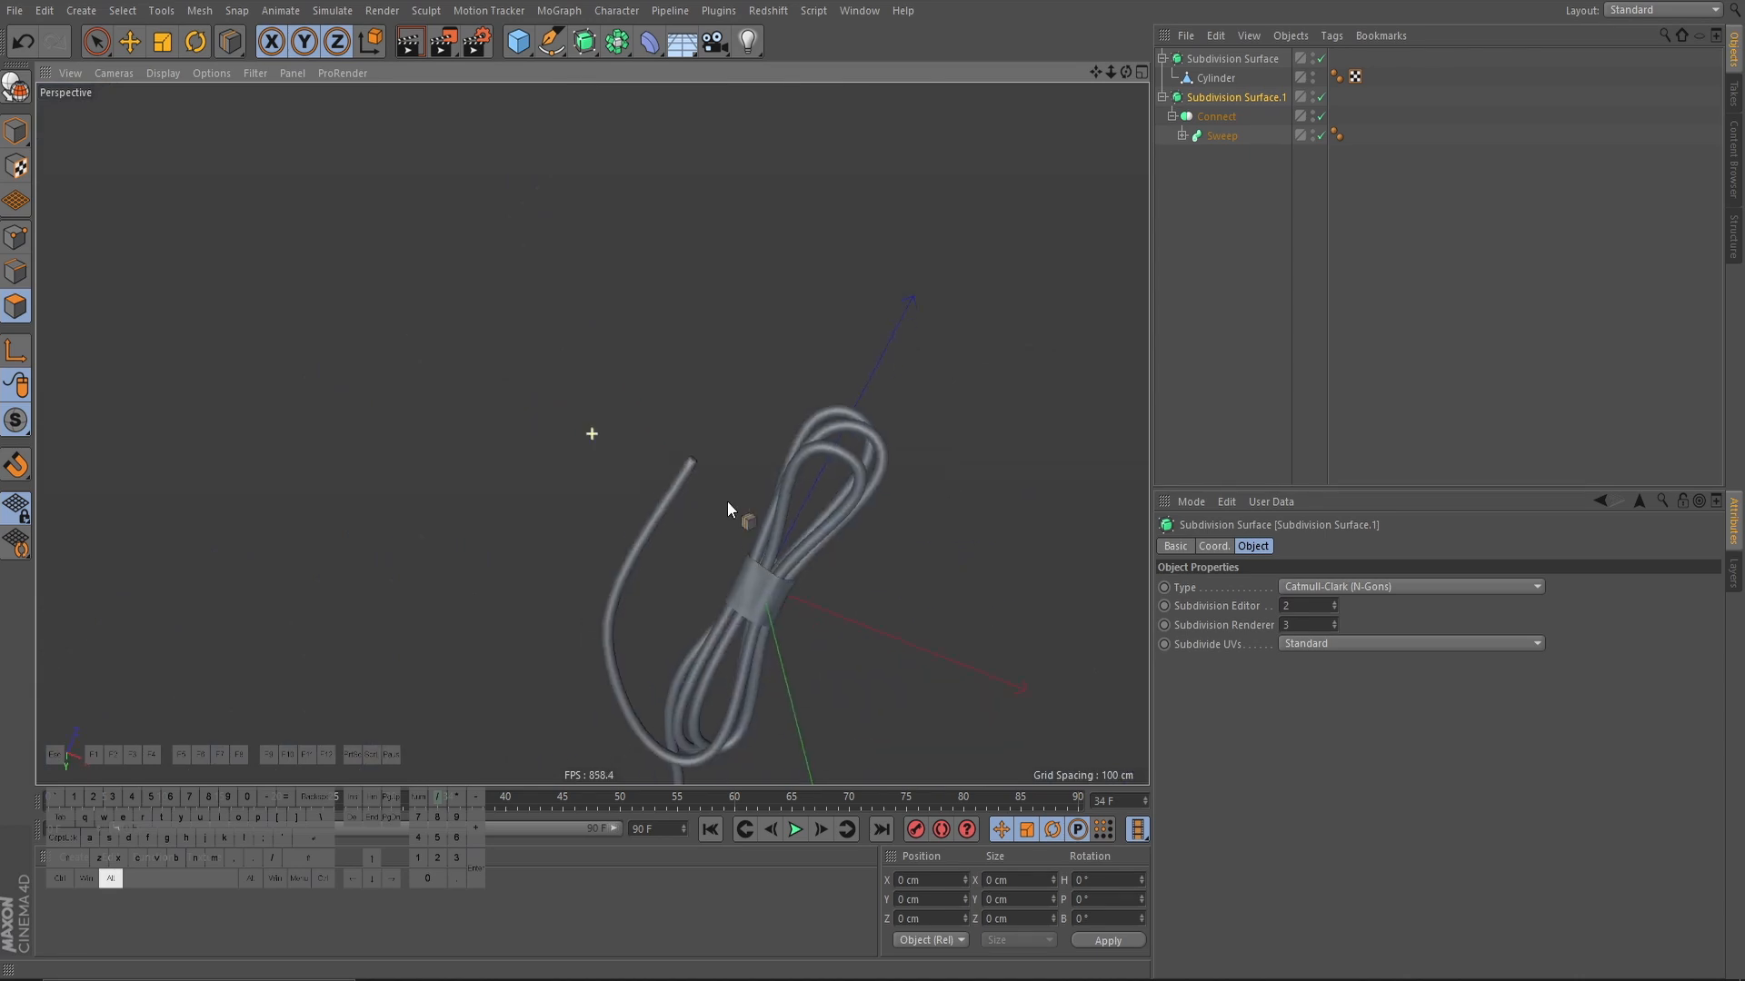